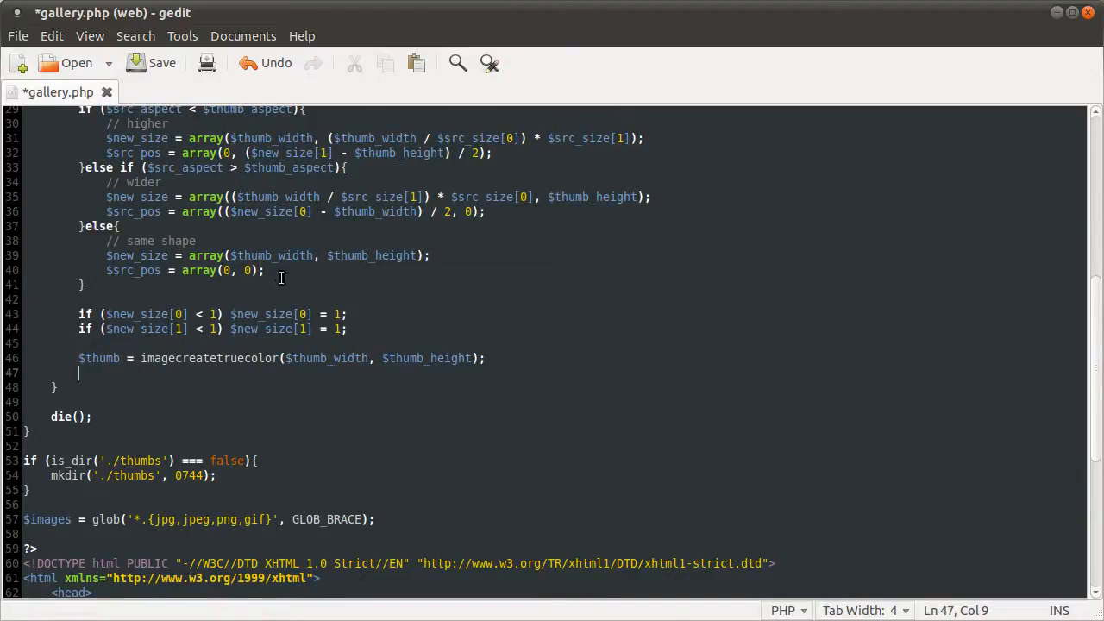
{"action": "mouse_move", "coordinate": [245, 390]}
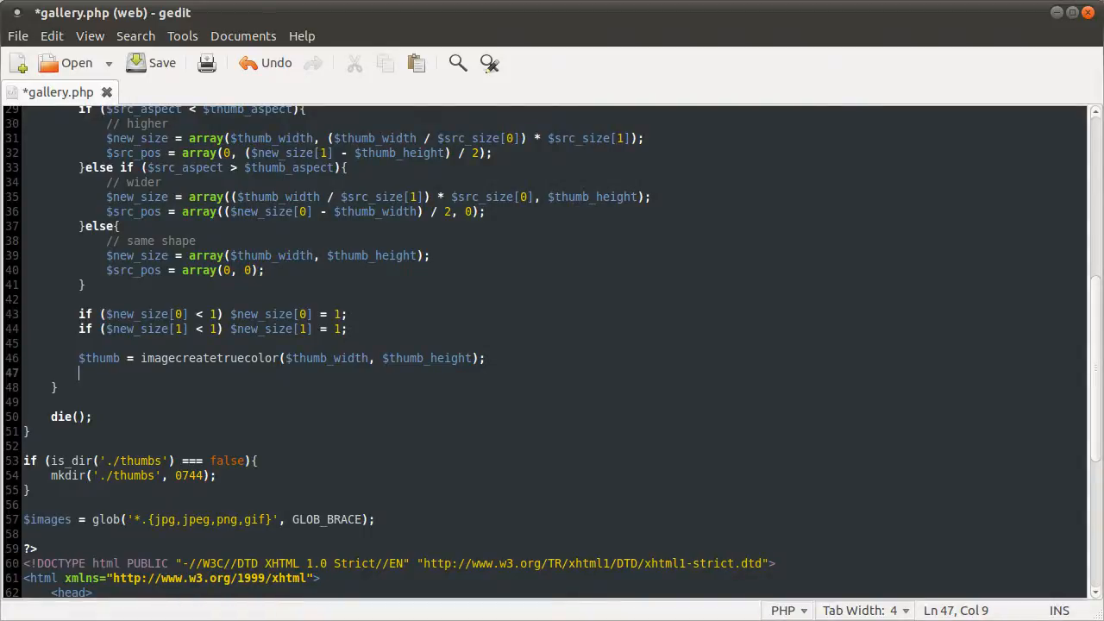
Add an empty imagecopyresampled() call on line 47, save gallery.php, and begin its $thumb argument
{"action": "type", "text": "imagecopyr"}
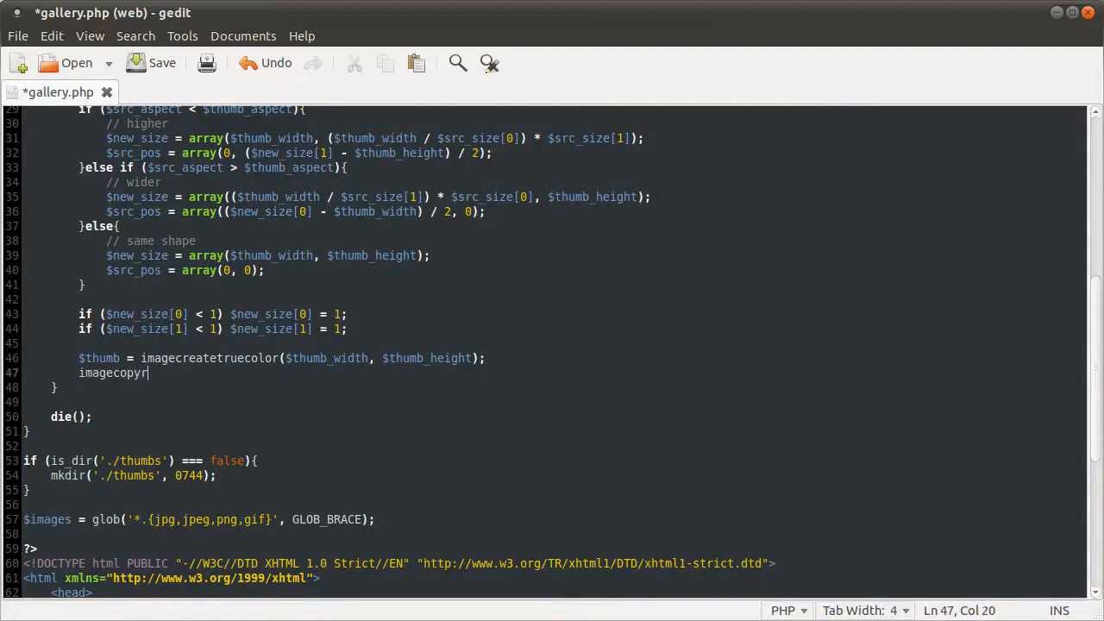
{"action": "type", "text": "esampled"}
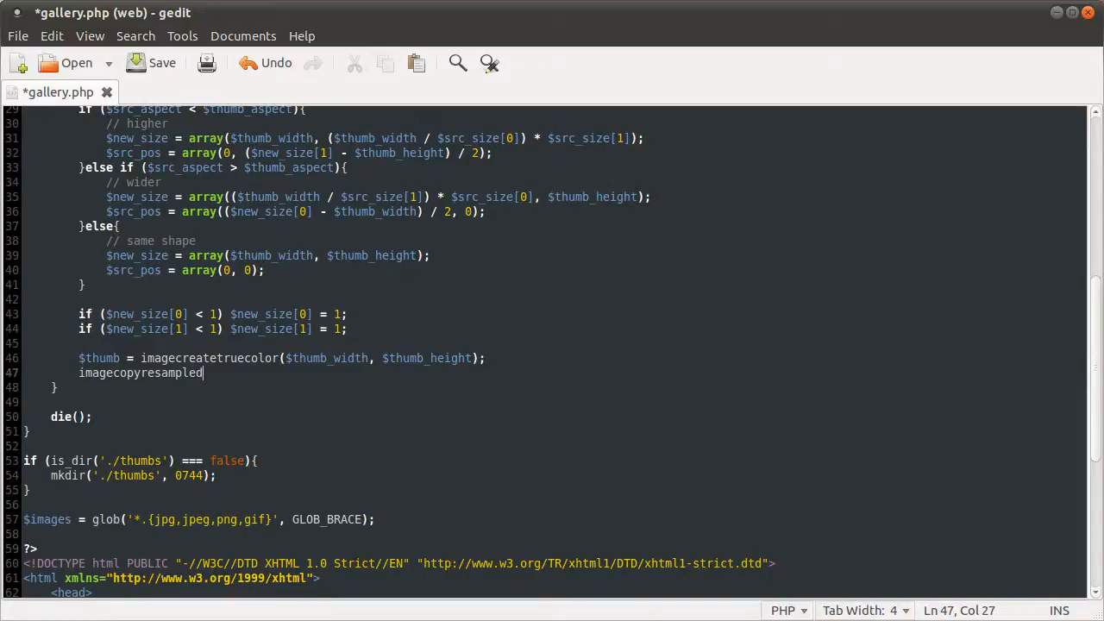
{"action": "type", "text": "()'"}
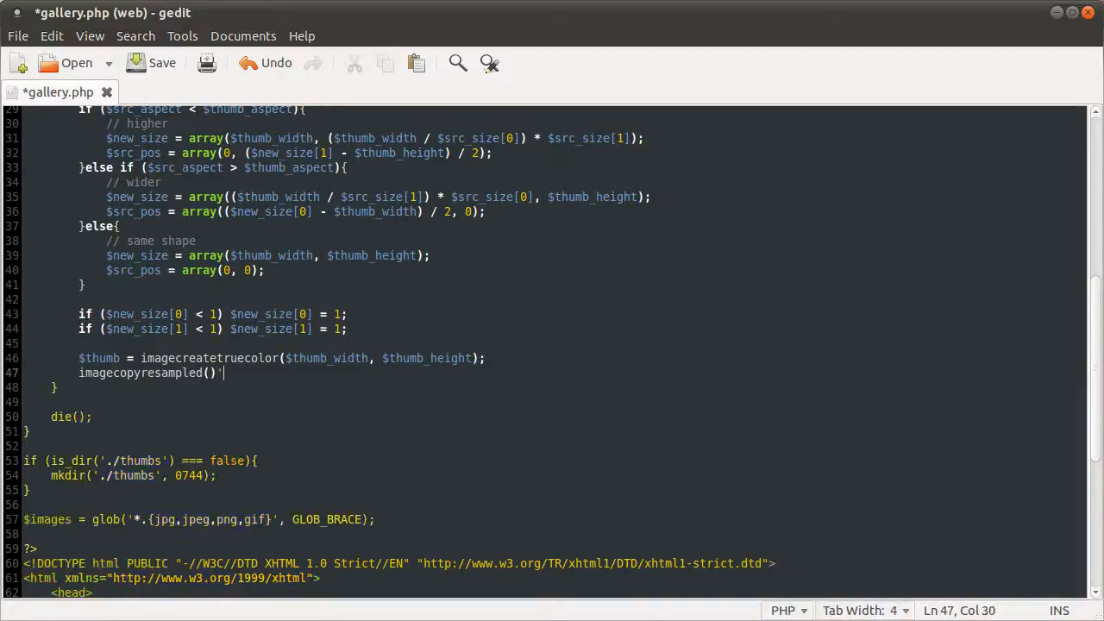
{"action": "key", "text": "ctrl+s"}
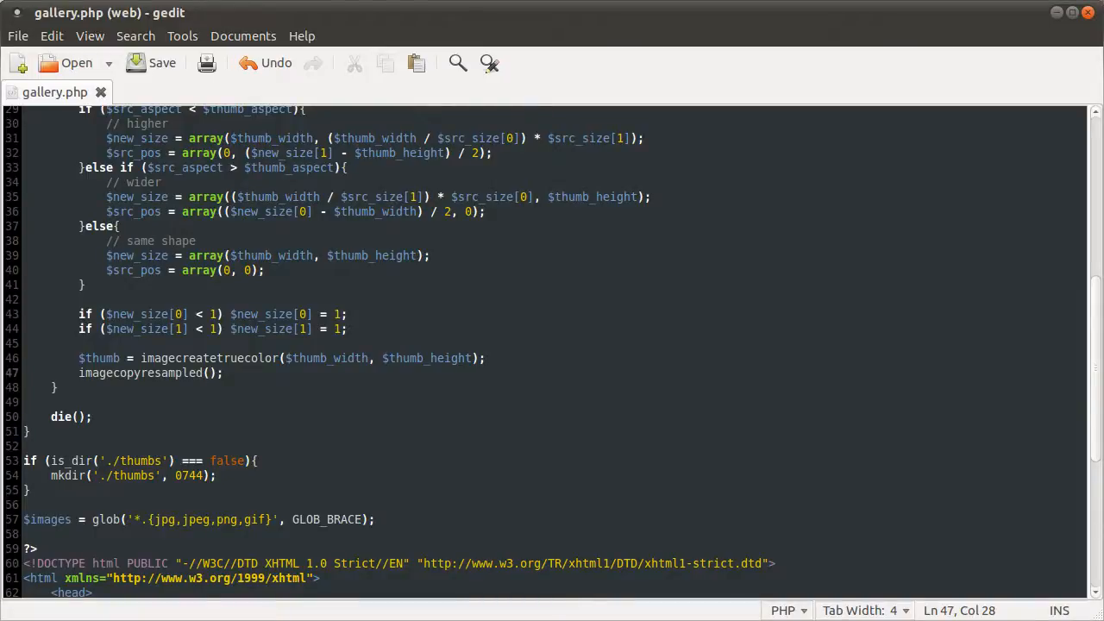
{"action": "mouse_move", "coordinate": [397, 336]}
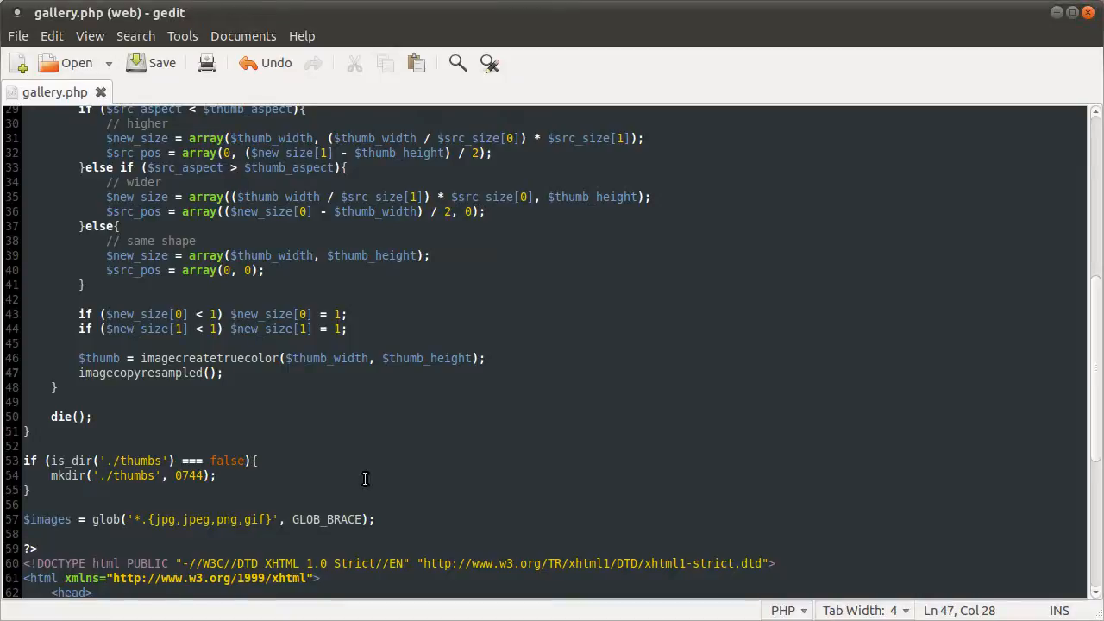
{"action": "type", "text": "$thum"}
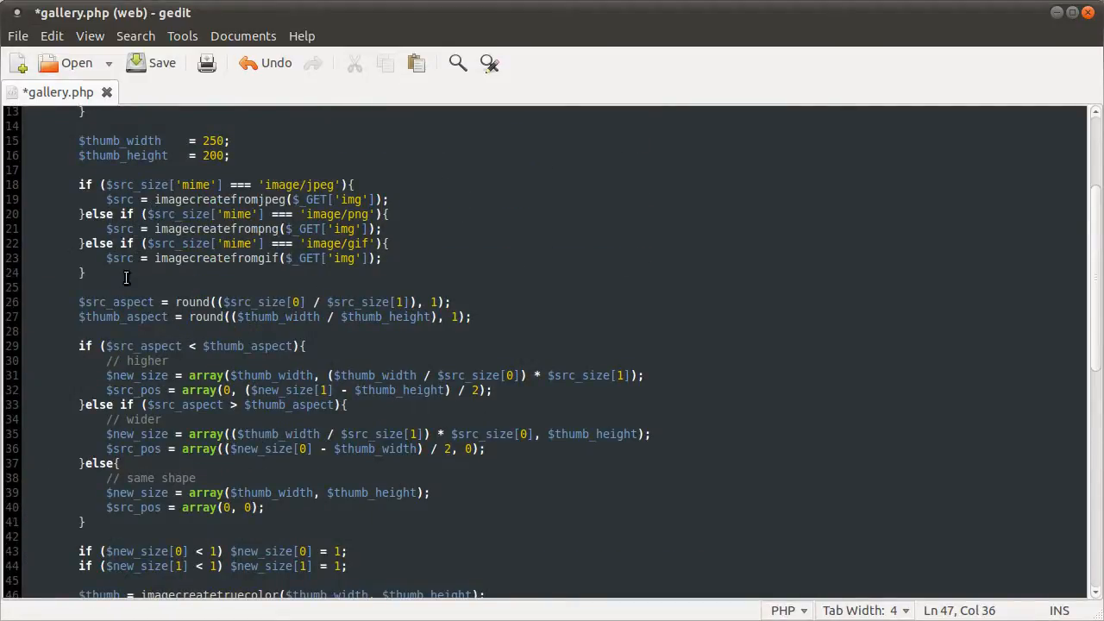
Pass $src, zero offsets, $src_pos[0] and $src_pos[1] as the next arguments of imagecopyresampled
{"action": "scroll", "scroll_direction": "down", "scroll_amount": 3}
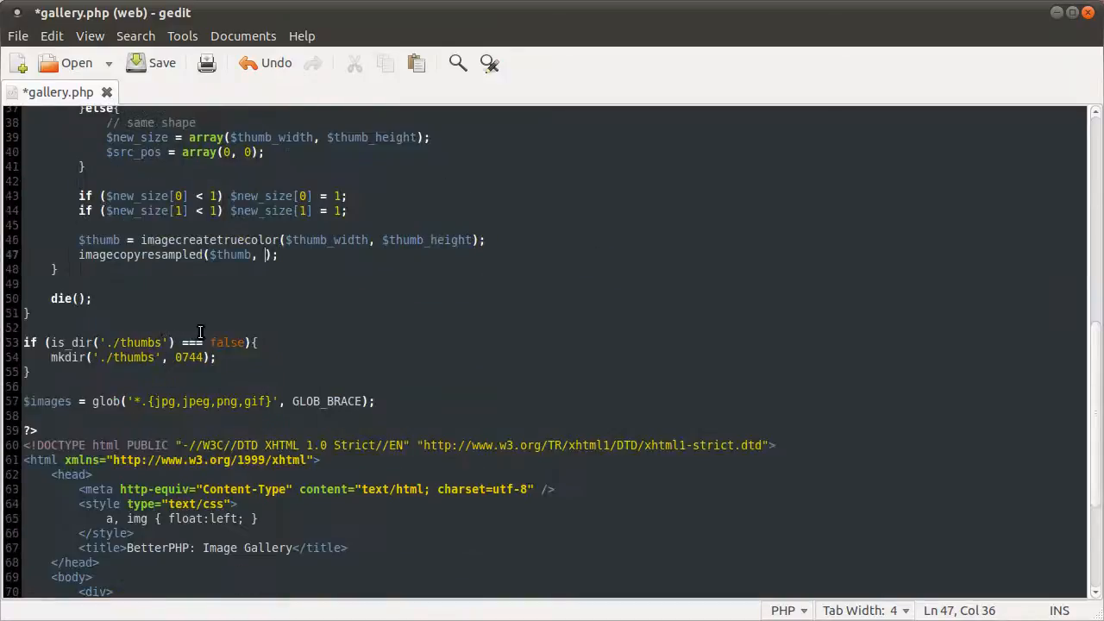
{"action": "type", "text": "$src"}
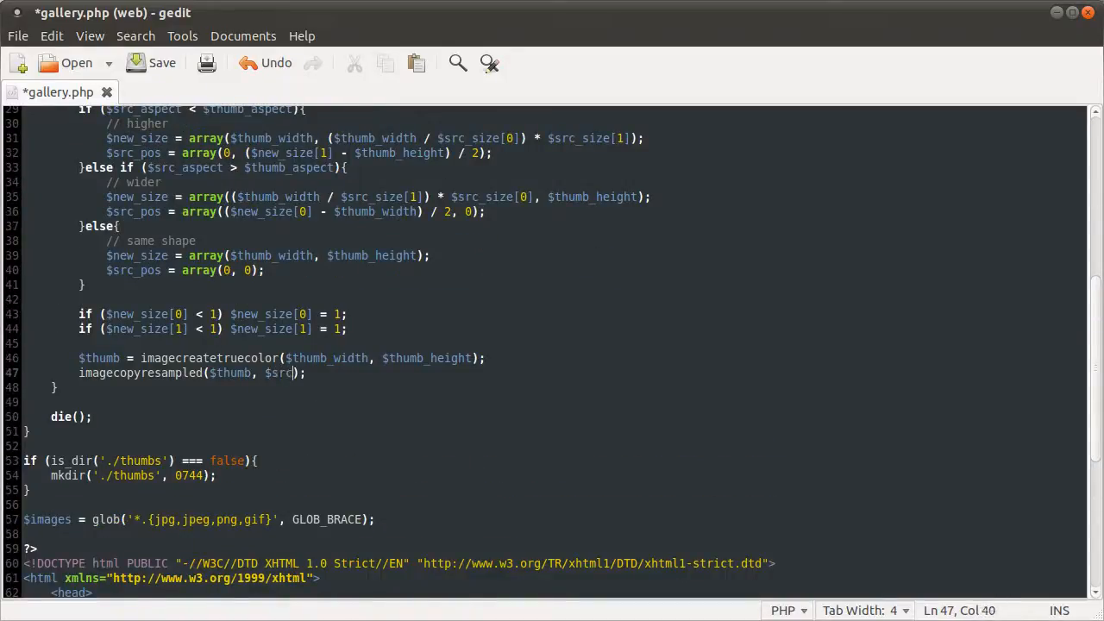
{"action": "type", "text": ","}
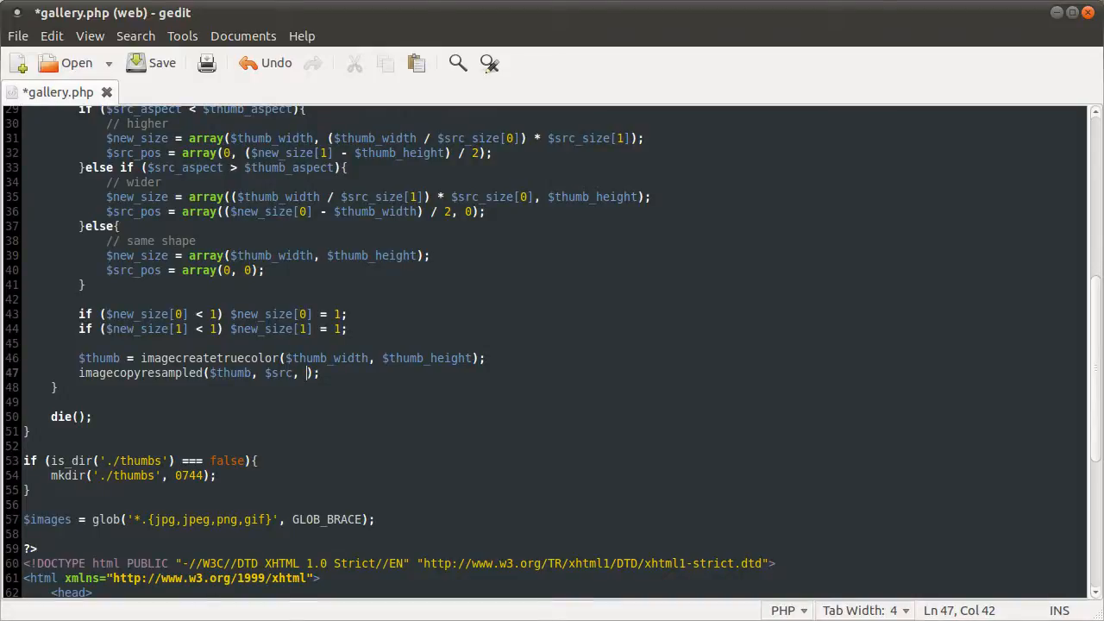
{"action": "type", "text": "0,"}
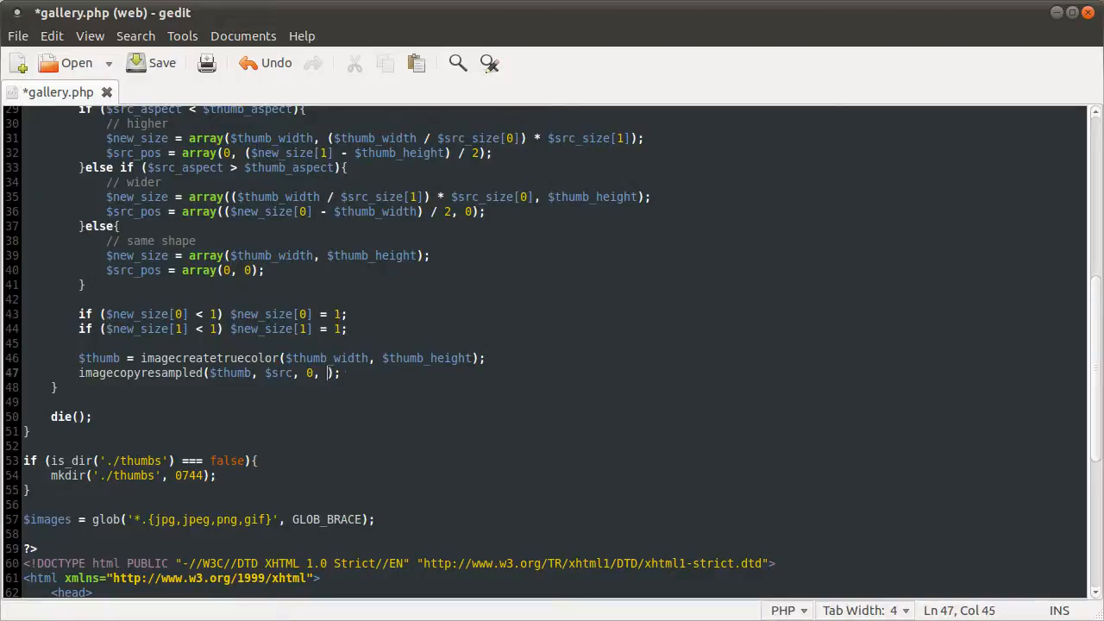
{"action": "type", "text": "0,"}
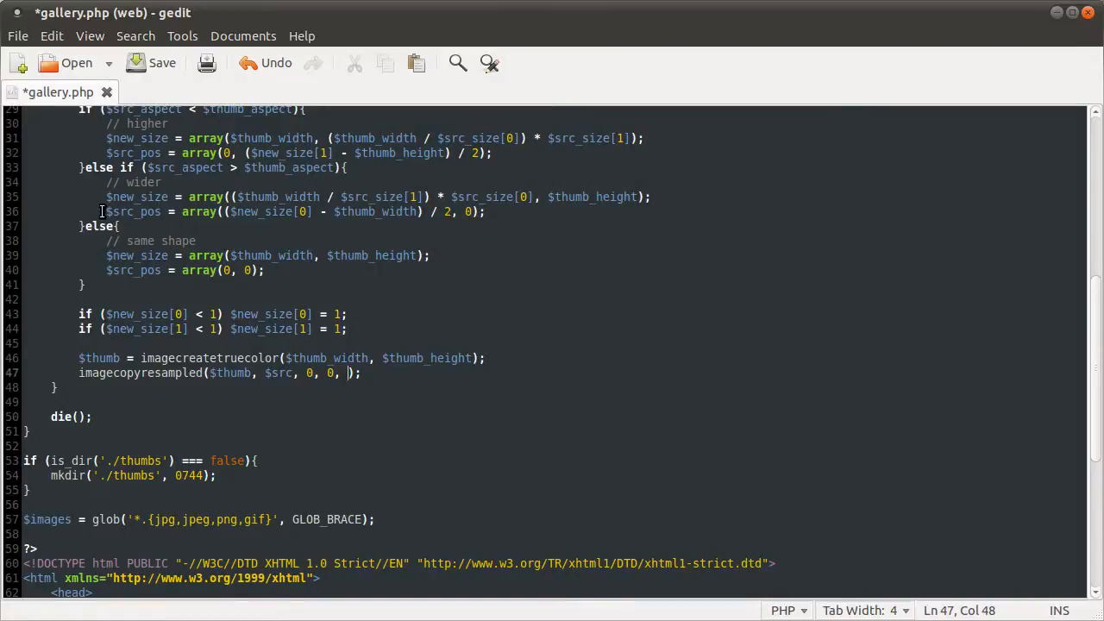
{"action": "type", "text": "$"}
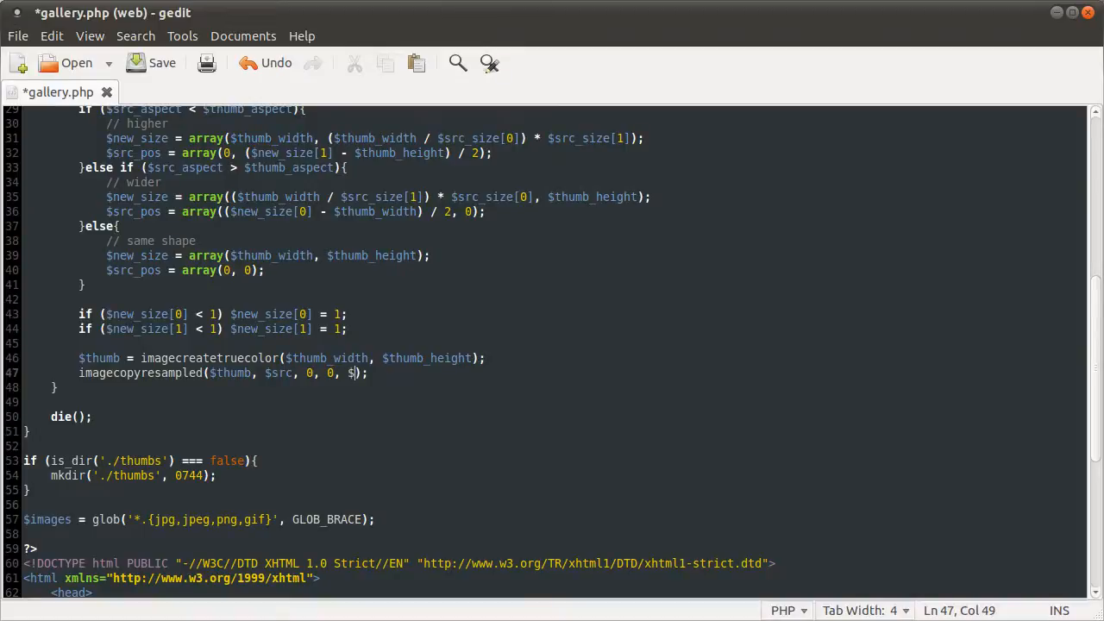
{"action": "type", "text": "rc_pos[0], $src_"}
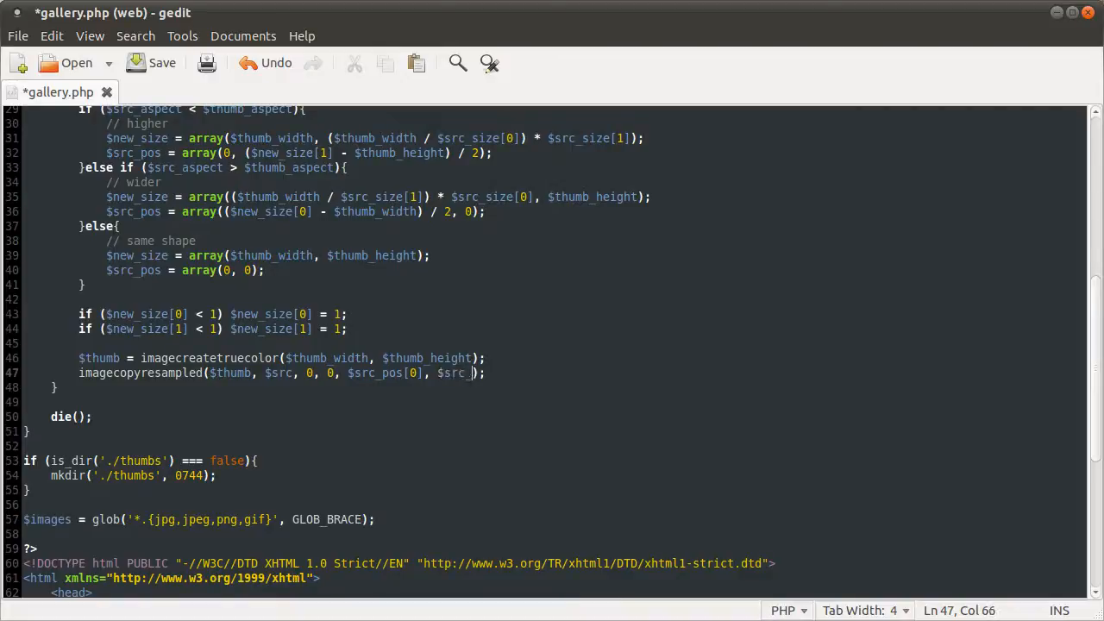
{"action": "type", "text": "pos"}
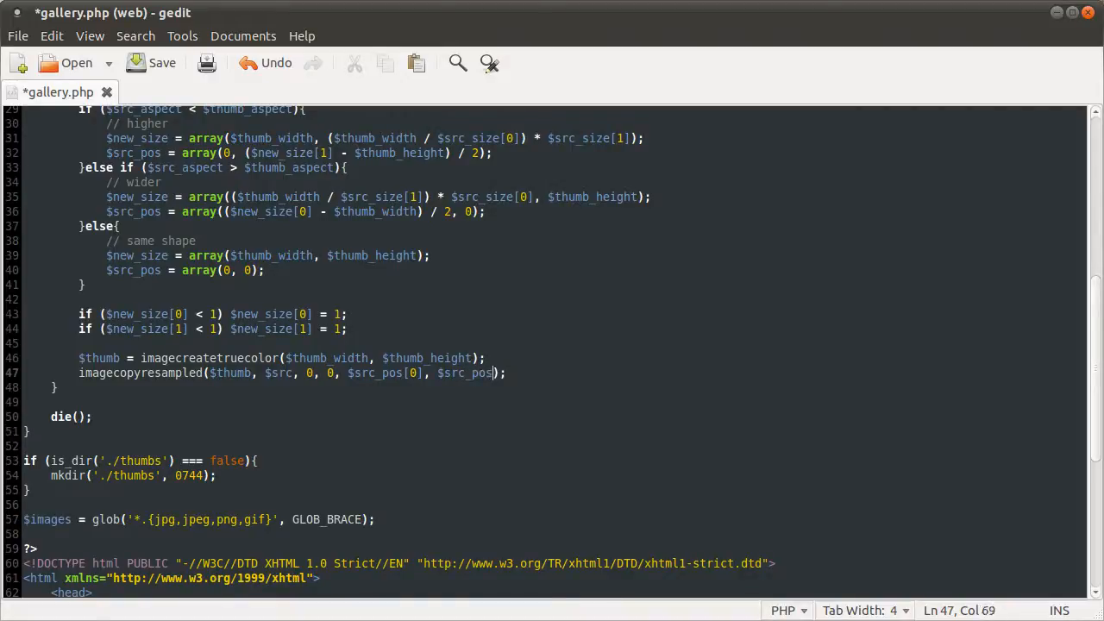
{"action": "type", "text": "[1],"}
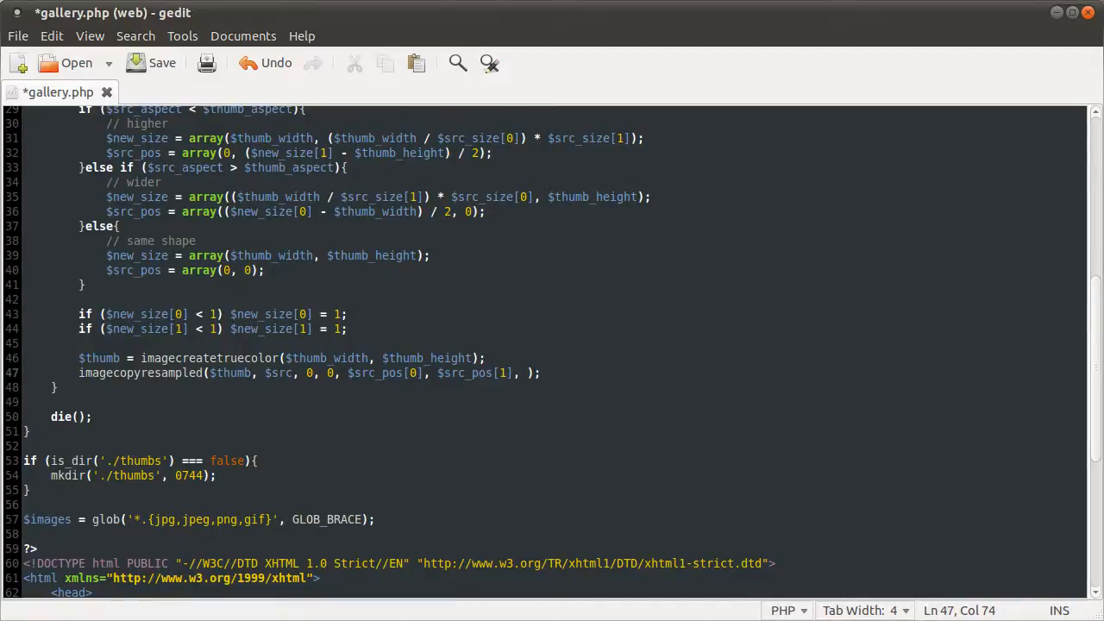
Add $new_size[0] and $new_size[1] before the closing parenthesis and save the file
{"action": "left_click", "coordinate": [526, 373]}
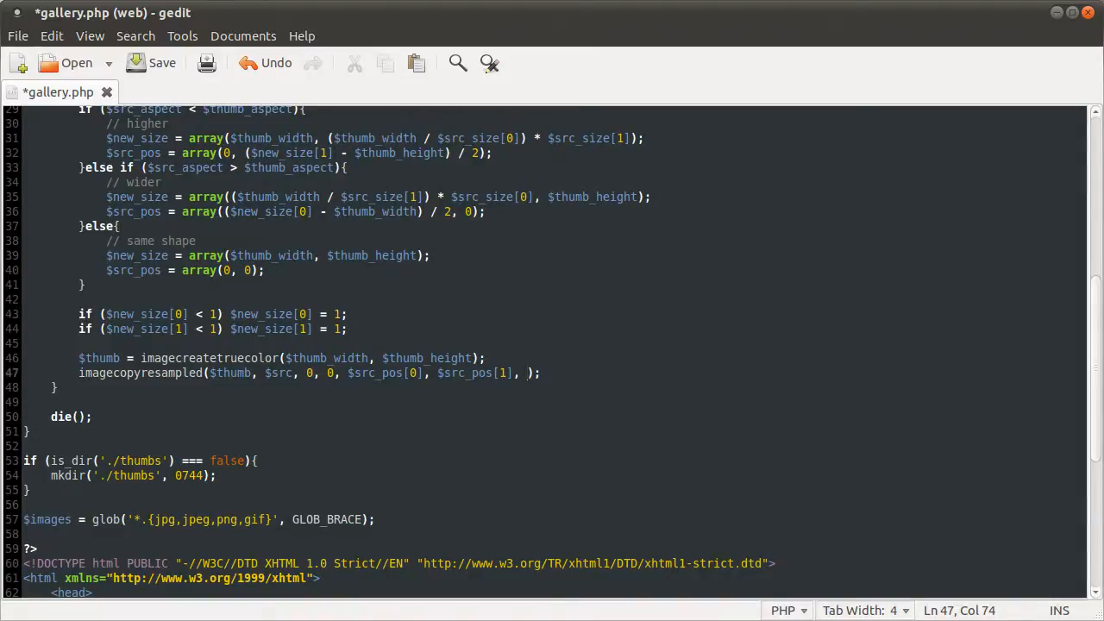
{"action": "type", "text": "$new"}
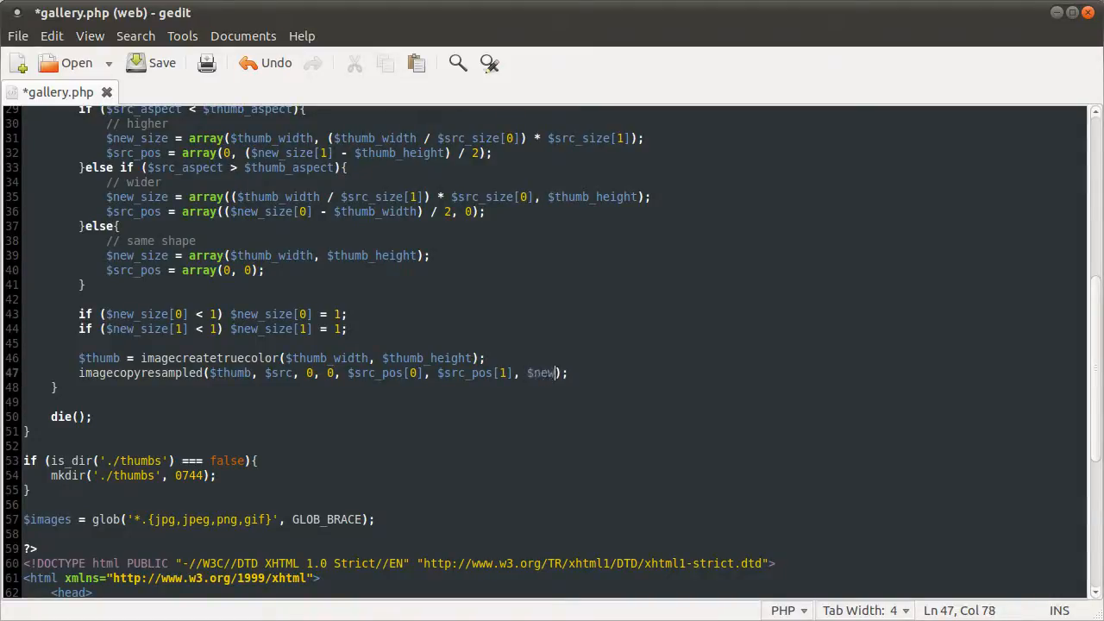
{"action": "type", "text": "_size[0],"}
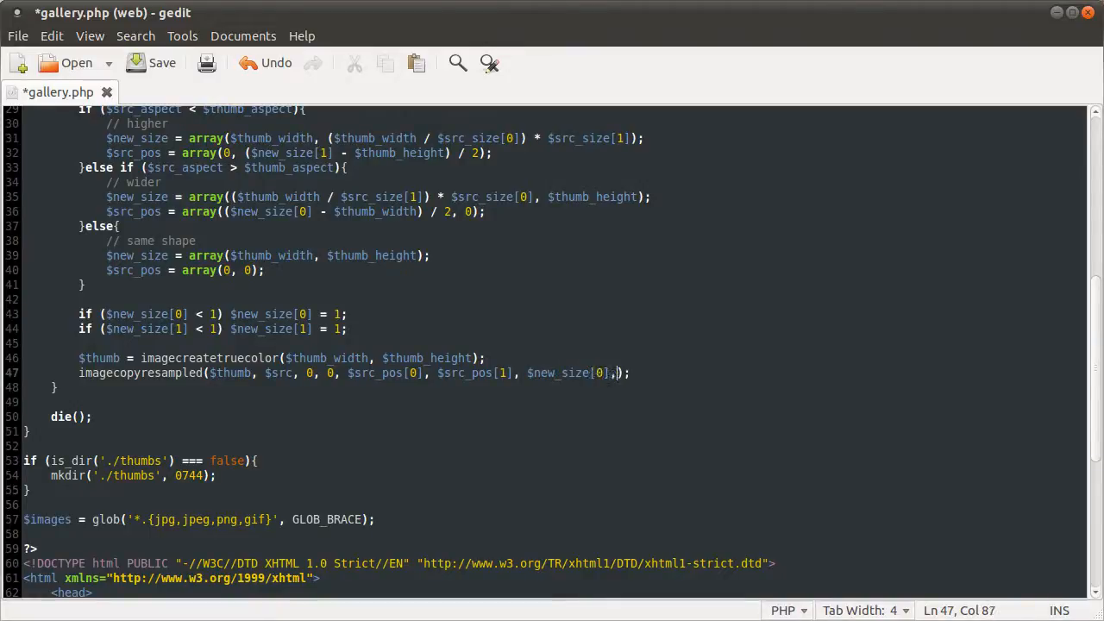
{"action": "type", "text": "$new_size[1"}
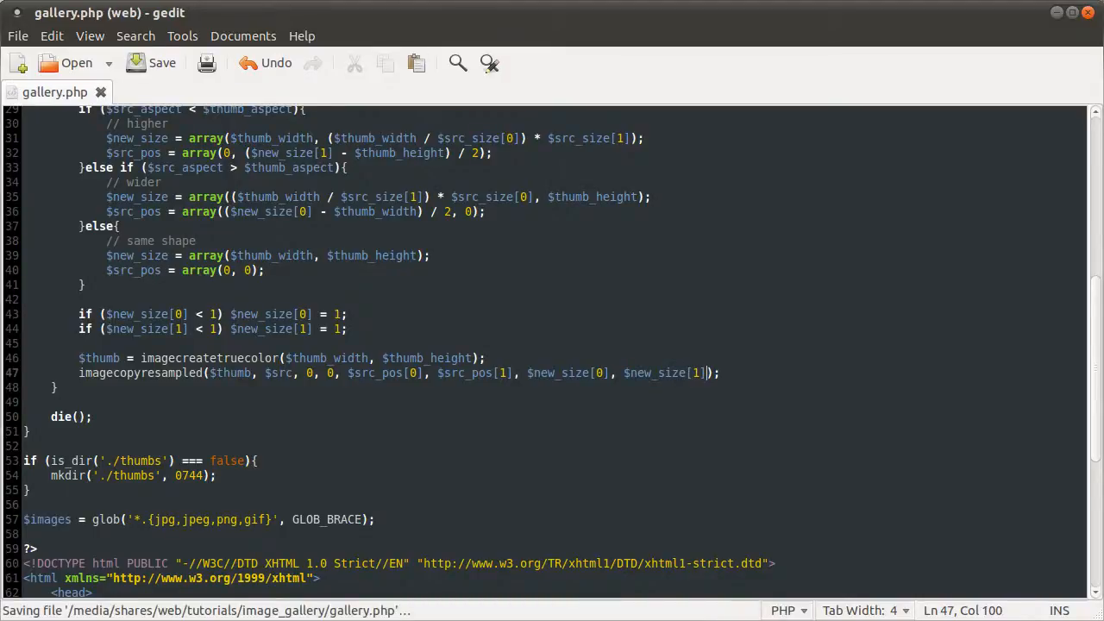
{"action": "type", "text": ","}
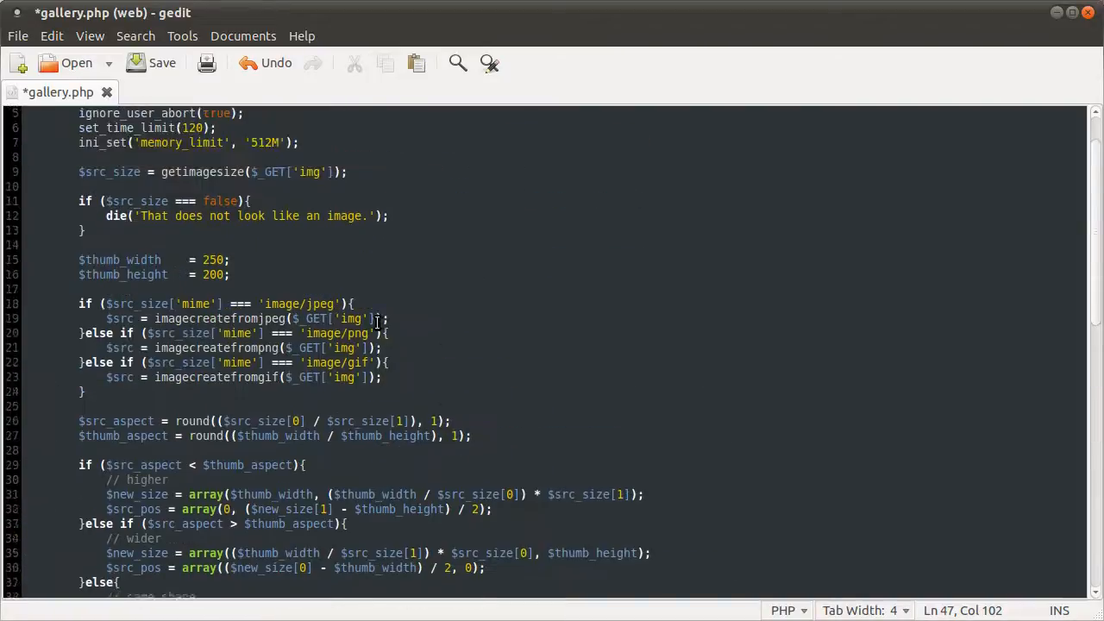
Begin a $src_size argument after $new_size[1], scrolling to check the source-size variables
{"action": "scroll", "scroll_direction": "down", "scroll_amount": 3}
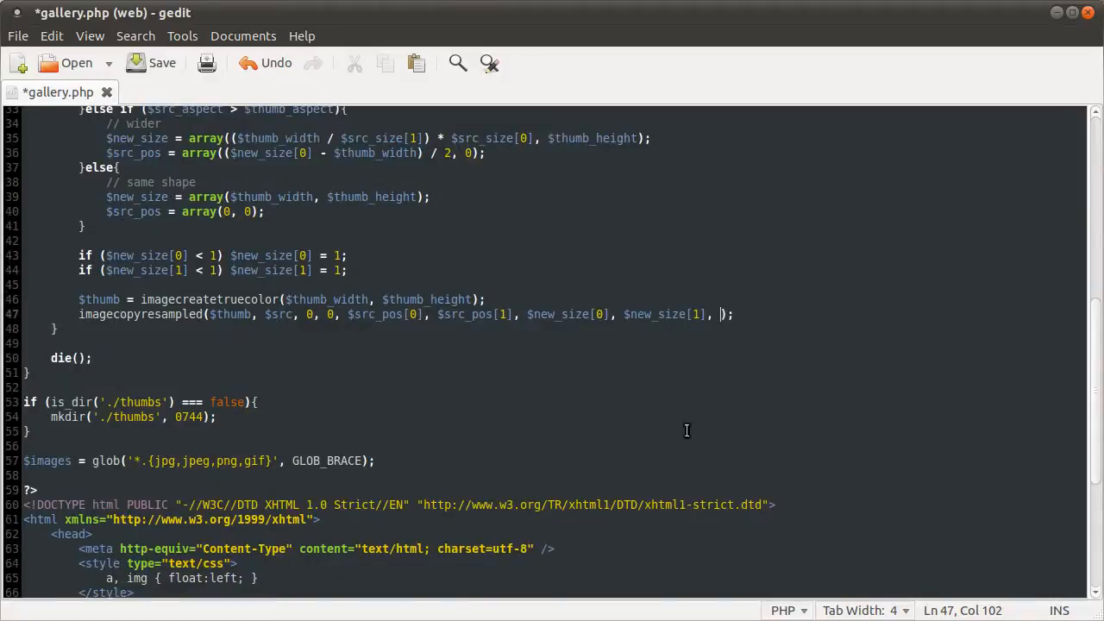
{"action": "mouse_move", "coordinate": [718, 428]}
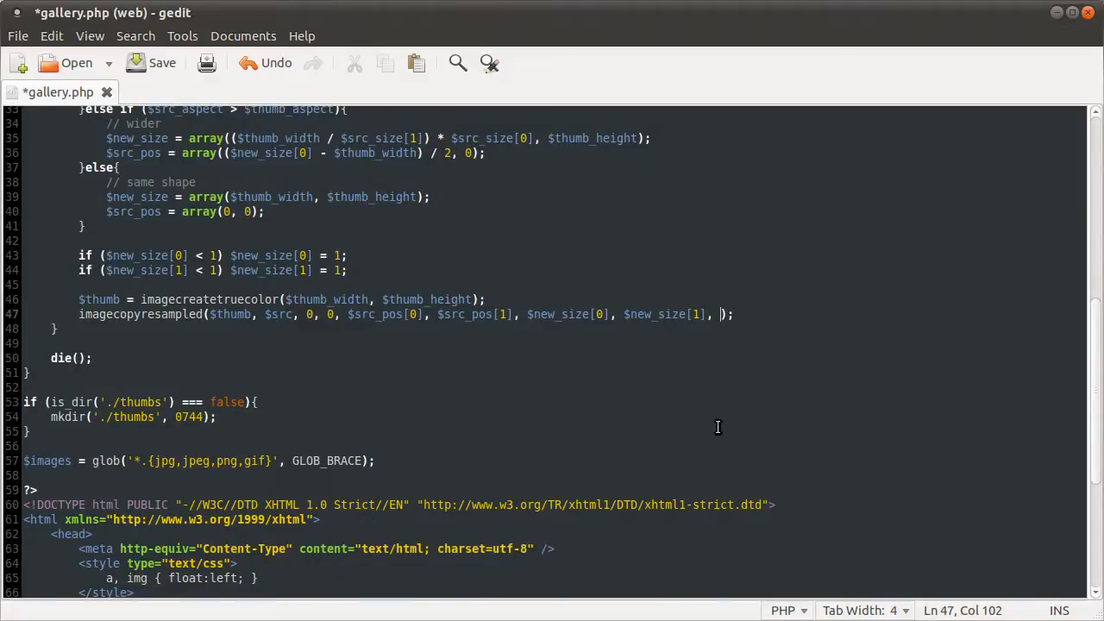
{"action": "type", "text": "$s"}
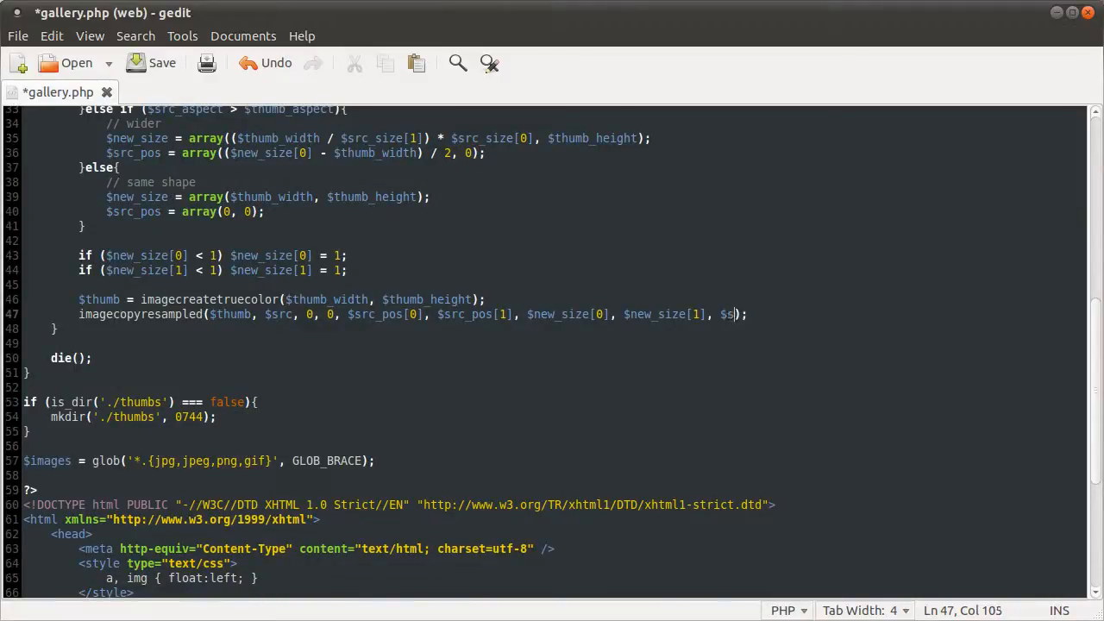
{"action": "type", "text": "rc_siz"}
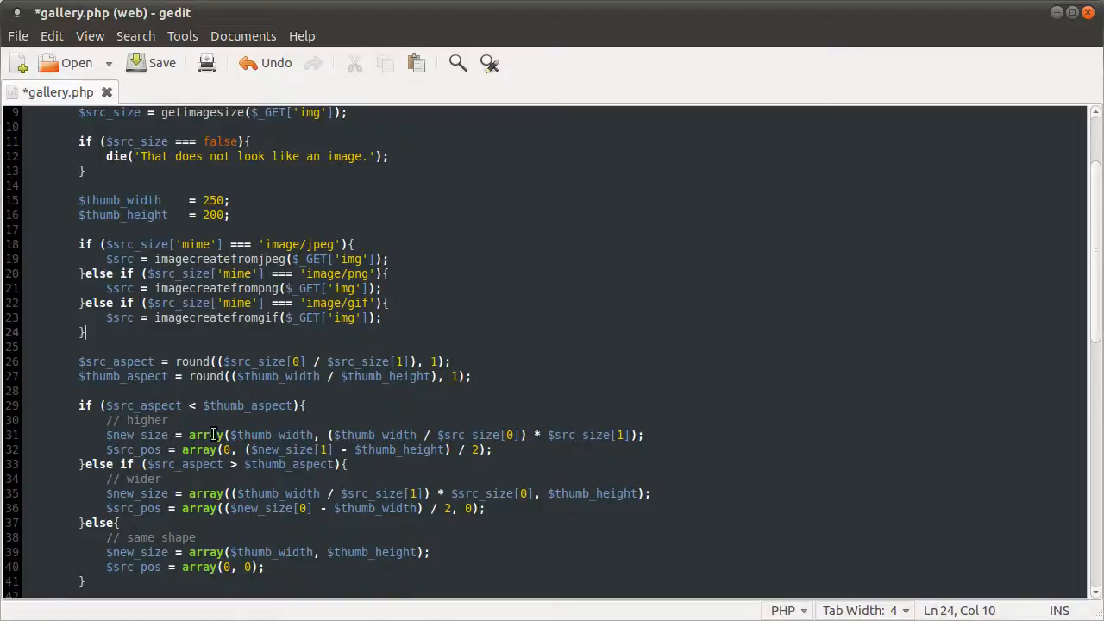
{"action": "scroll", "scroll_direction": "down", "scroll_amount": 3}
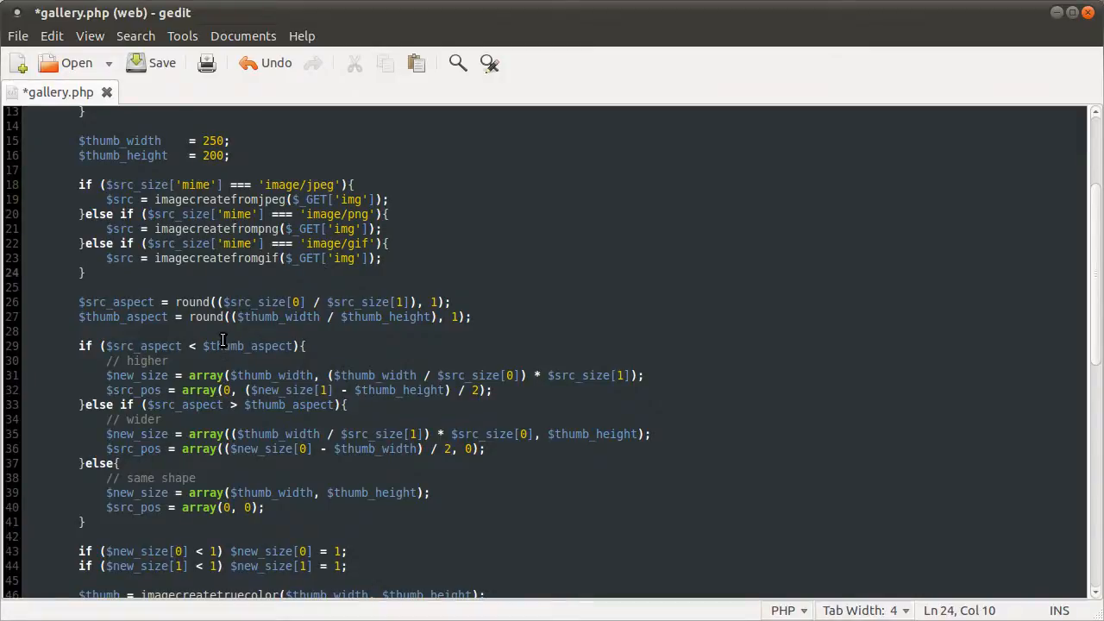
Finish the call with $src_size[0], $src_size[1] and add empty if/else branches on $src_size['mime'] for jpeg, png and gif
{"action": "scroll", "scroll_direction": "down", "scroll_amount": 3}
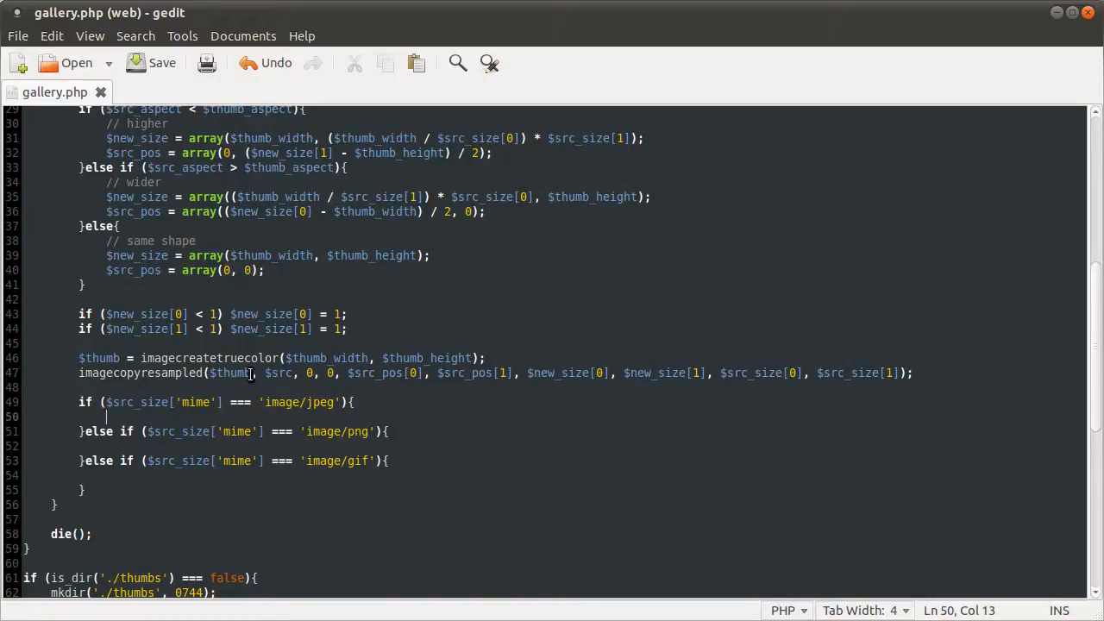
{"action": "double_click", "coordinate": [274, 373]}
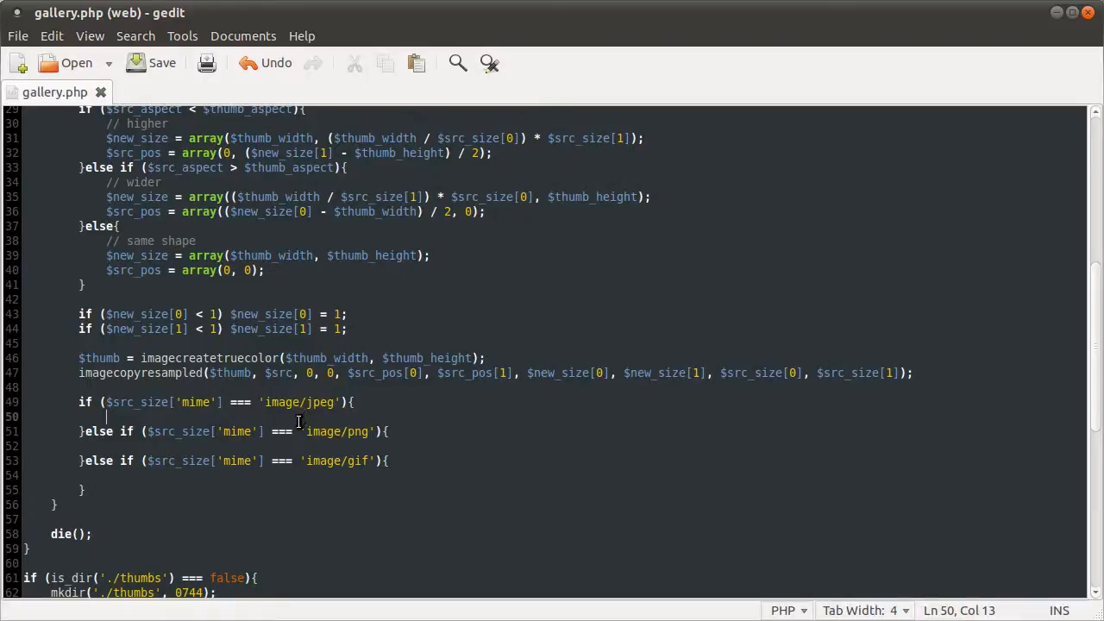
{"action": "mouse_move", "coordinate": [318, 469]}
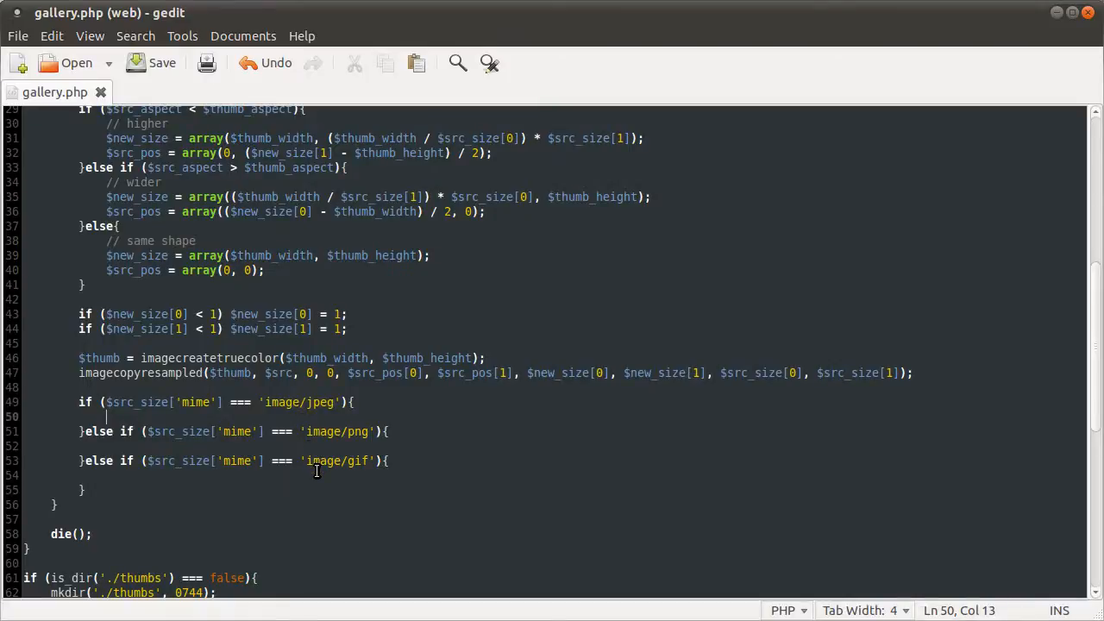
{"action": "mouse_move", "coordinate": [300, 407]}
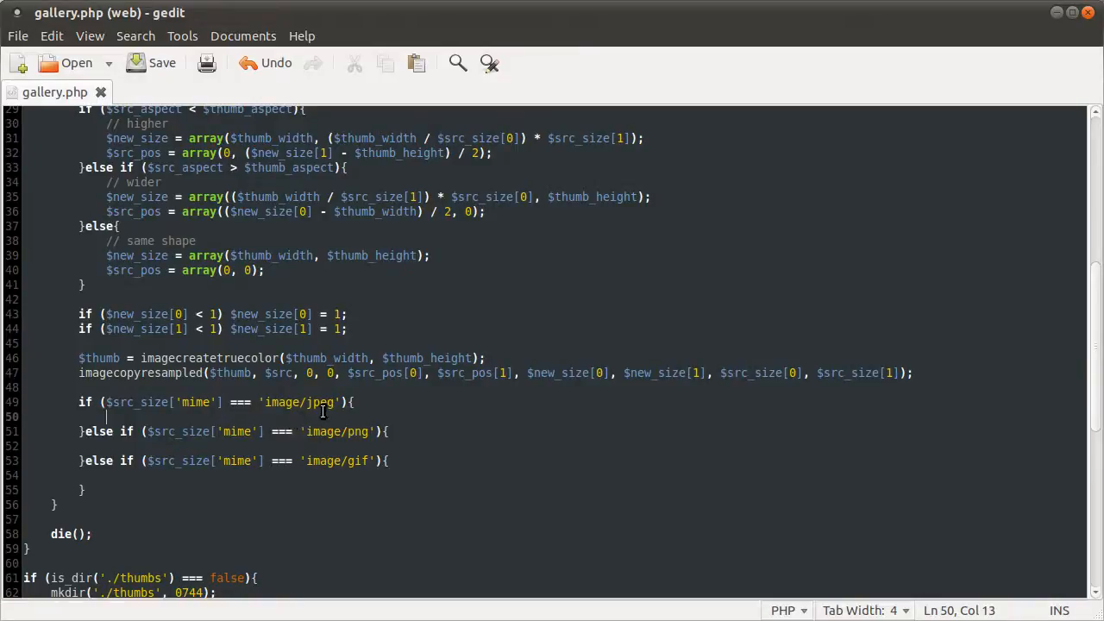
{"action": "mouse_move", "coordinate": [314, 419]}
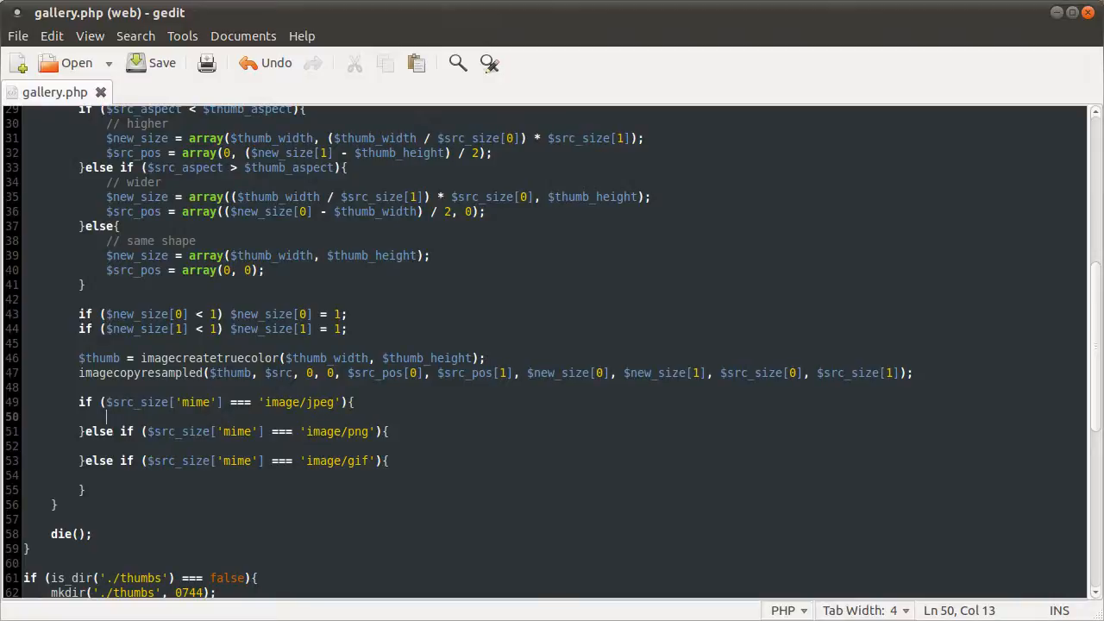
Write imagejpeg/imagepng/imagegif($thumb, "thumbs/{$_GET['img']}") in each mime branch and save
{"action": "type", "text": "image"}
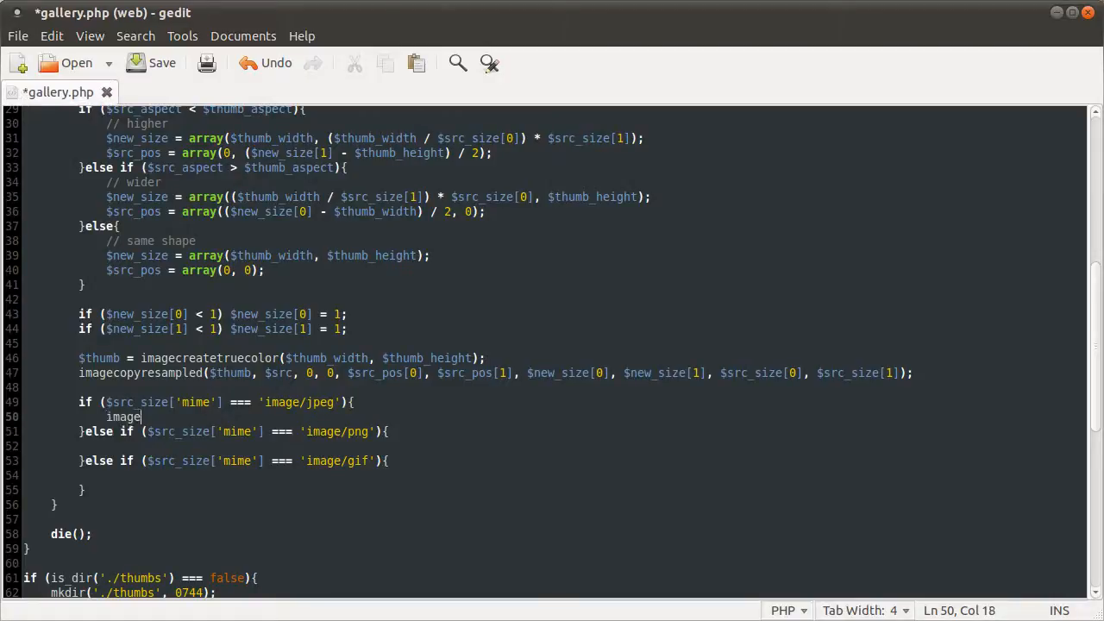
{"action": "type", "text": "jpeg"}
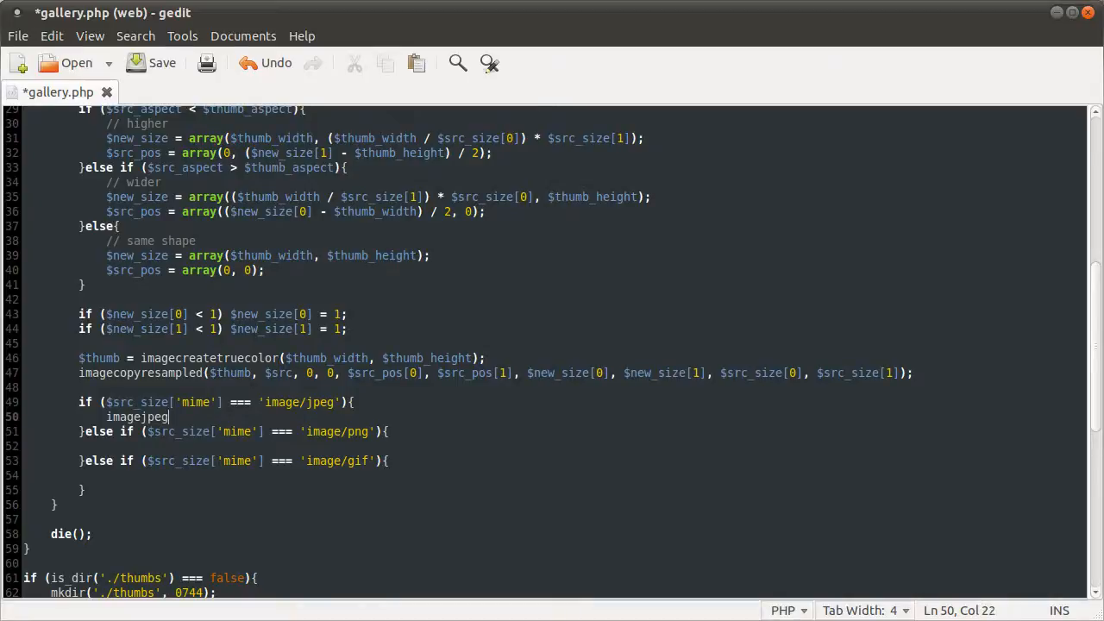
{"action": "type", "text": "();"}
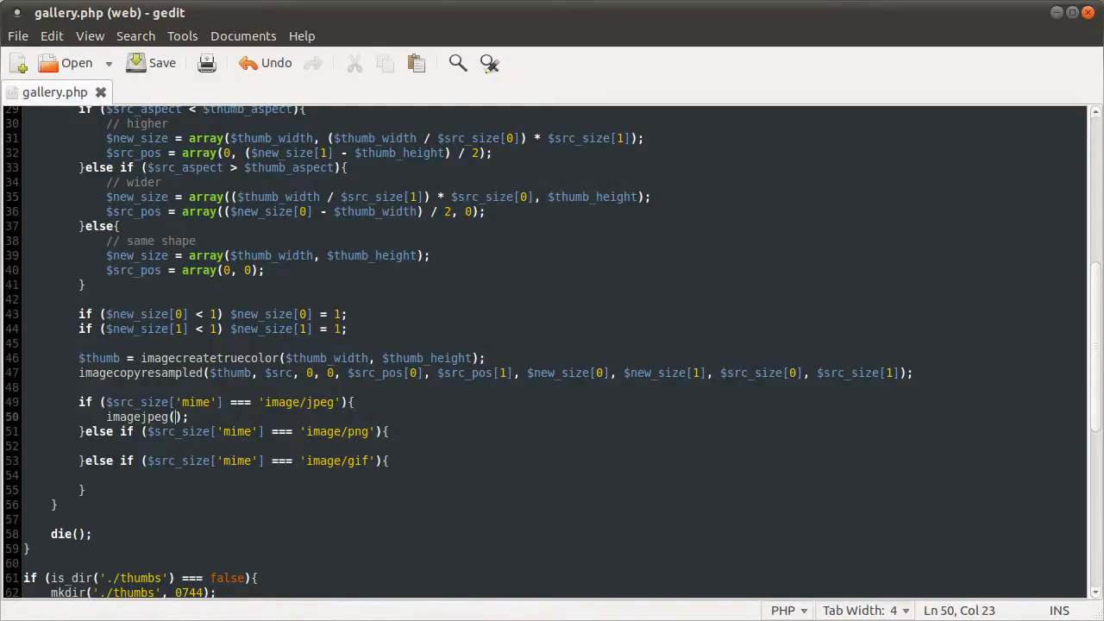
{"action": "type", "text": "$thumb"}
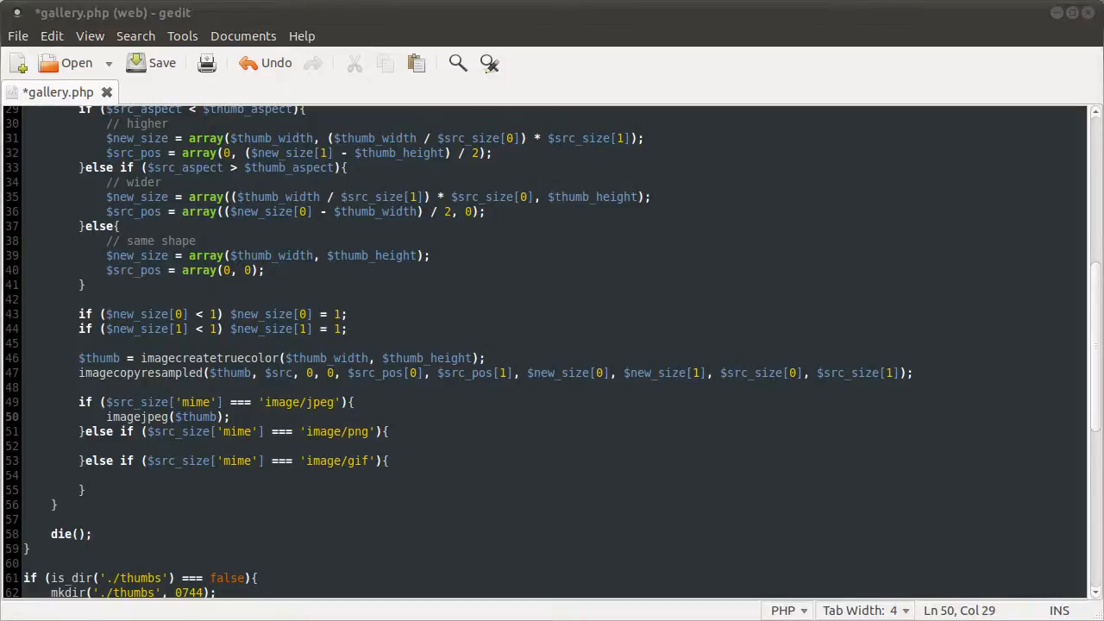
{"action": "mouse_move", "coordinate": [658, 328]}
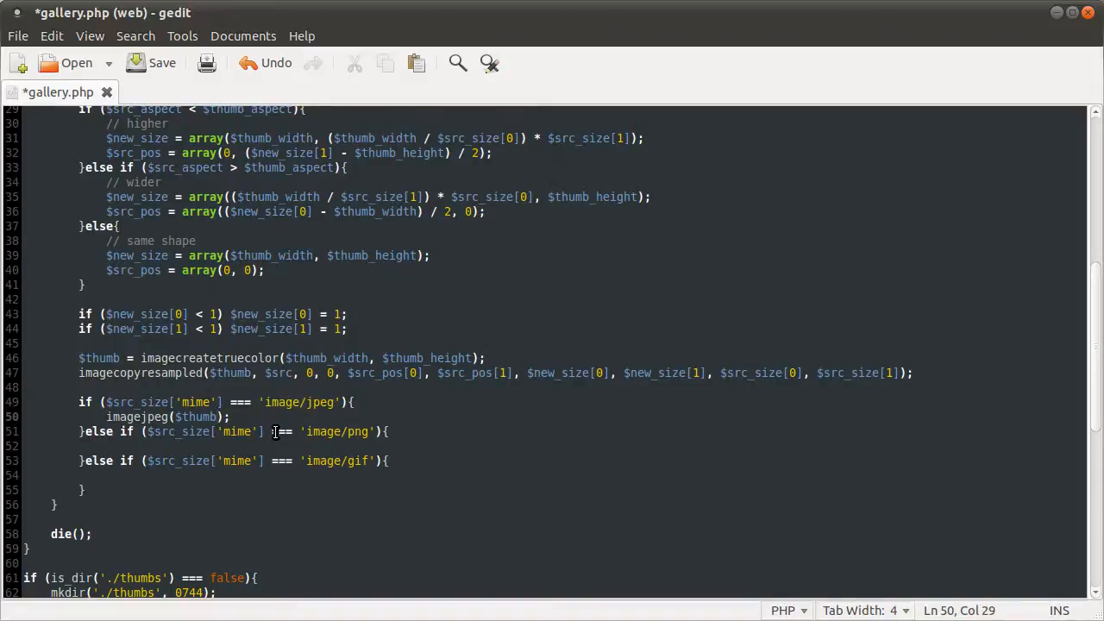
{"action": "type", "text": ", \""}
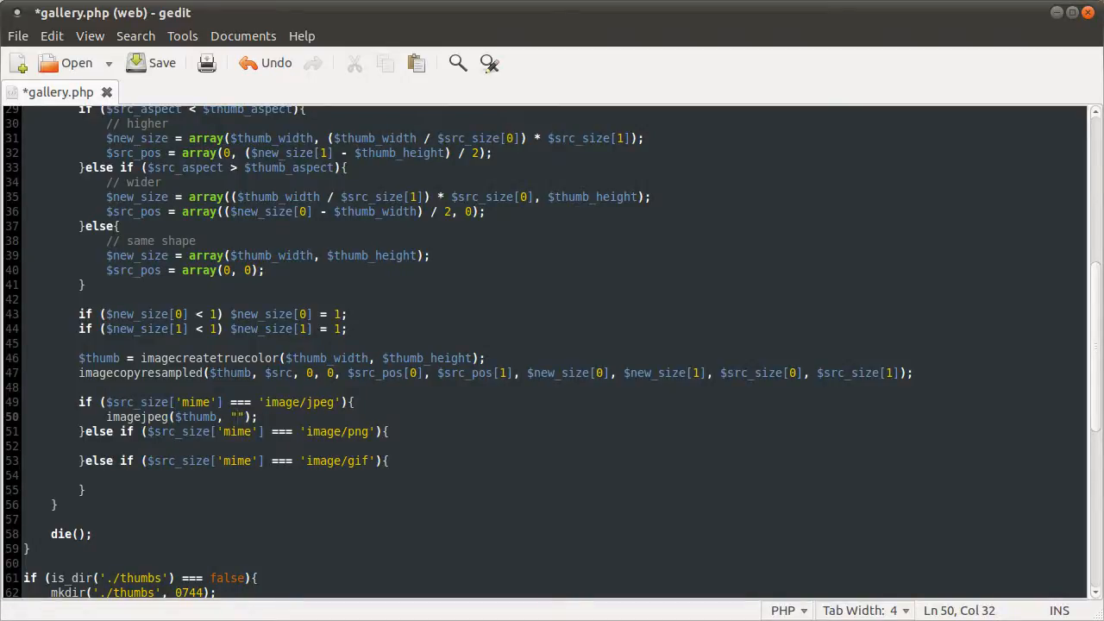
{"action": "type", "text": "thum"}
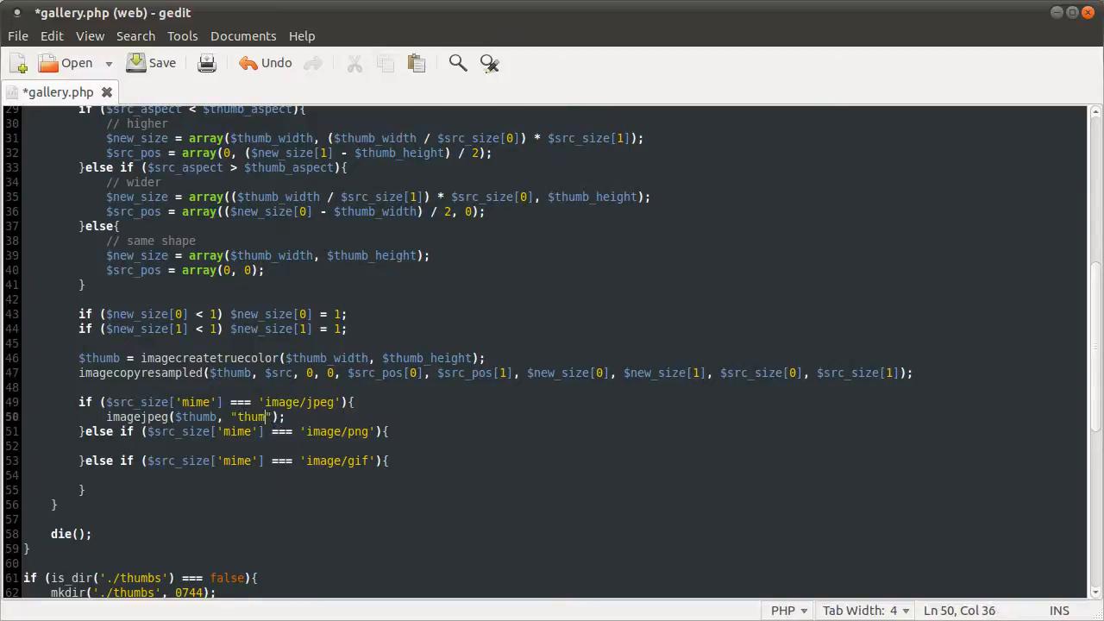
{"action": "type", "text": "/"}
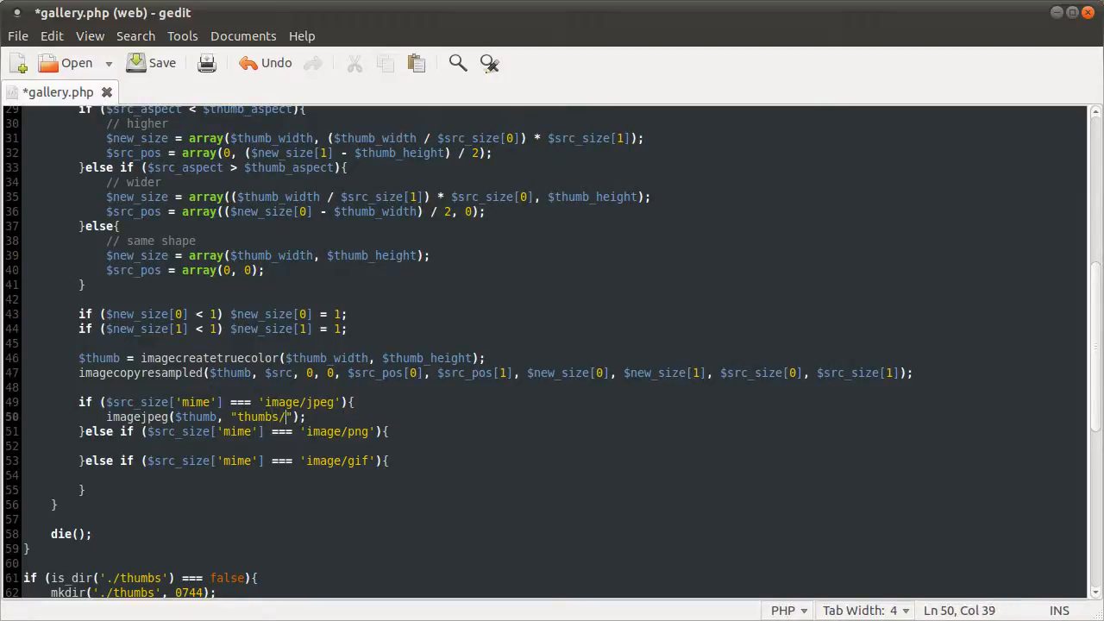
{"action": "type", "text": "{$_GET['img"}
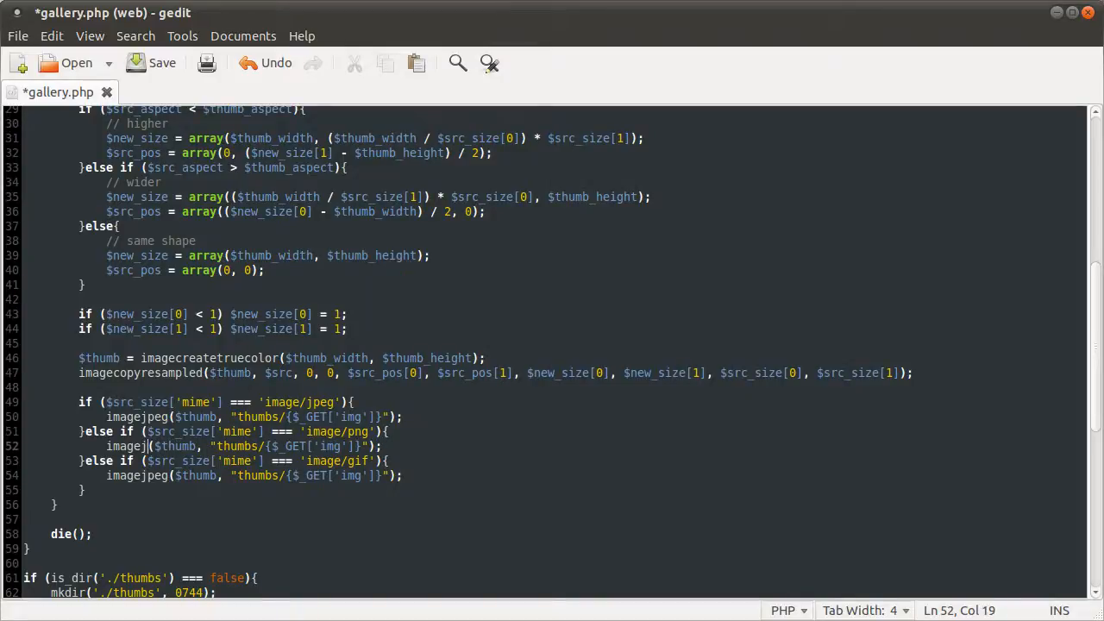
{"action": "key", "text": "BackSpace"}
{"action": "type", "text": "pn"}
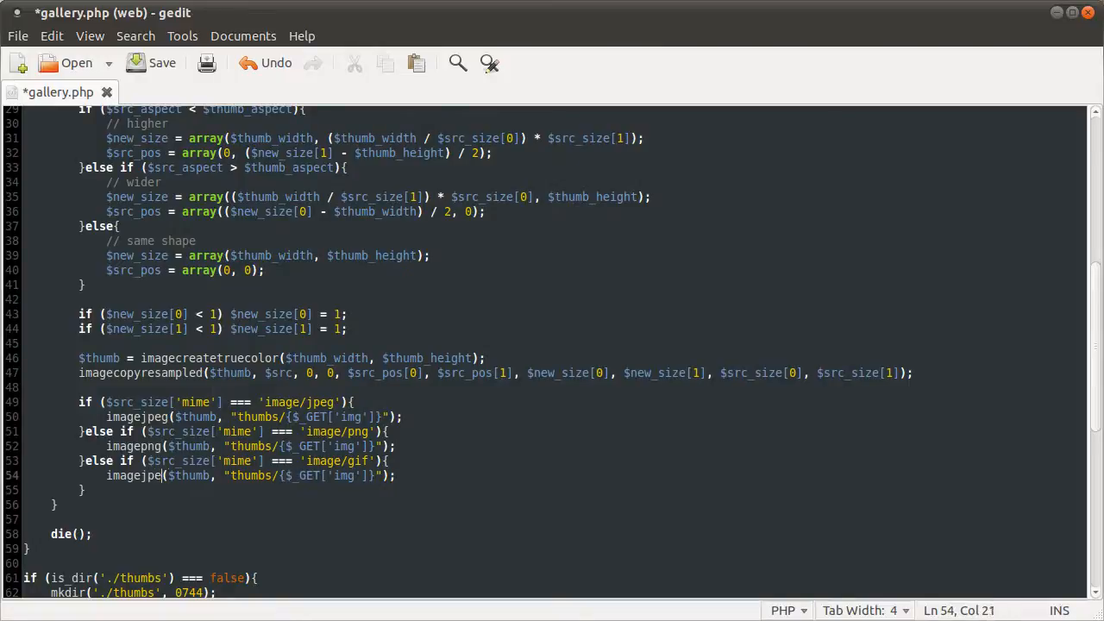
{"action": "type", "text": "gif"}
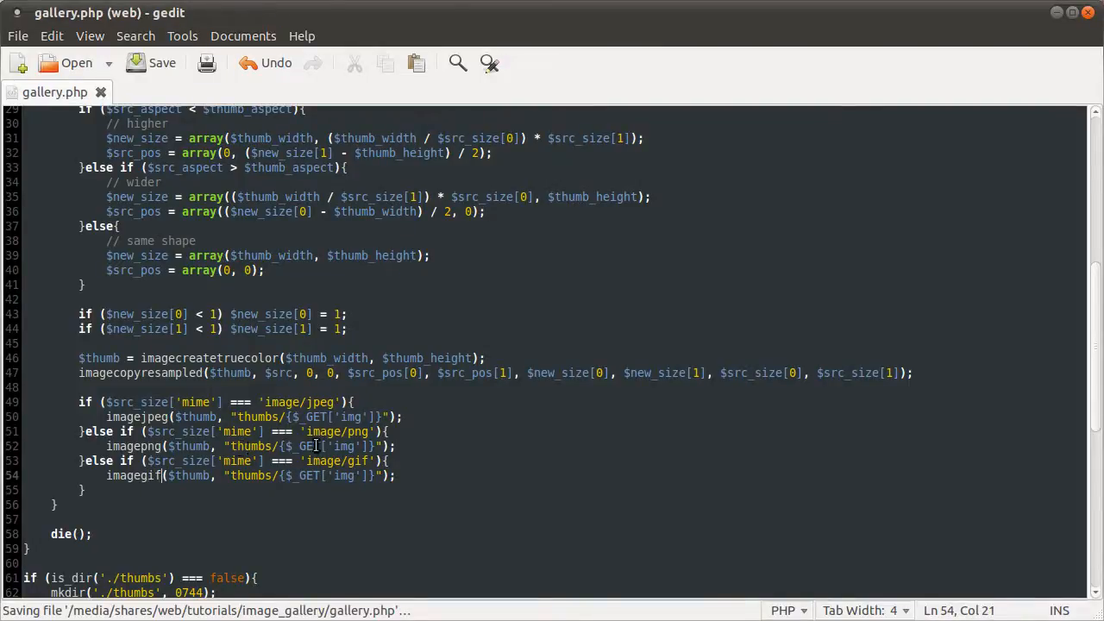
Add header("Location: thumbs/{$_GET['img']}"); after the branches to redirect to the thumbnail, and save
{"action": "left_click", "coordinate": [135, 490]}
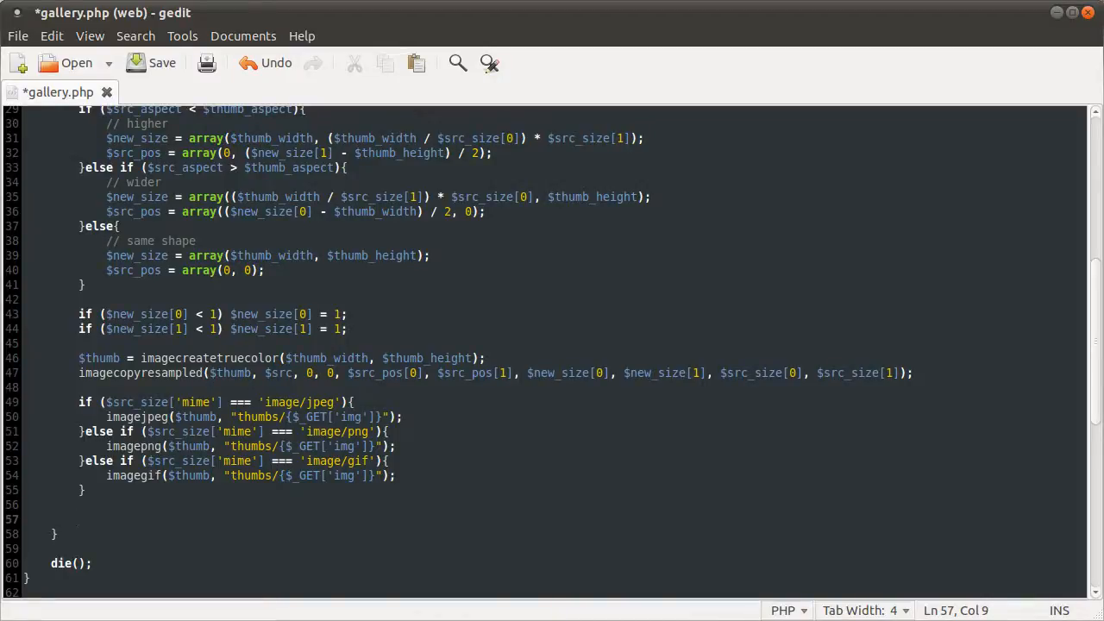
{"action": "type", "text": "header)"}
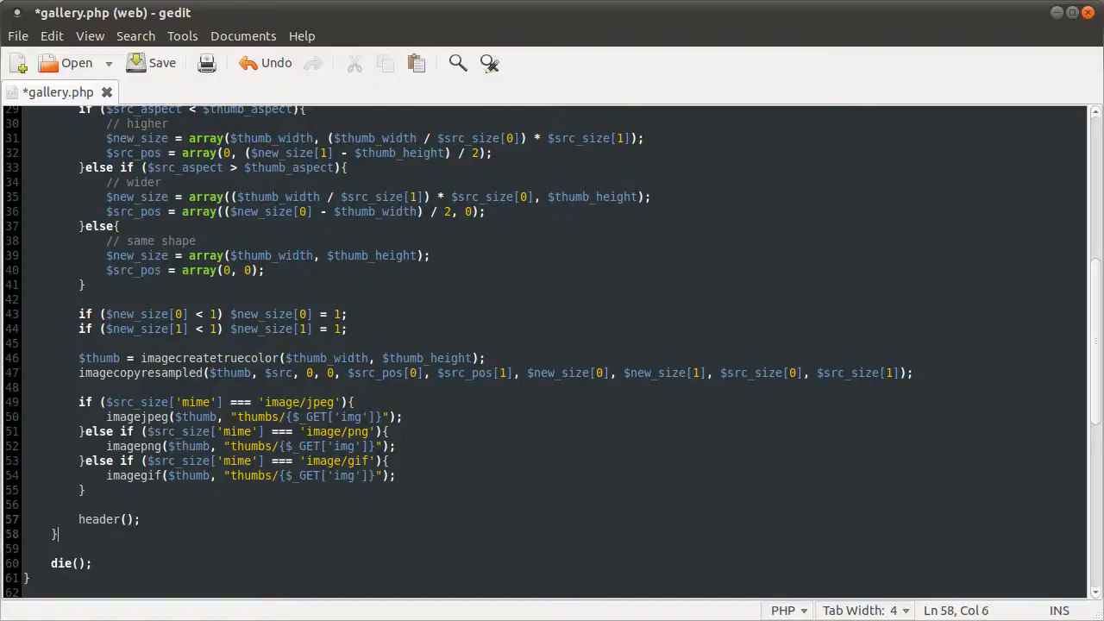
{"action": "type", "text": "\"\""}
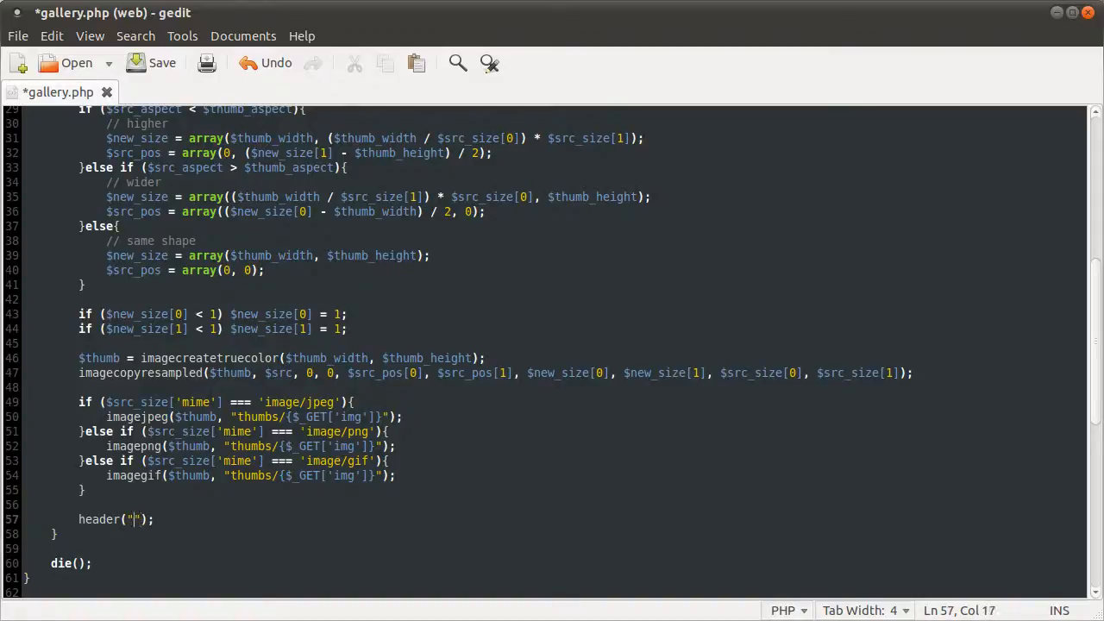
{"action": "type", "text": "Location:"}
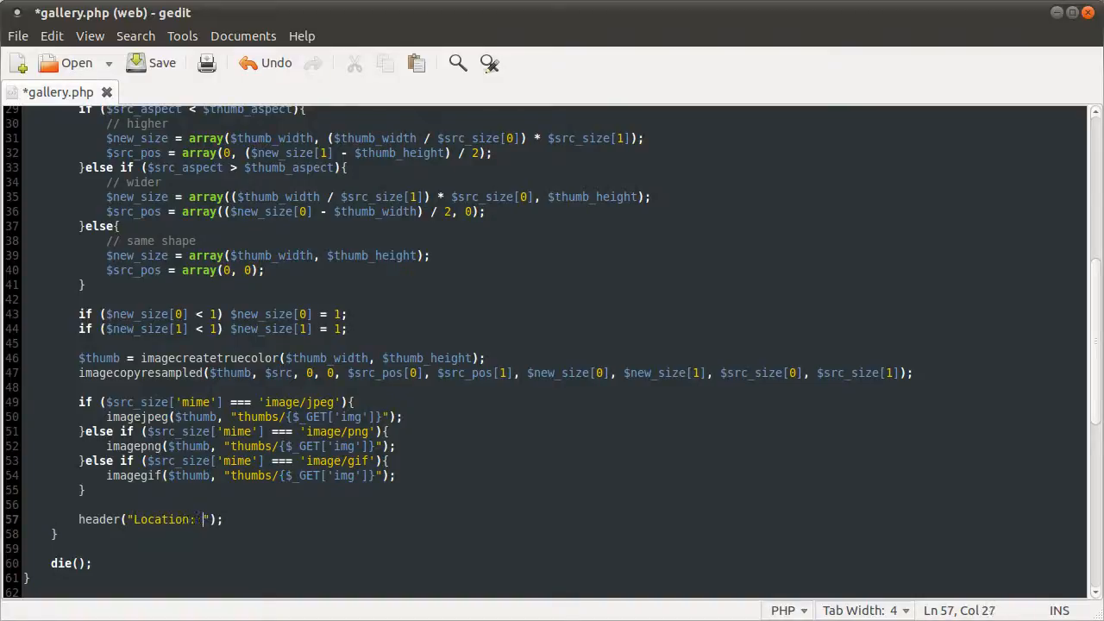
{"action": "type", "text": "th"}
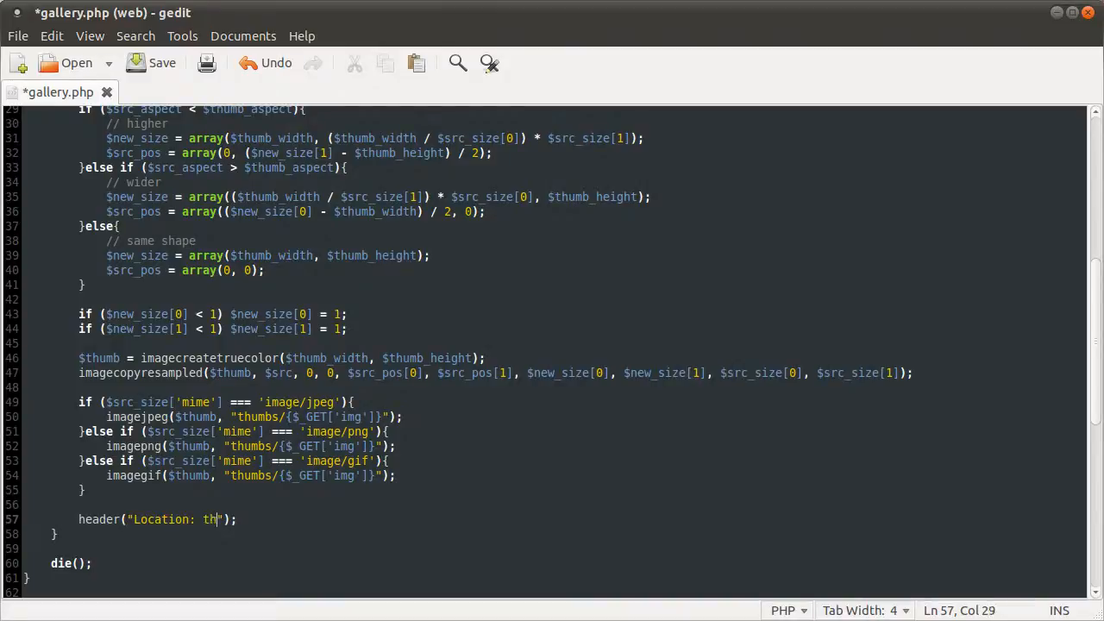
{"action": "type", "text": "umbs/"}
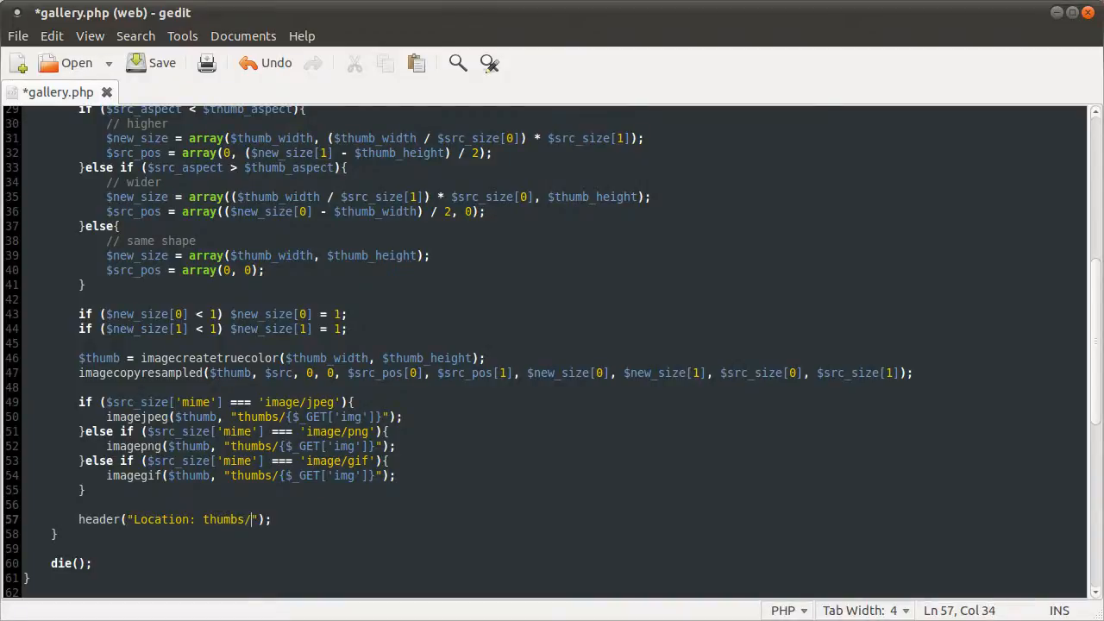
{"action": "type", "text": "{$"}
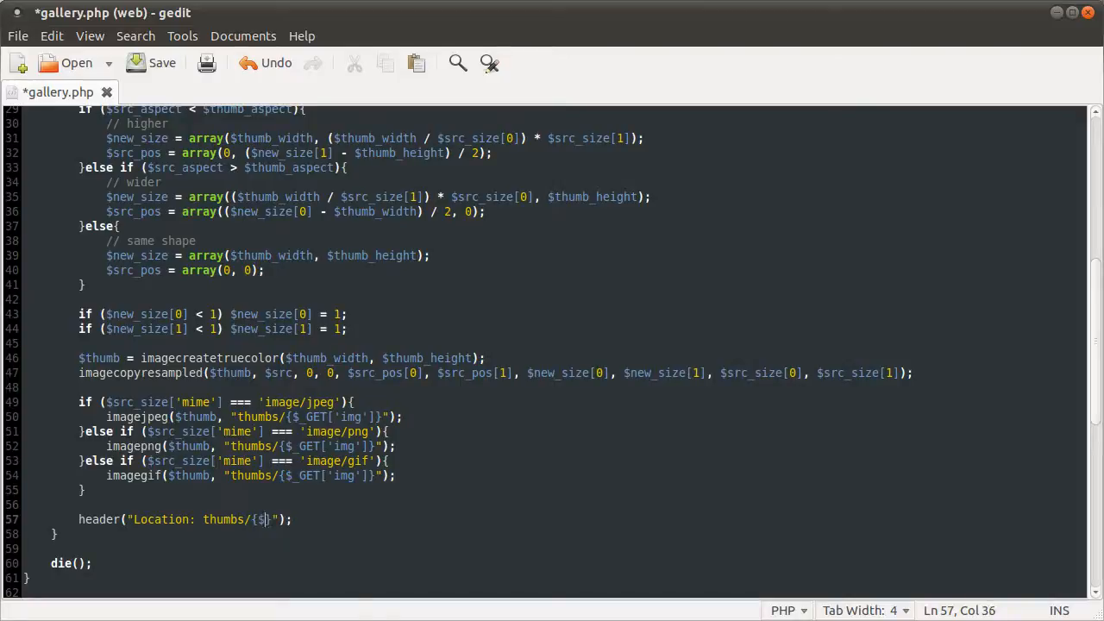
{"action": "type", "text": "$_GET['img"}
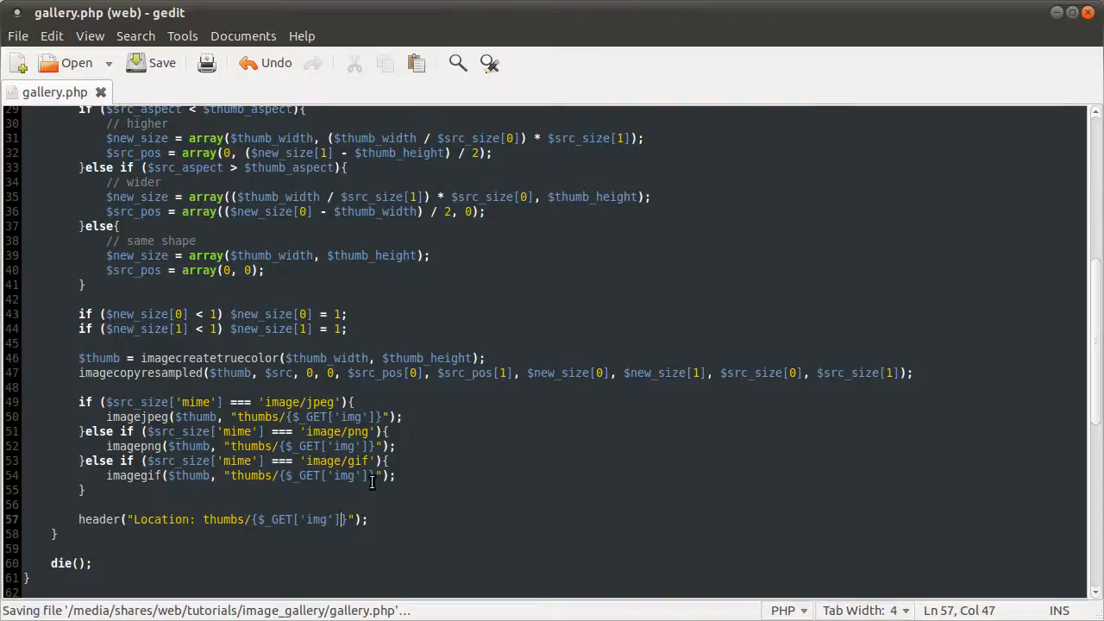
{"action": "mouse_move", "coordinate": [504, 483]}
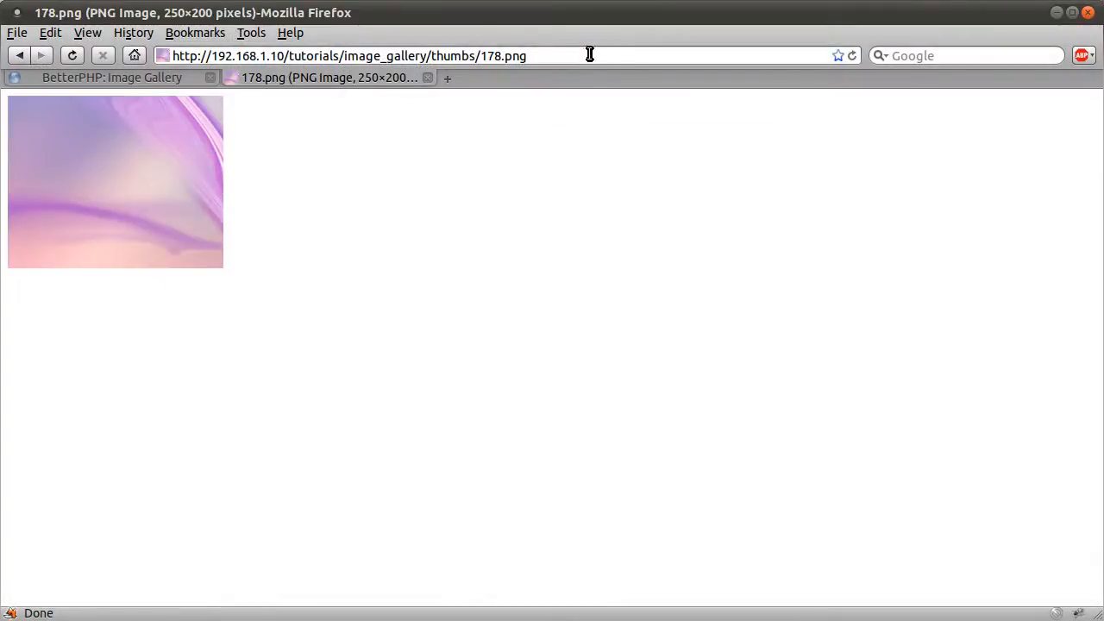
{"action": "mouse_move", "coordinate": [490, 121]}
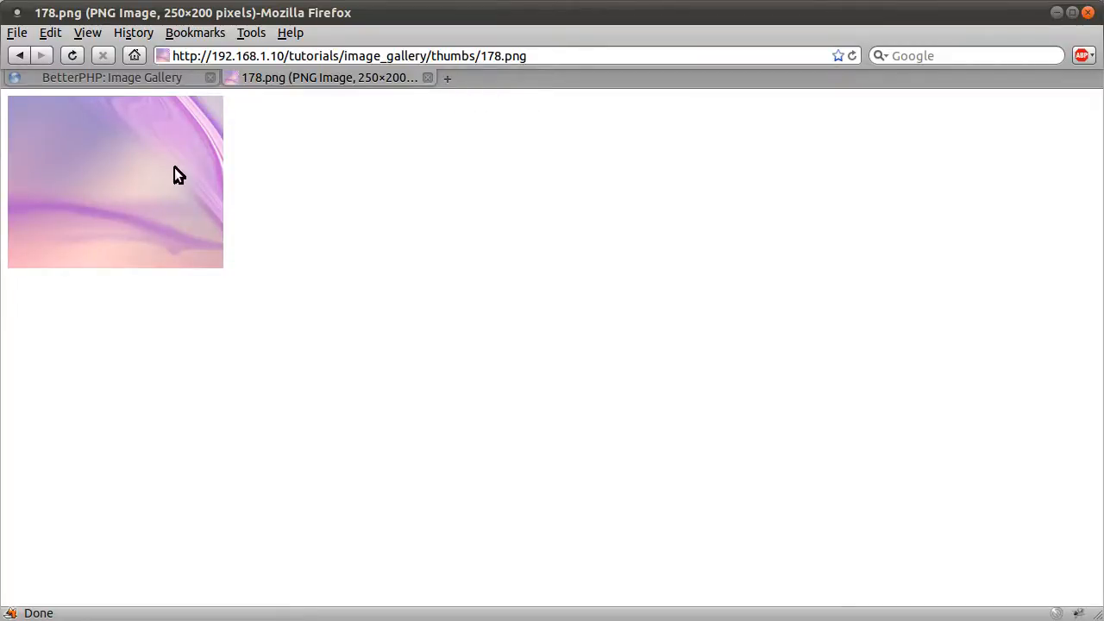
{"action": "mouse_move", "coordinate": [200, 170]}
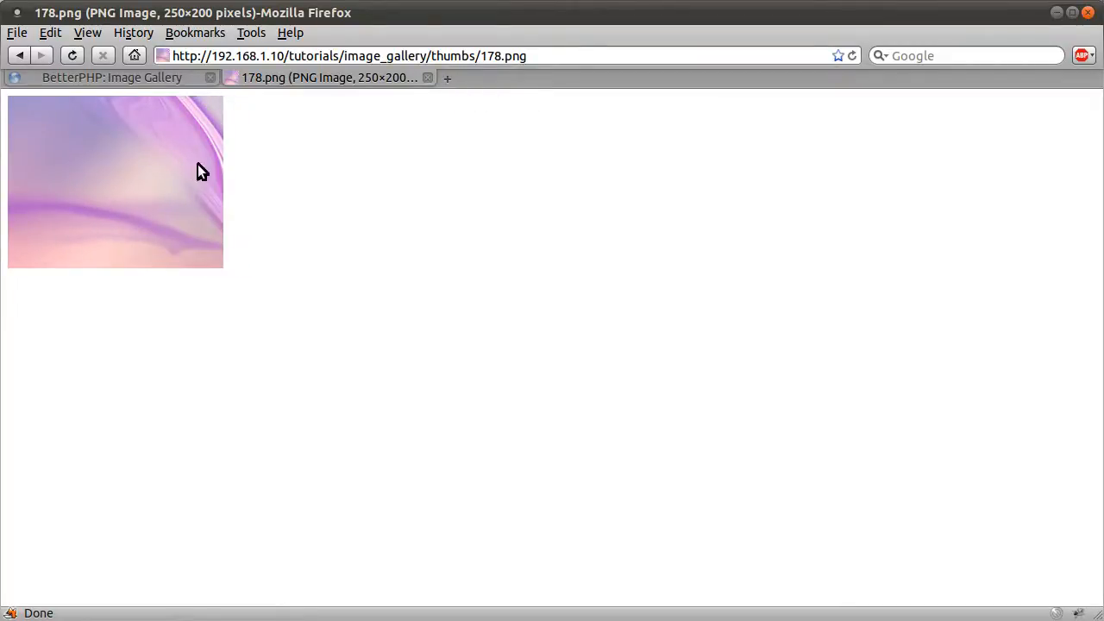
{"action": "mouse_move", "coordinate": [503, 87]}
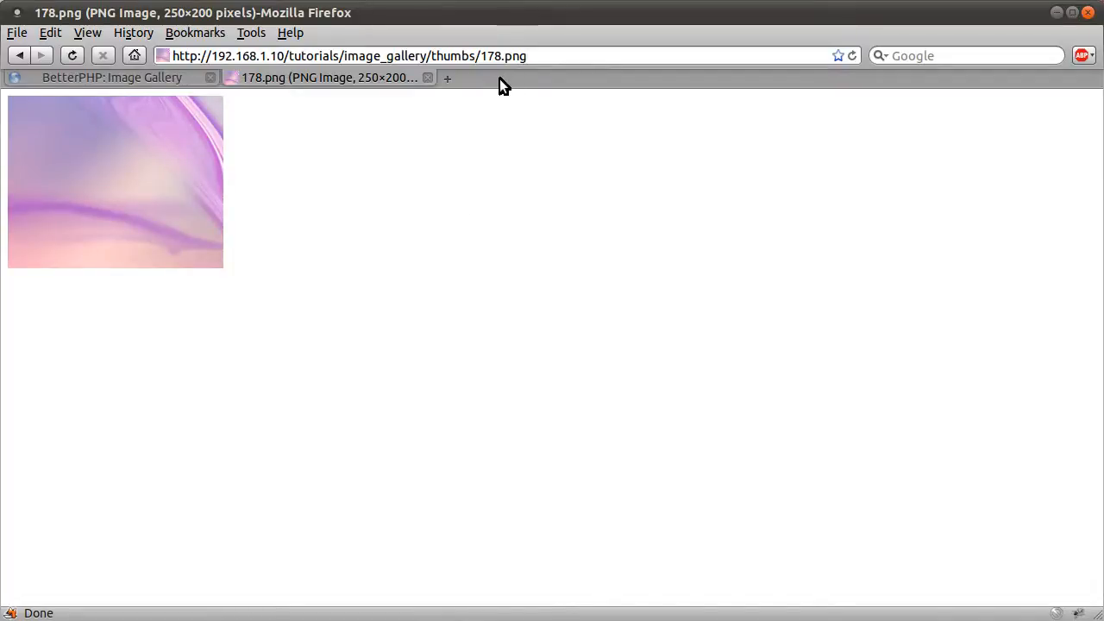
Open thumbs/178.png in a new Firefox tab to view the generated 250×200 thumbnail
{"action": "double_click", "coordinate": [506, 55]}
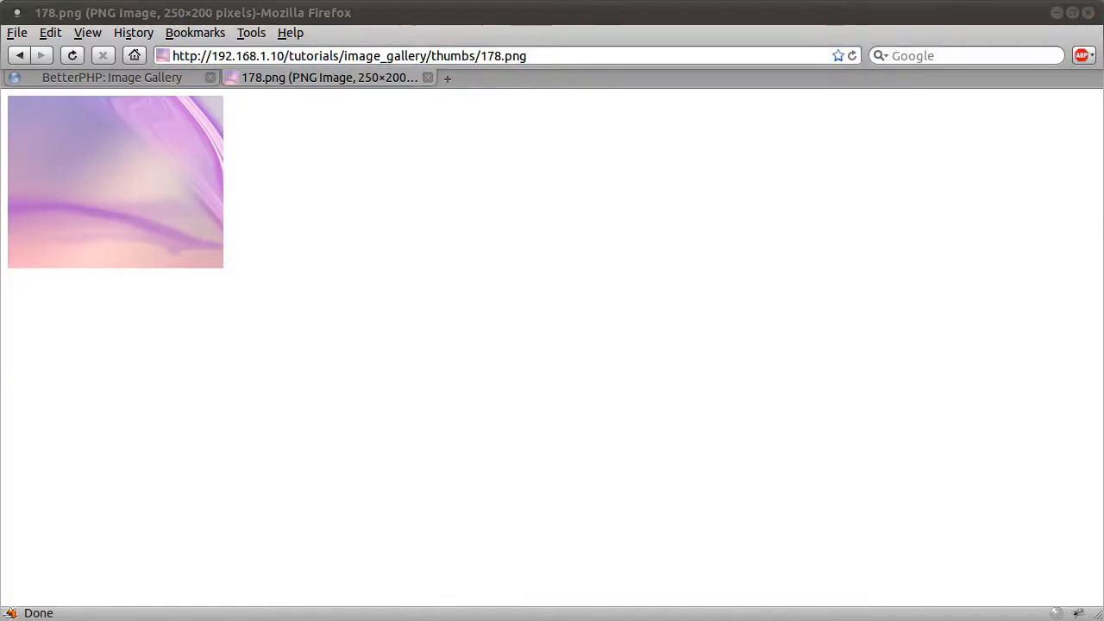
{"action": "mouse_move", "coordinate": [509, 134]}
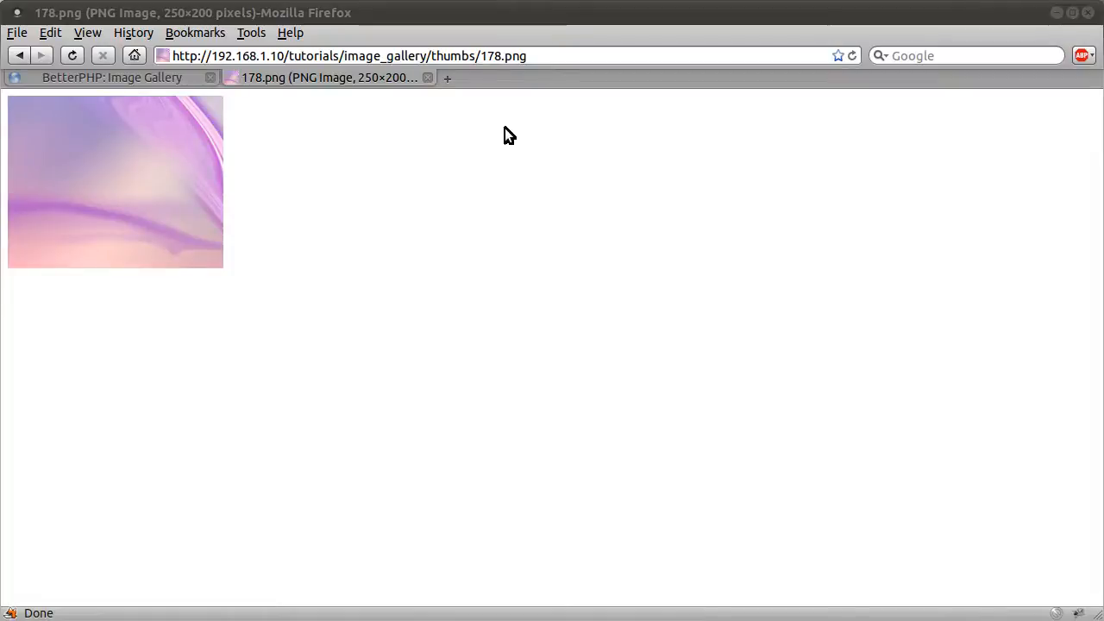
{"action": "mouse_move", "coordinate": [555, 173]}
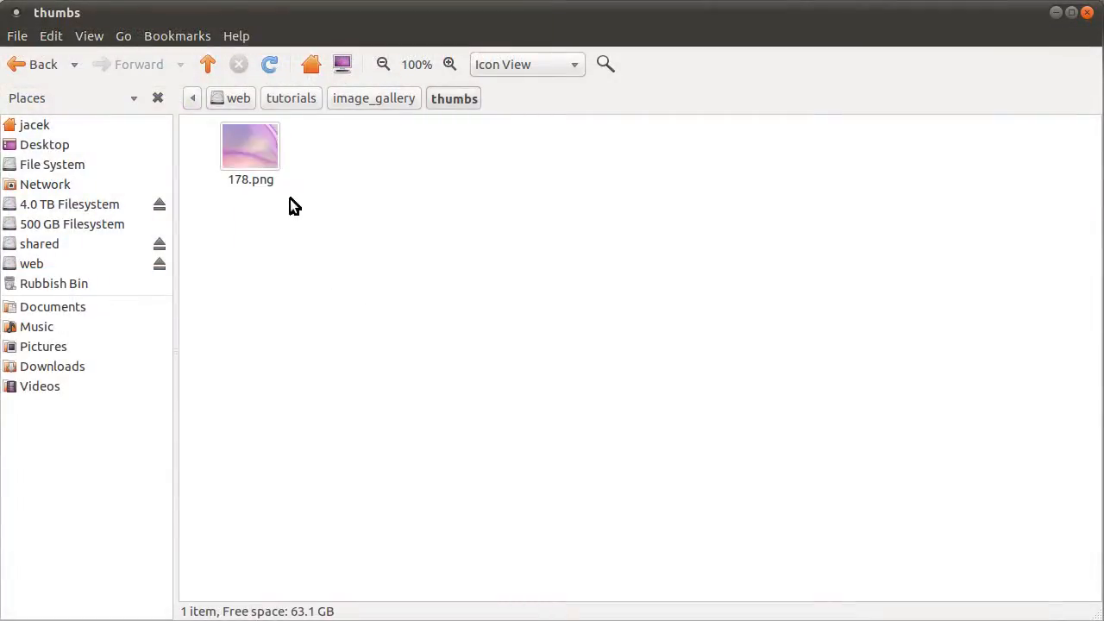
{"action": "mouse_move", "coordinate": [403, 369]}
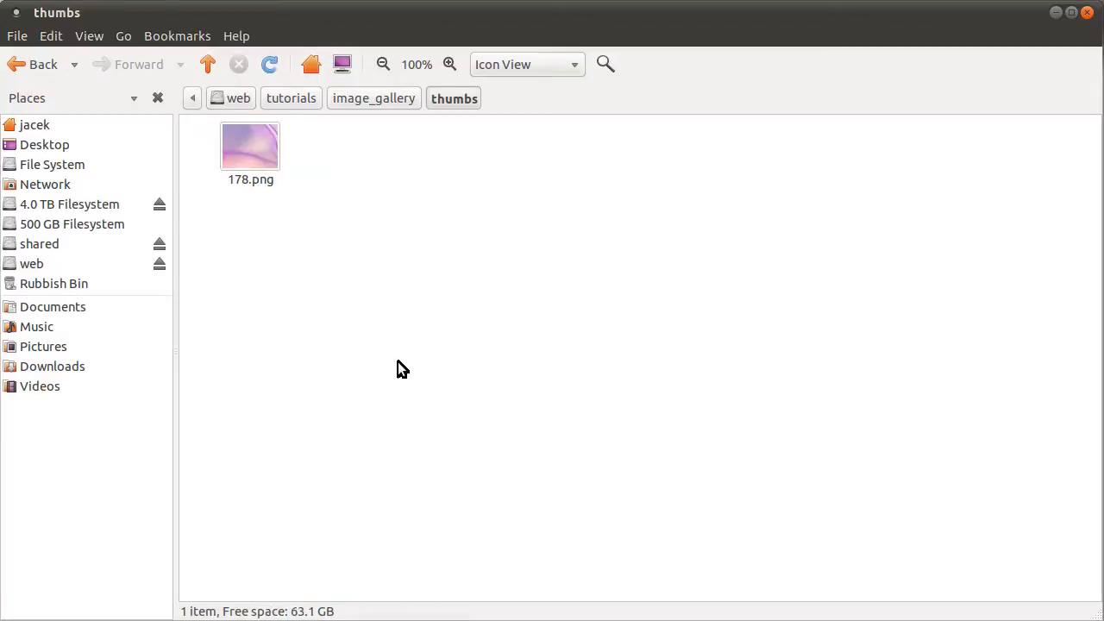
Open 178.png from the thumbs folder in the Image Viewer to confirm its 250×200 size
{"action": "double_click", "coordinate": [250, 146]}
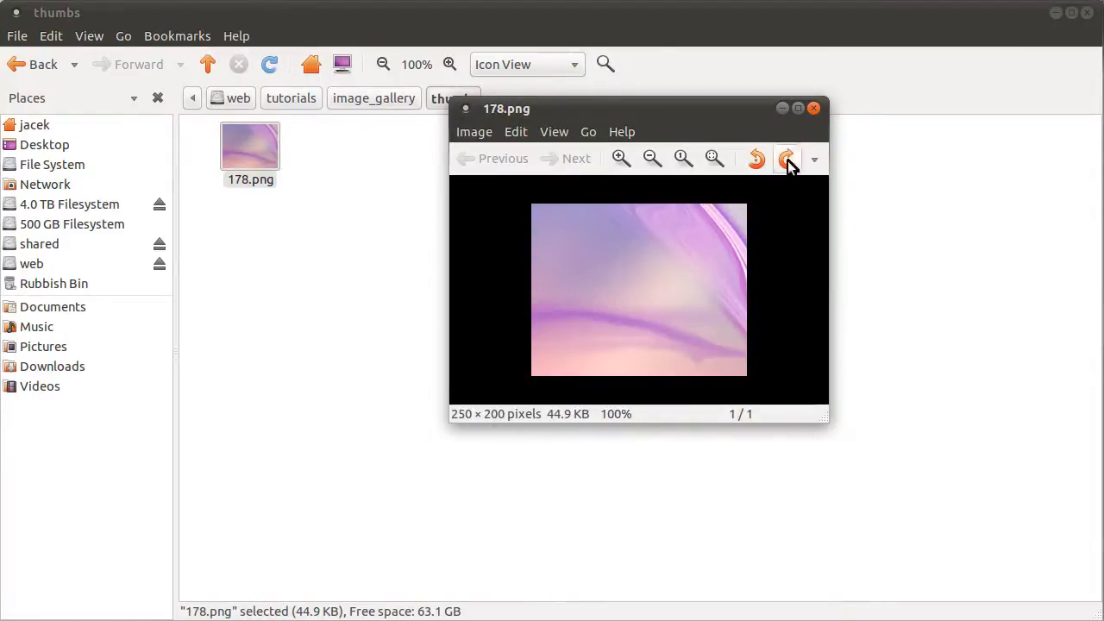
{"action": "left_click", "coordinate": [813, 107]}
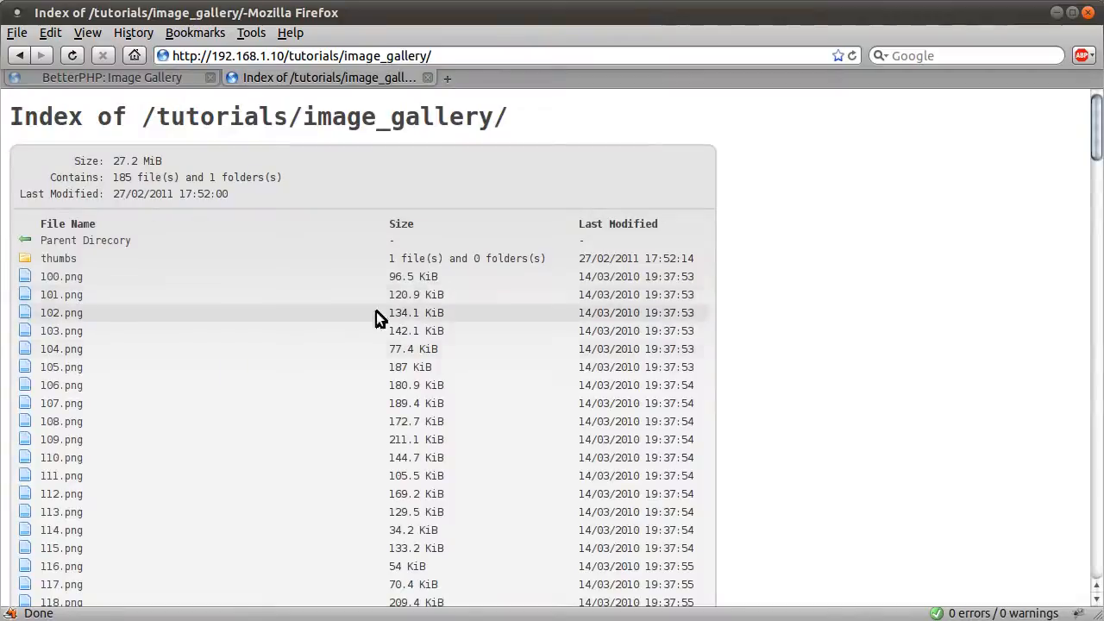
Scroll to the bottom of the image_gallery index and open gallery.php
{"action": "scroll", "scroll_direction": "down", "scroll_amount": 3}
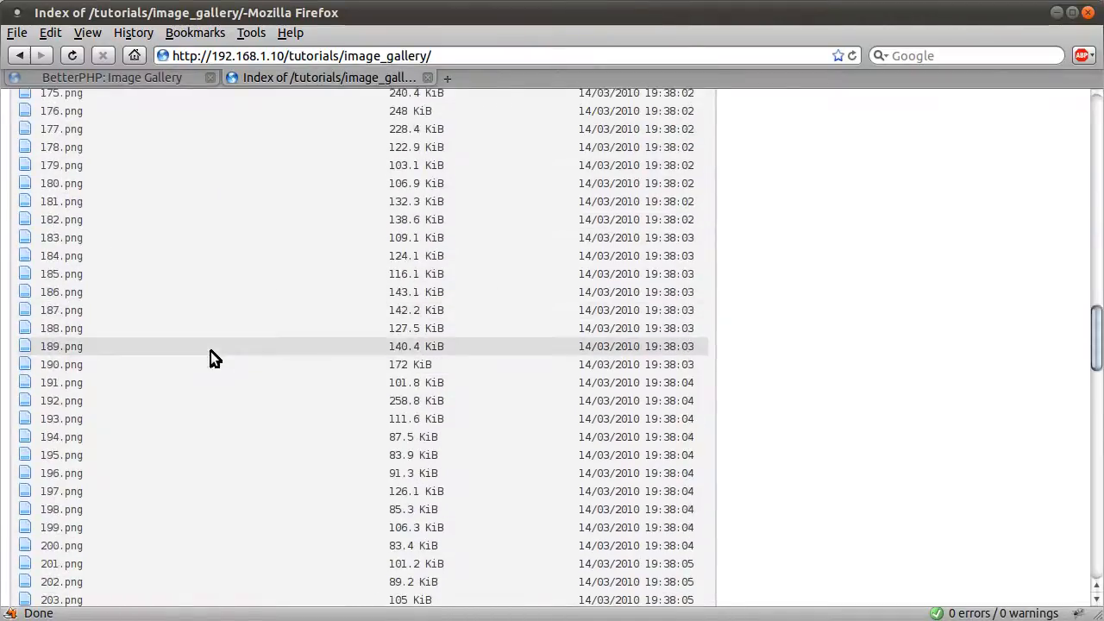
{"action": "scroll", "scroll_direction": "down", "scroll_amount": 3}
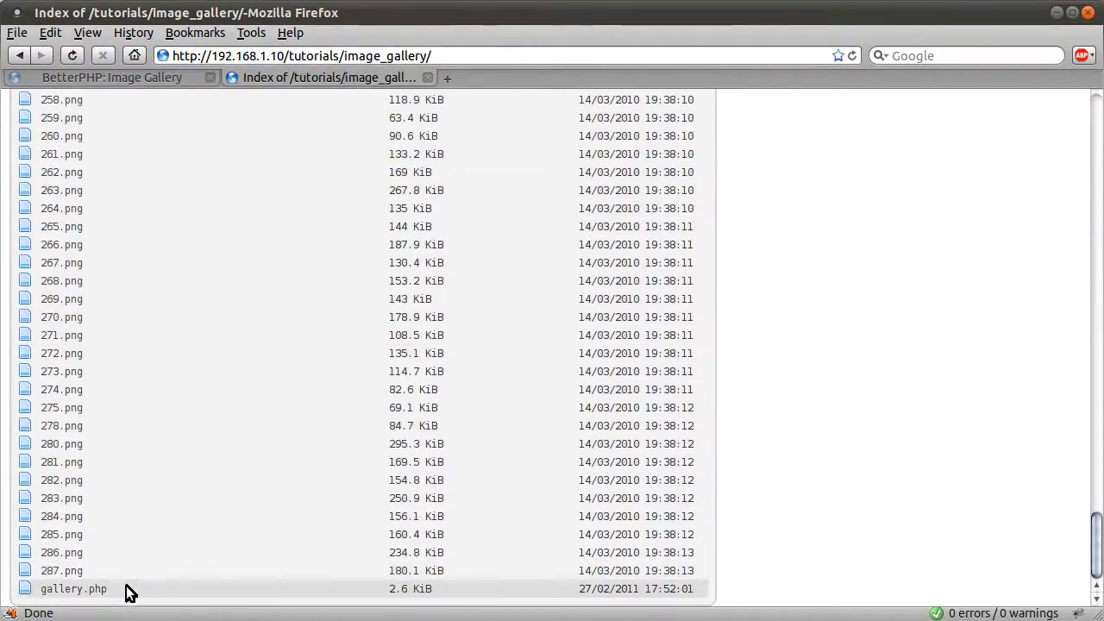
{"action": "left_click", "coordinate": [72, 588]}
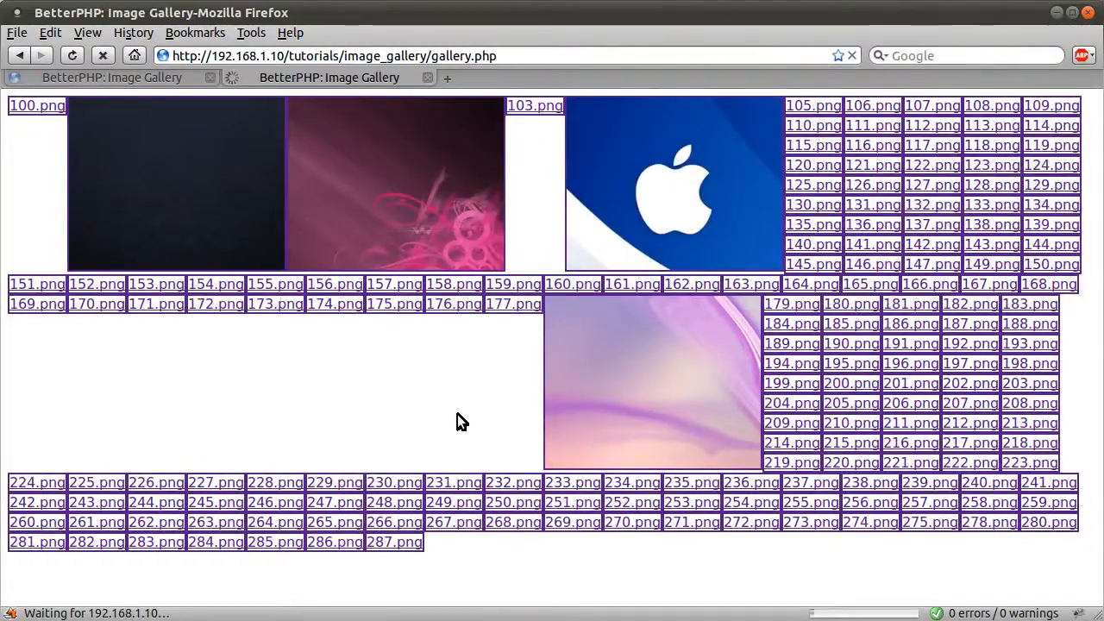
{"action": "mouse_move", "coordinate": [479, 371]}
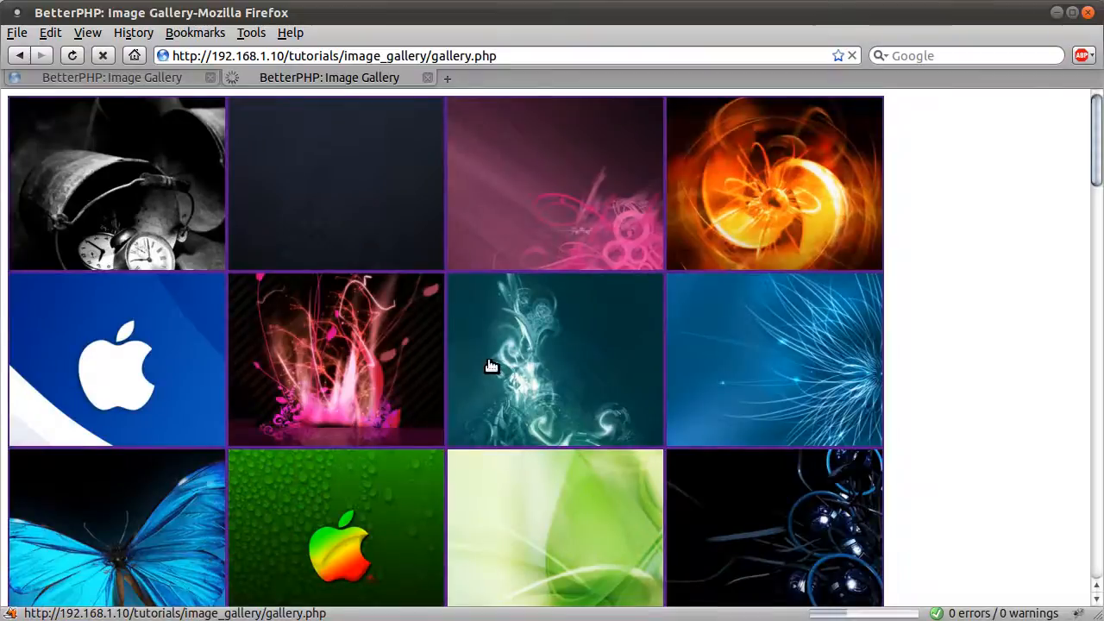
Scroll through the finished gallery grid of cropped PNG thumbnails
{"action": "scroll", "scroll_direction": "down", "scroll_amount": 3}
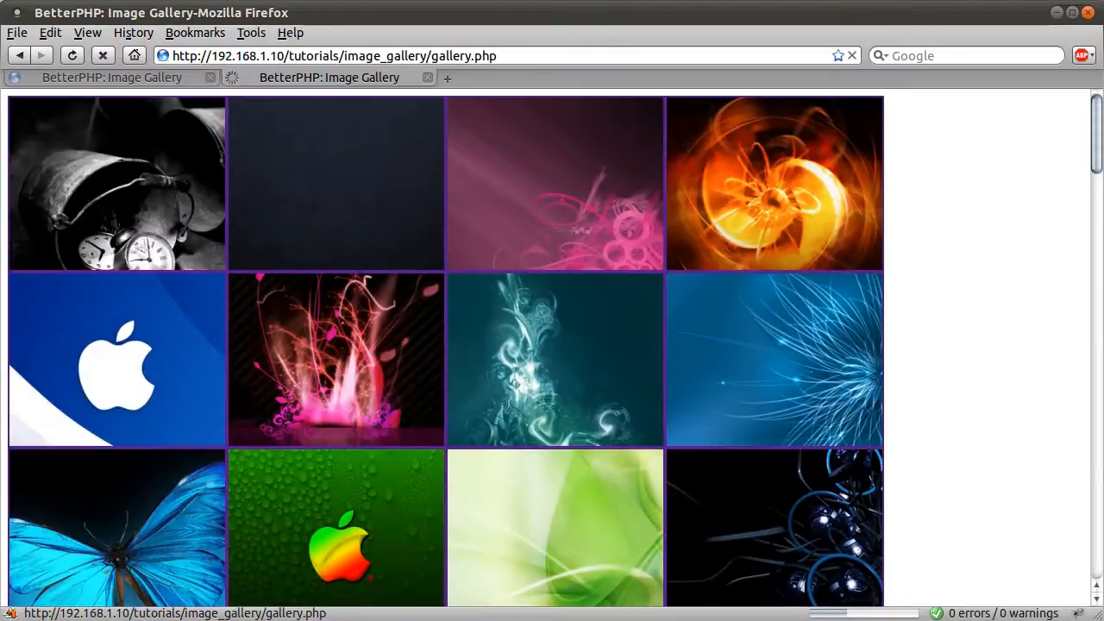
{"action": "scroll", "scroll_direction": "down", "scroll_amount": 3}
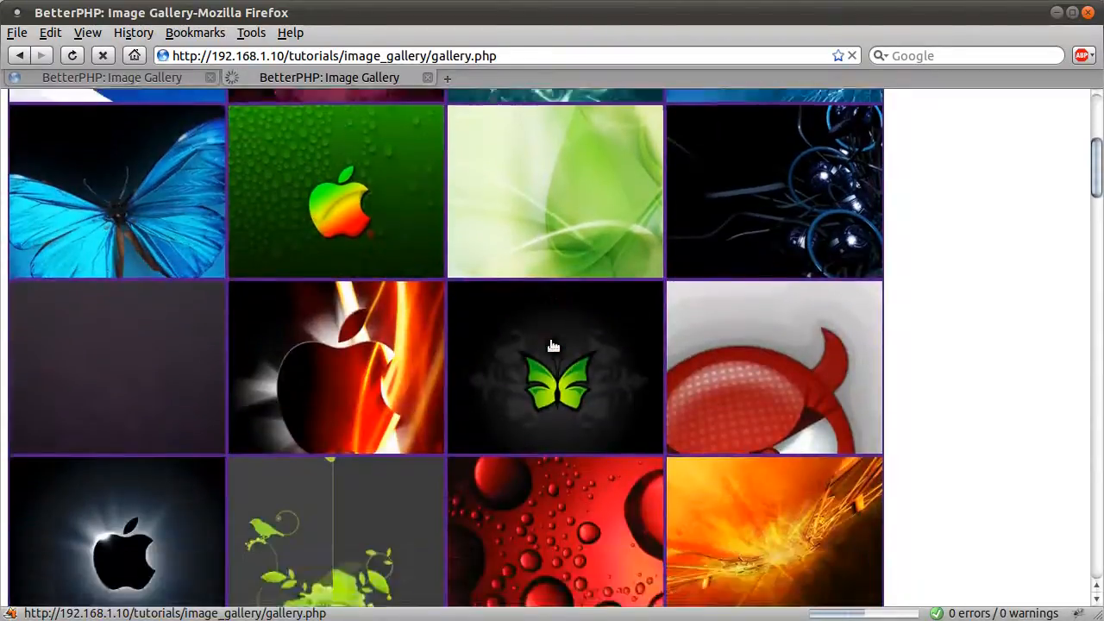
{"action": "scroll", "scroll_direction": "down", "scroll_amount": 3}
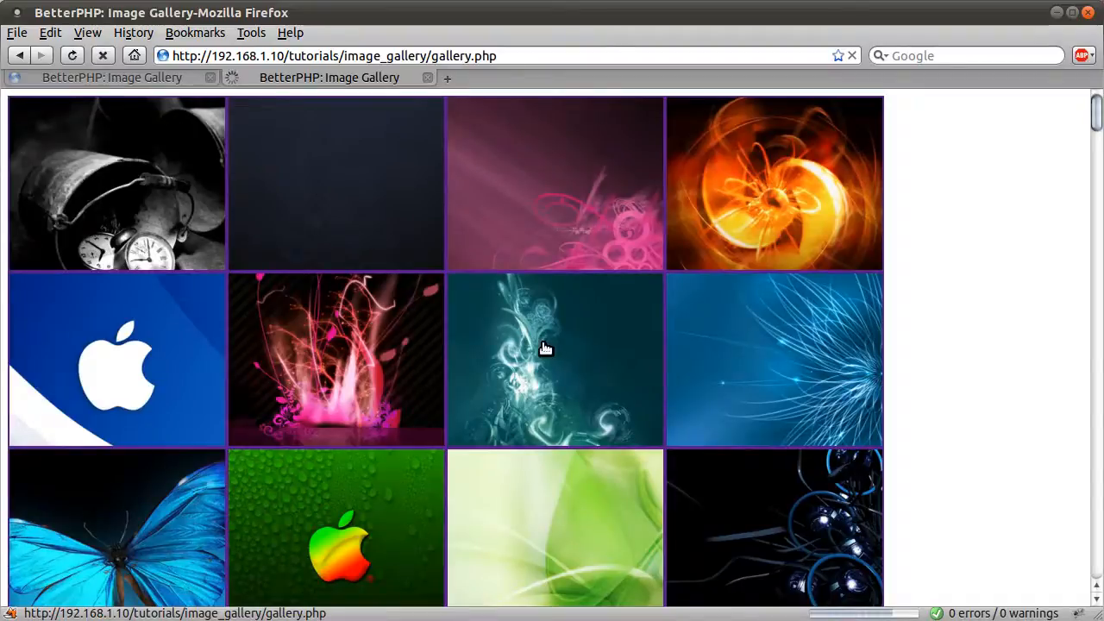
{"action": "mouse_move", "coordinate": [538, 353]}
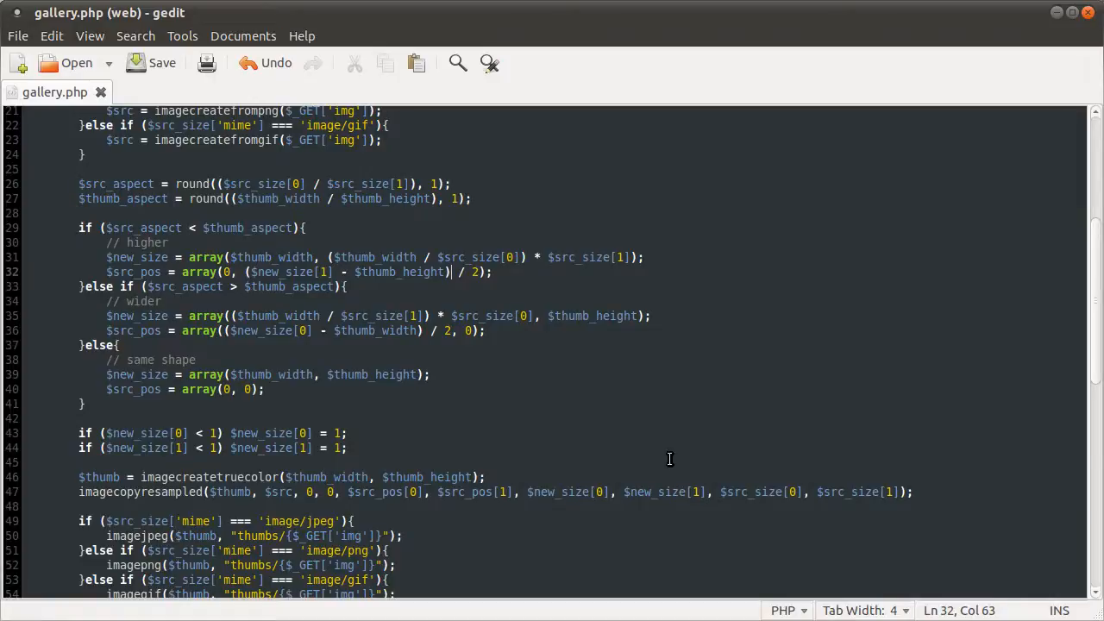
{"action": "mouse_move", "coordinate": [1066, 242]}
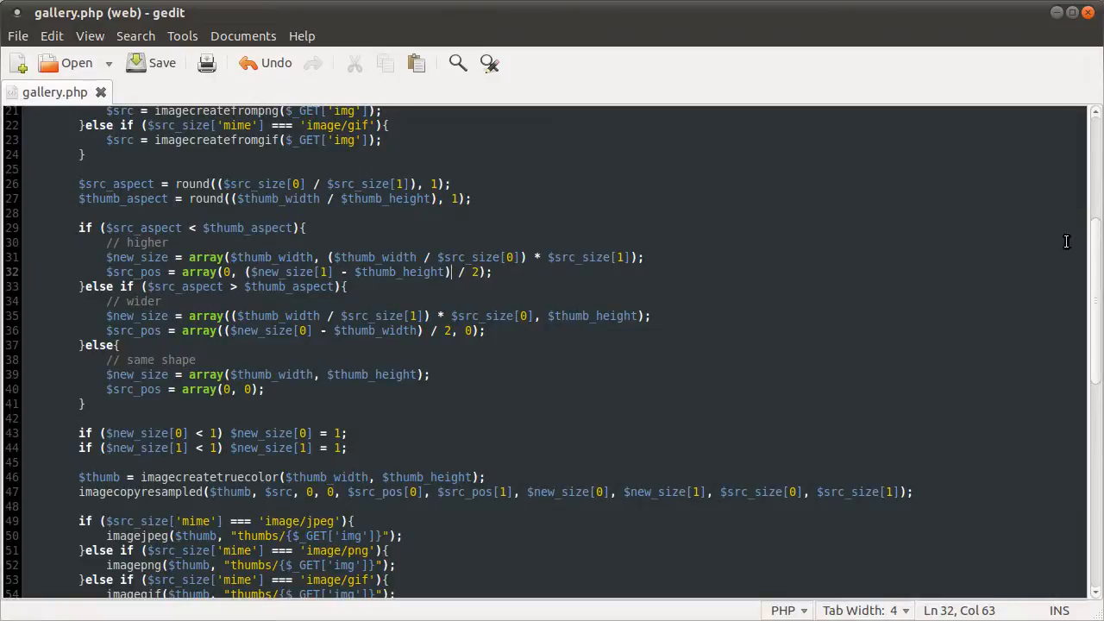
{"action": "mouse_move", "coordinate": [914, 271]}
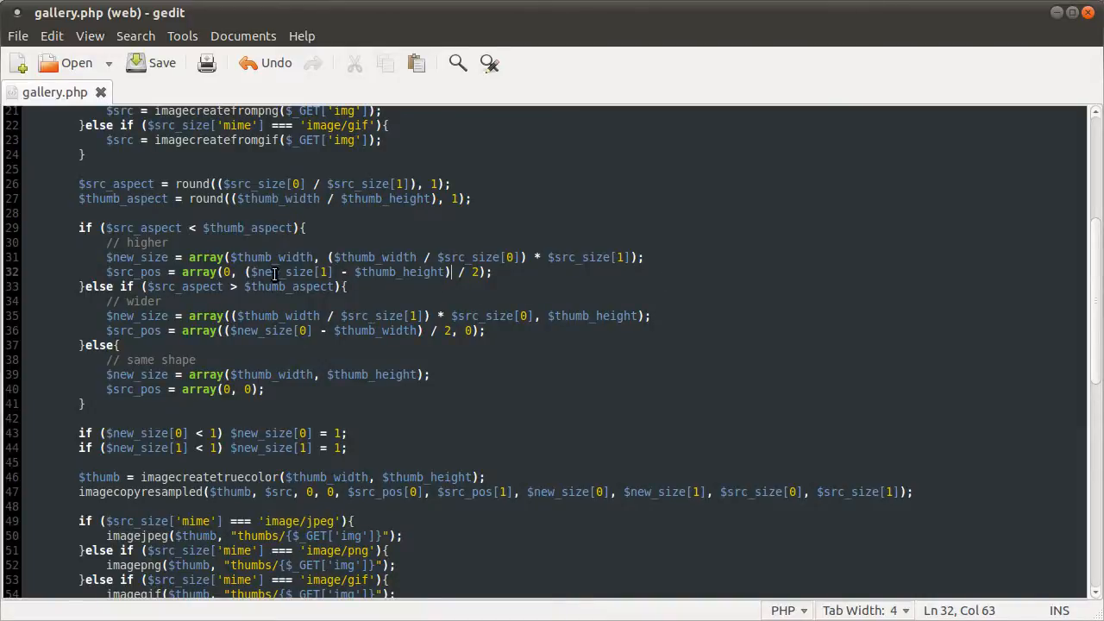
Multiply the ($new_size[1] - $thumb_height) offset by ($src_size[0] / $new_size[0]) on line 32 and save
{"action": "left_click_drag", "start_coordinate": [245, 273], "coordinate": [452, 273]}
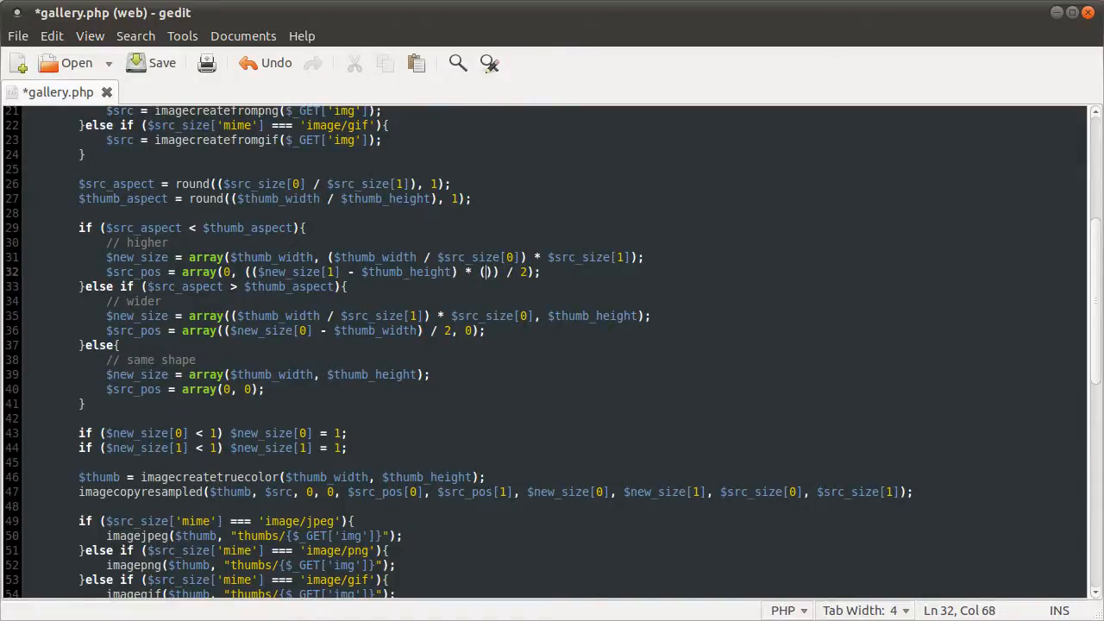
{"action": "type", "text": "$src_size[0] / $n"}
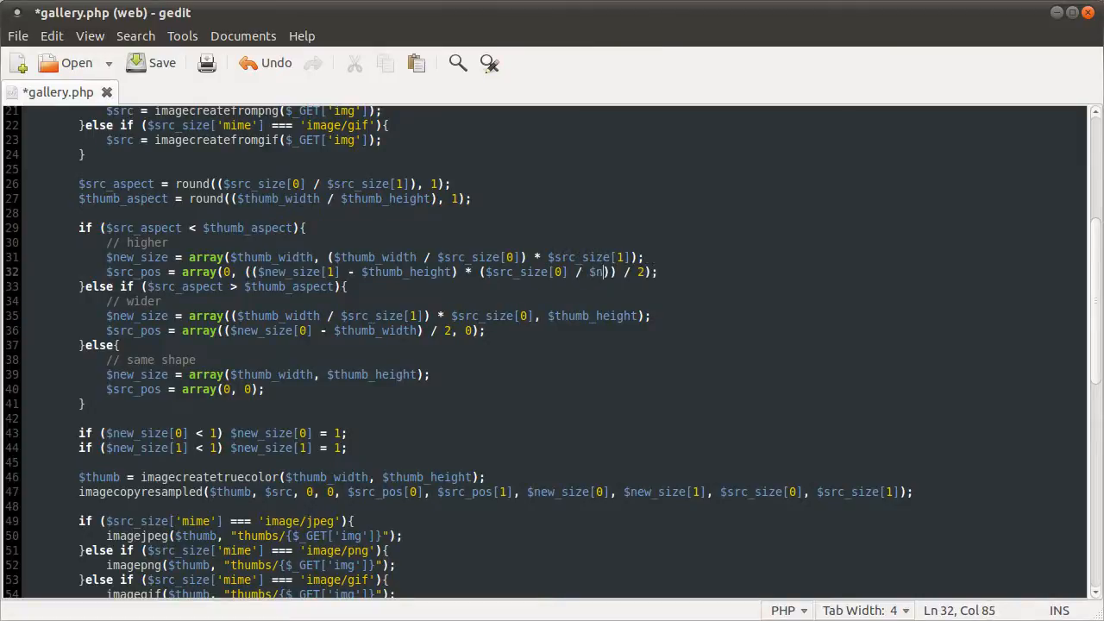
{"action": "type", "text": "ew_size[0"}
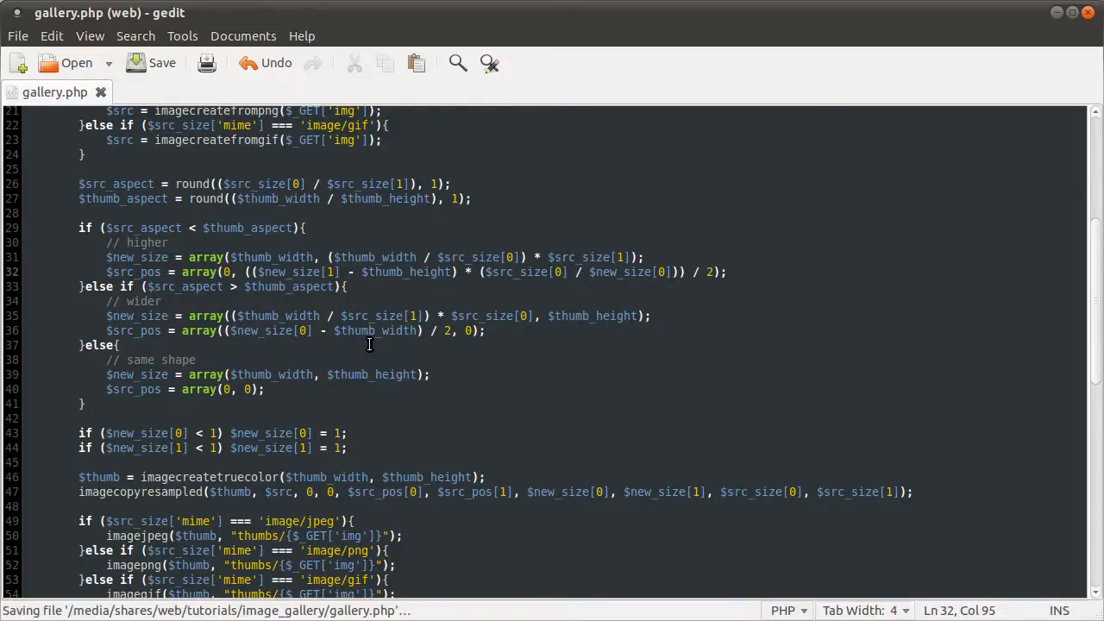
{"action": "left_click", "coordinate": [550, 273]}
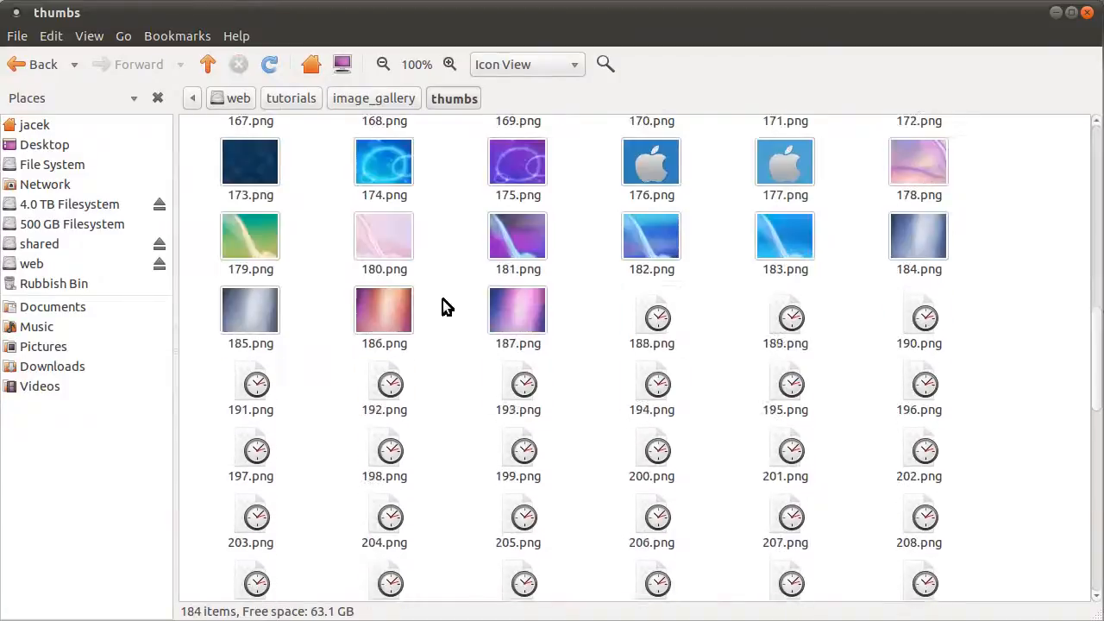
Select and delete all old thumbnail files in thumbs, then trigger the gallery reload
{"action": "key", "text": "ctrl+a"}
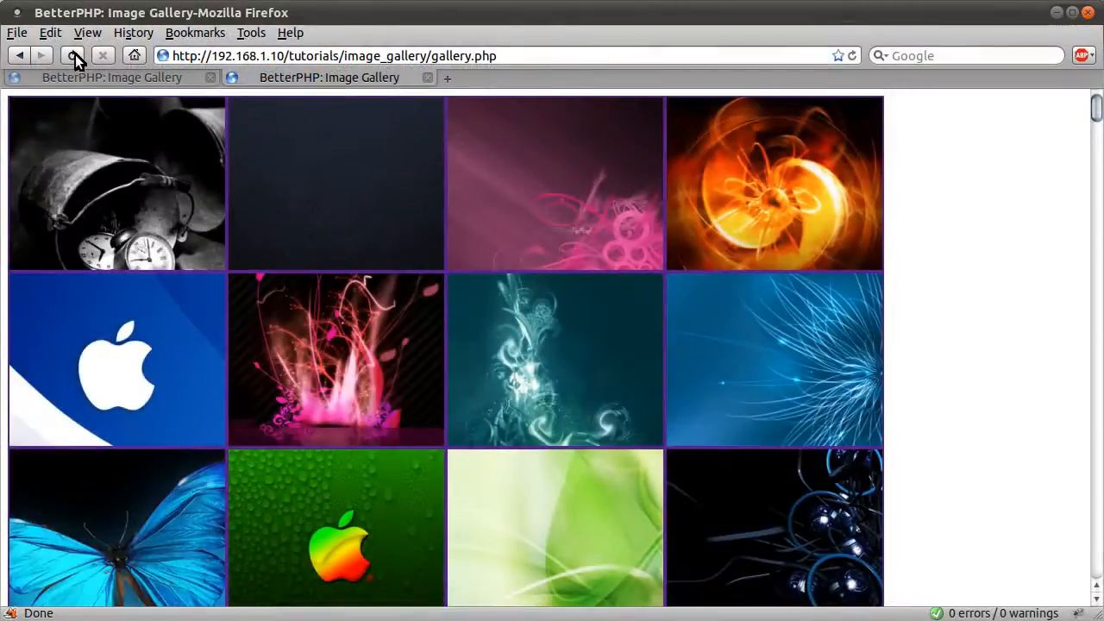
{"action": "left_click", "coordinate": [72, 55]}
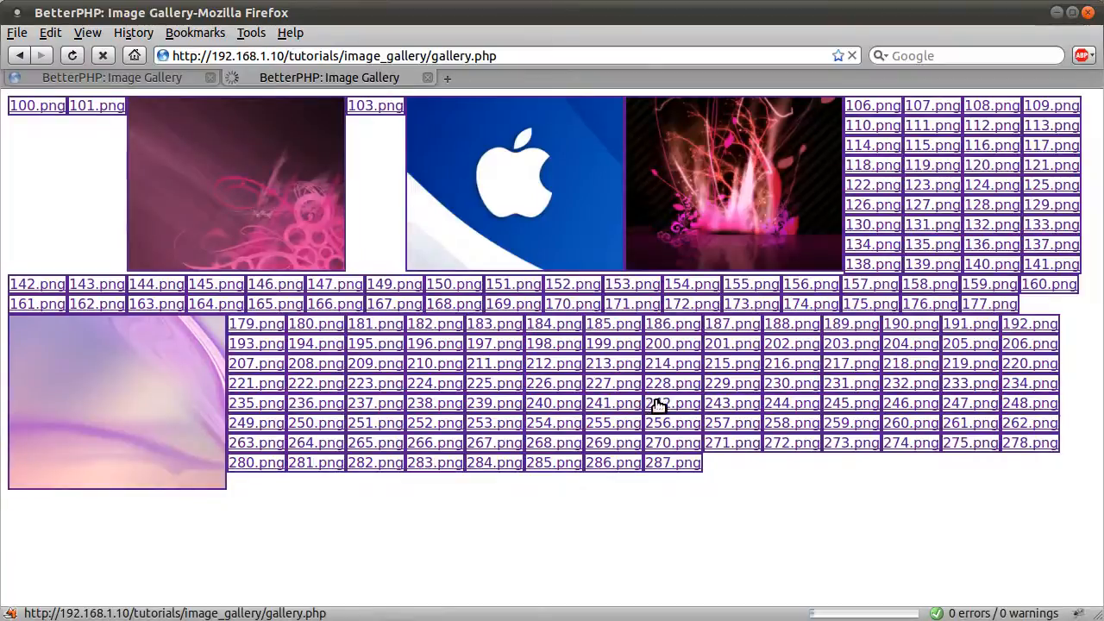
{"action": "mouse_move", "coordinate": [699, 420]}
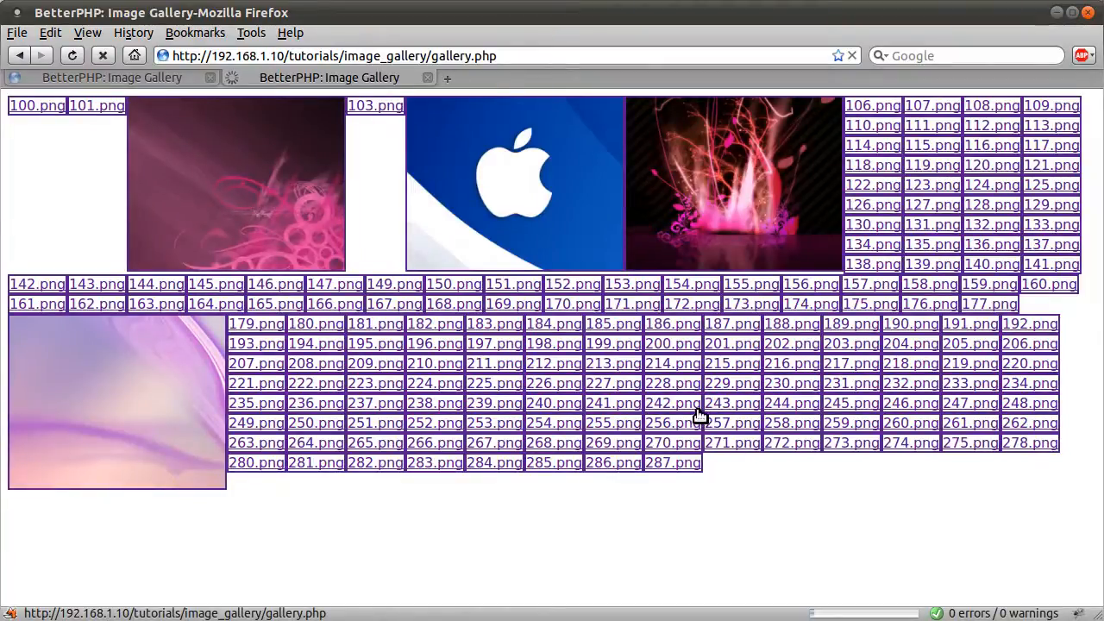
{"action": "mouse_move", "coordinate": [762, 352]}
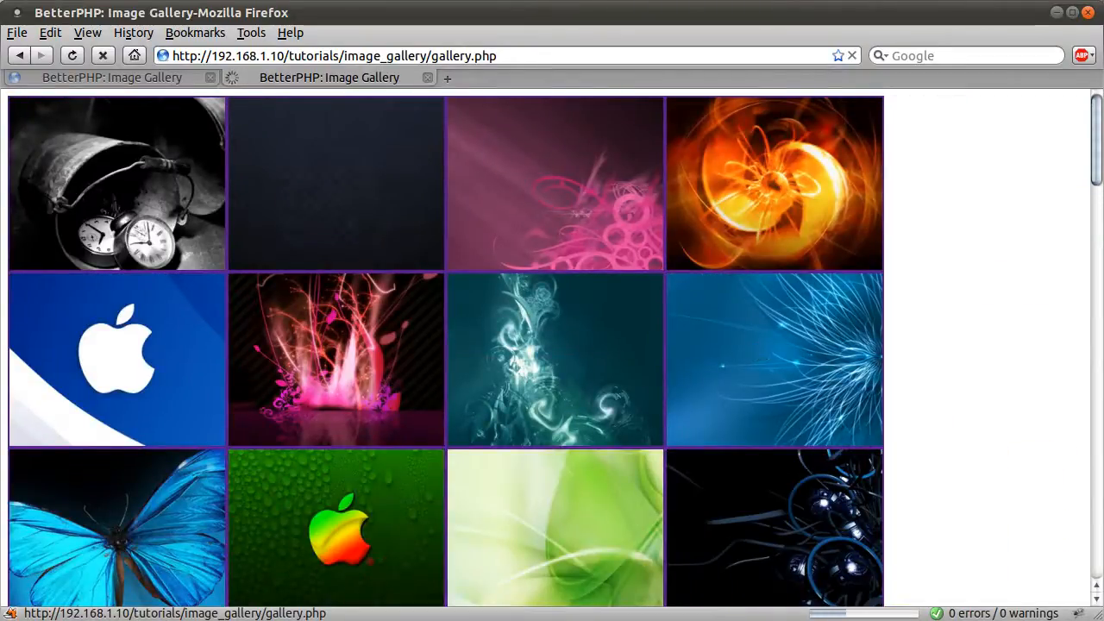
{"action": "mouse_move", "coordinate": [854, 314]}
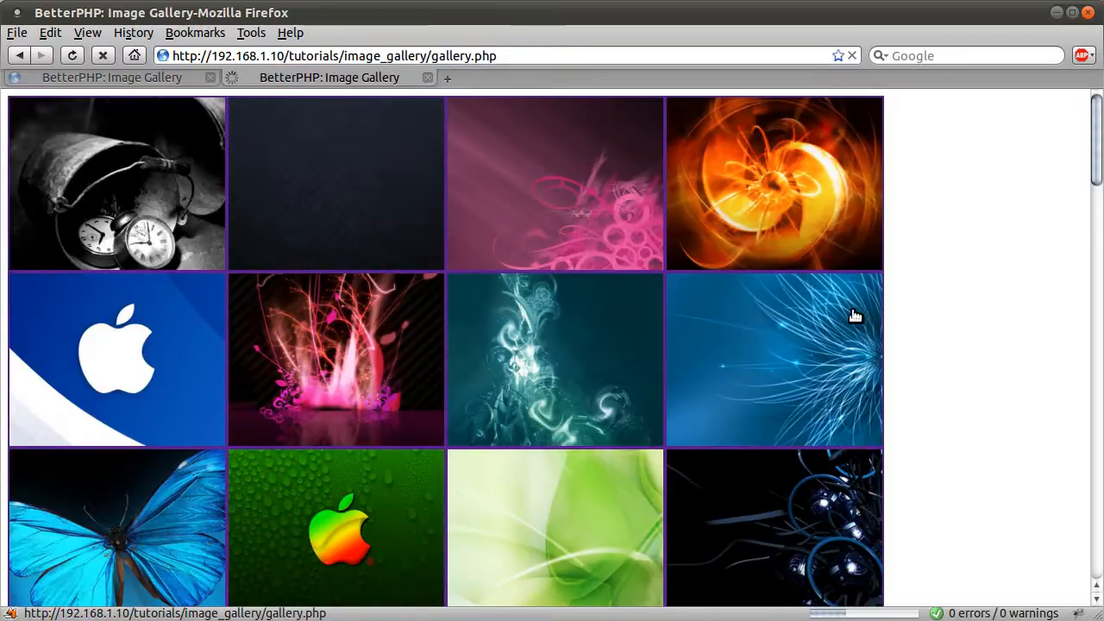
{"action": "mouse_move", "coordinate": [868, 305]}
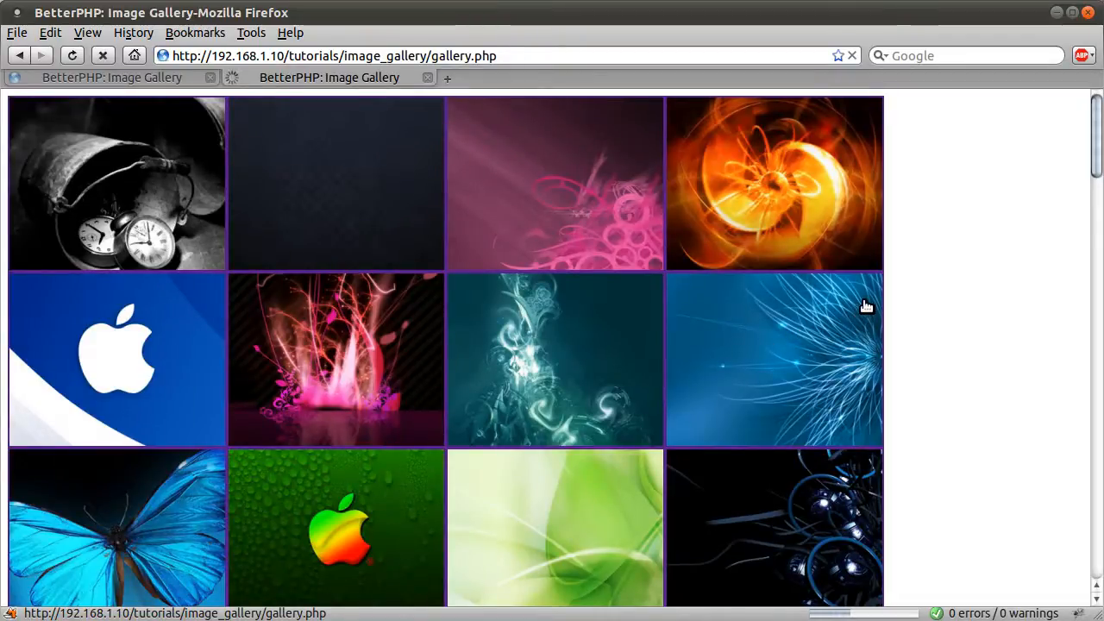
{"action": "mouse_move", "coordinate": [774, 528]}
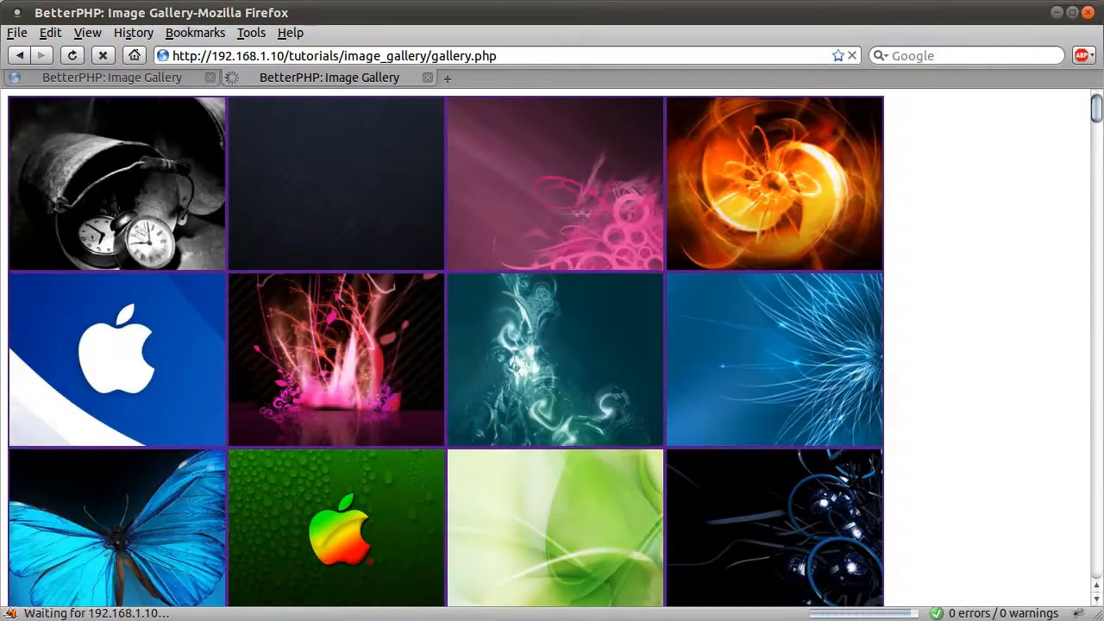
Scroll down through the regenerated thumbnail grid to check the centred crops
{"action": "scroll", "scroll_direction": "down", "scroll_amount": 3}
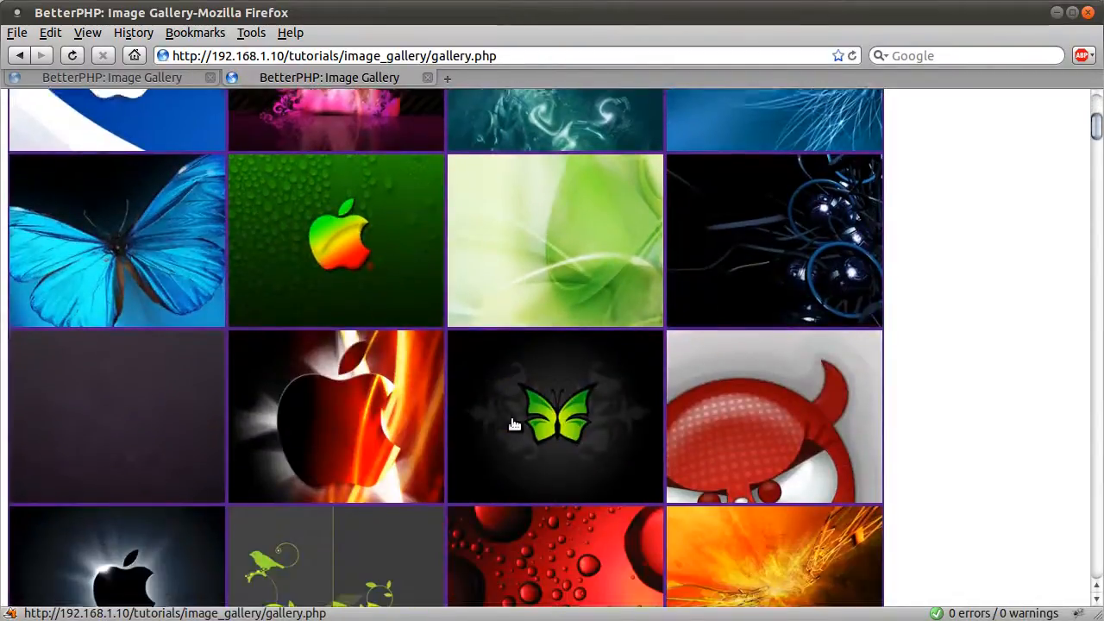
{"action": "scroll", "scroll_direction": "down", "scroll_amount": 3}
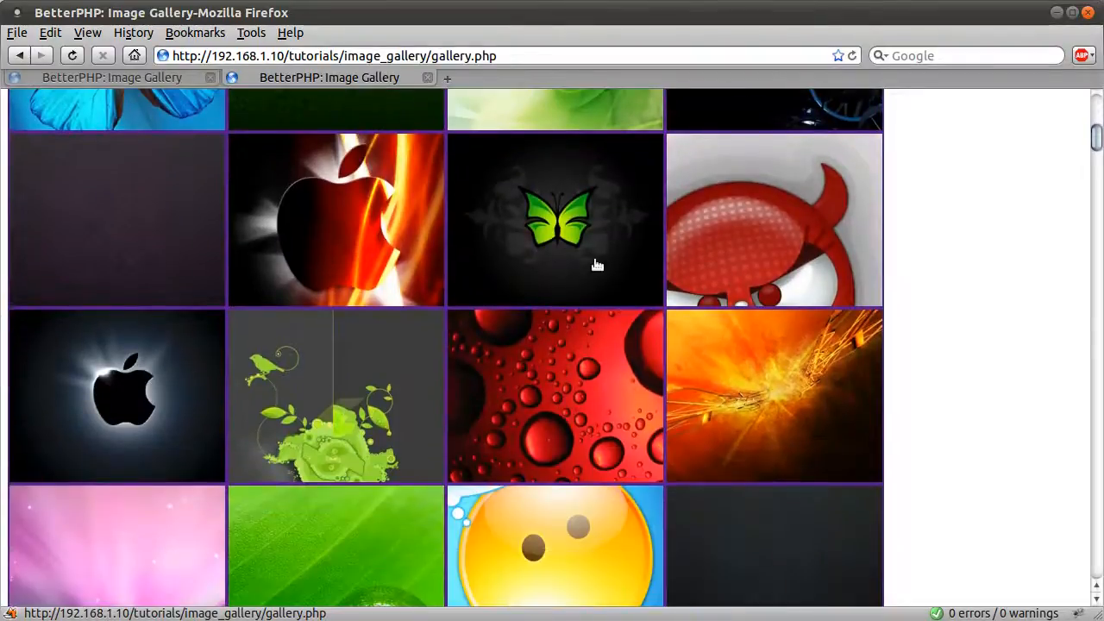
{"action": "scroll", "scroll_direction": "down", "scroll_amount": 3}
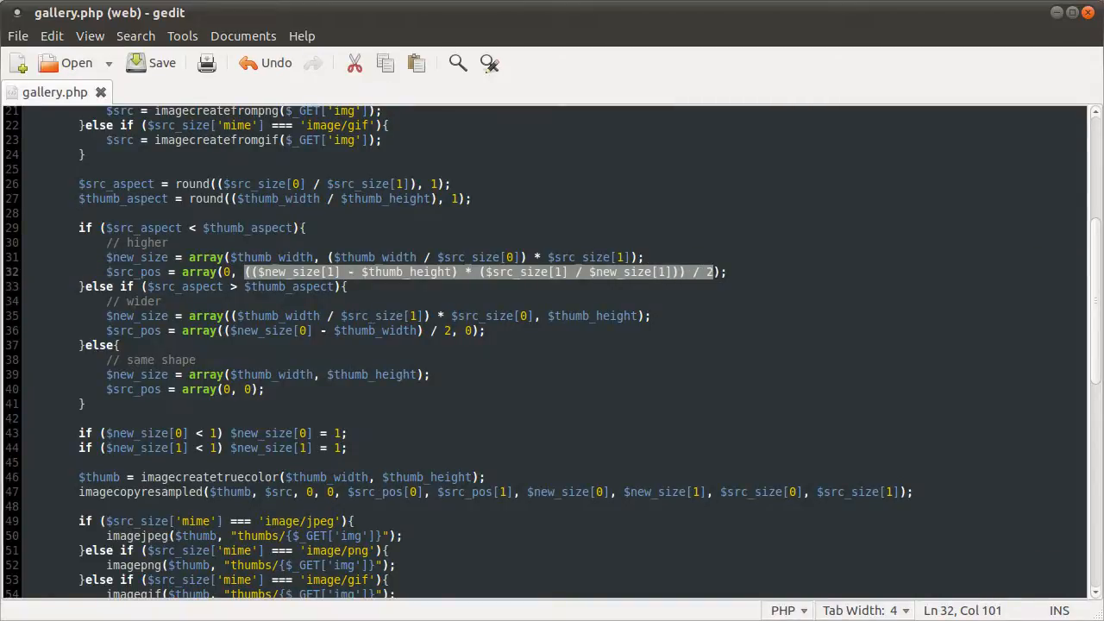
Wrap ($new_size[0] - $thumb_width) on line 36 so it scales by ($src_size[0] / $new_size[0]) before dividing by 2
{"action": "left_click", "coordinate": [234, 345]}
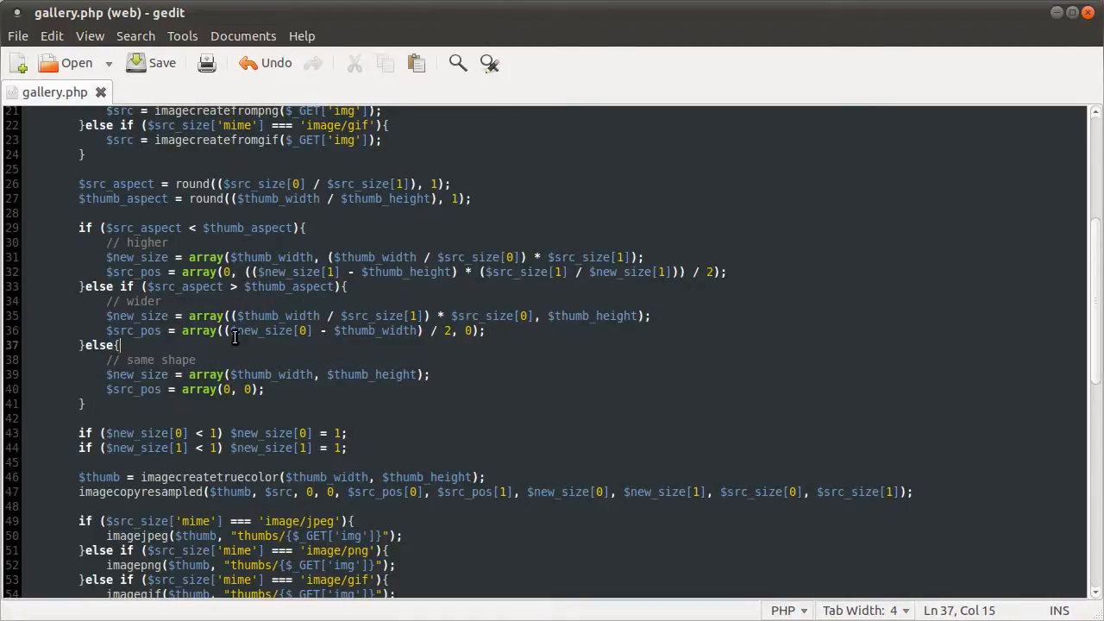
{"action": "mouse_move", "coordinate": [188, 296]}
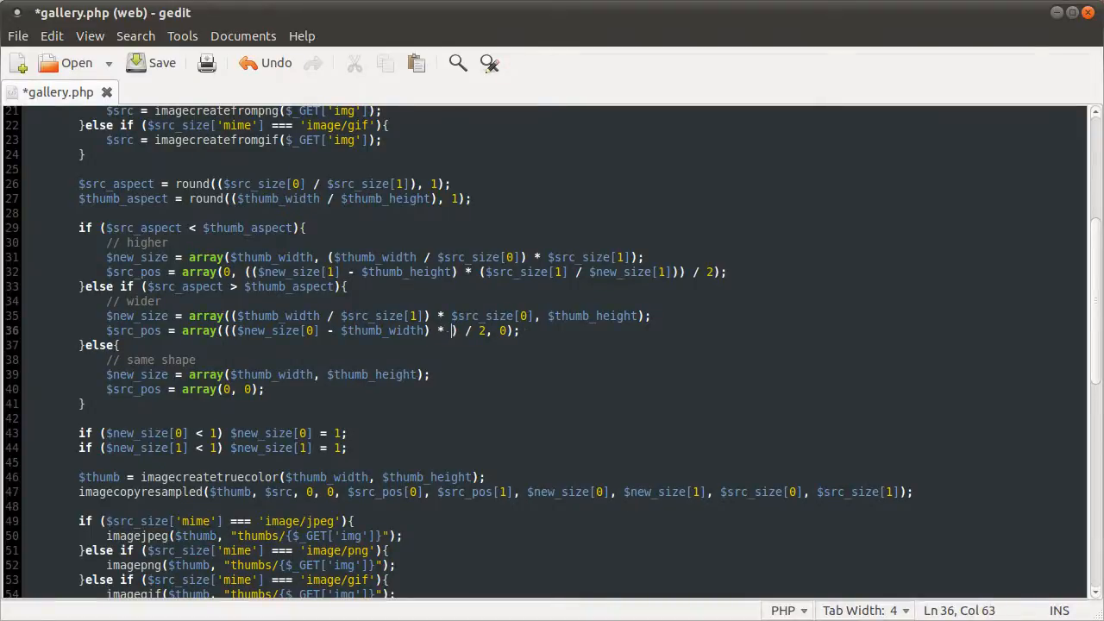
{"action": "mouse_move", "coordinate": [583, 411]}
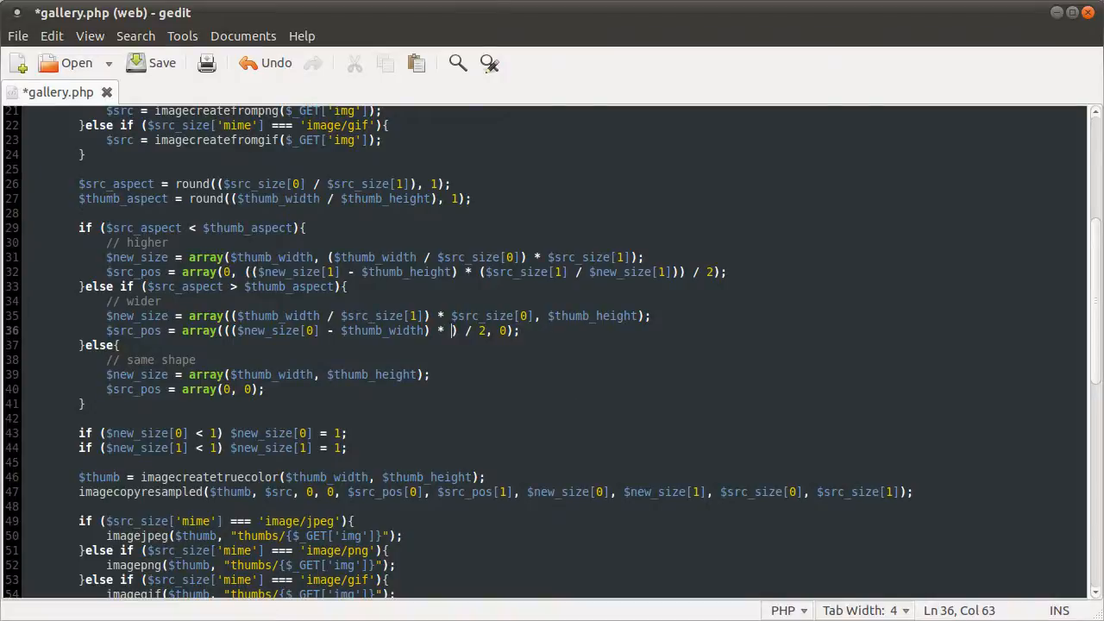
{"action": "mouse_move", "coordinate": [570, 390]}
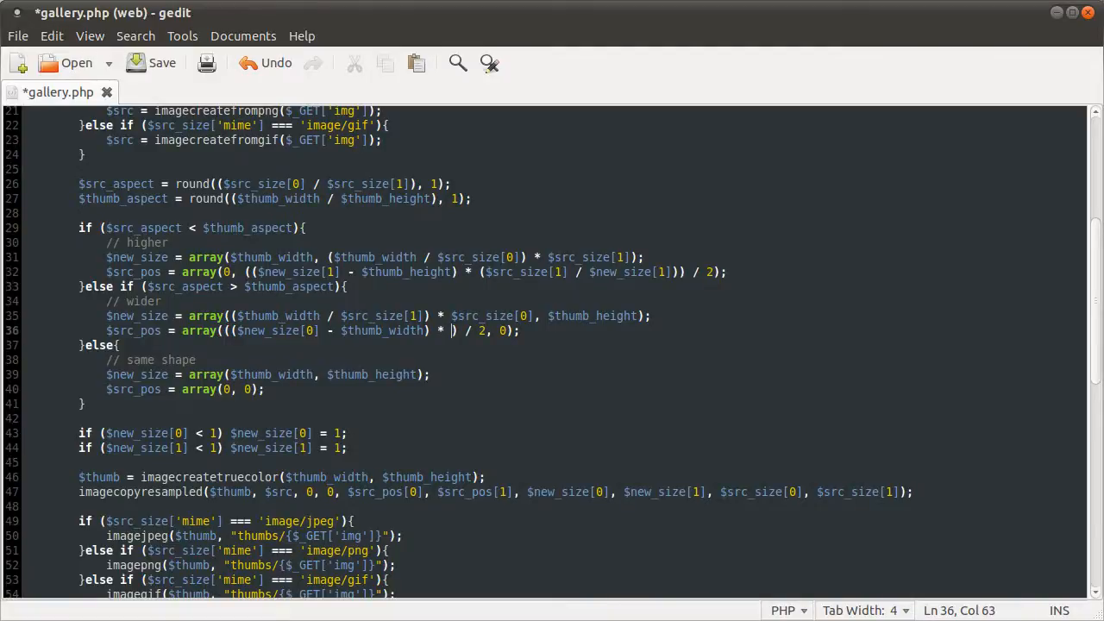
{"action": "type", "text": "($src_size[0] / $new_size[0"}
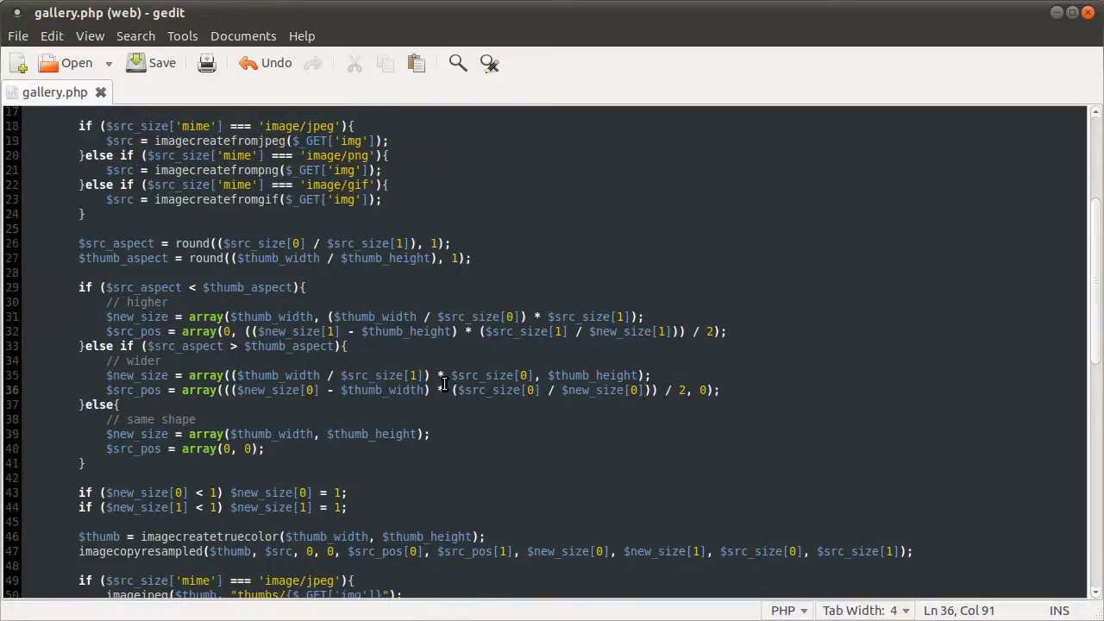
{"action": "scroll", "scroll_direction": "up", "scroll_amount": 3}
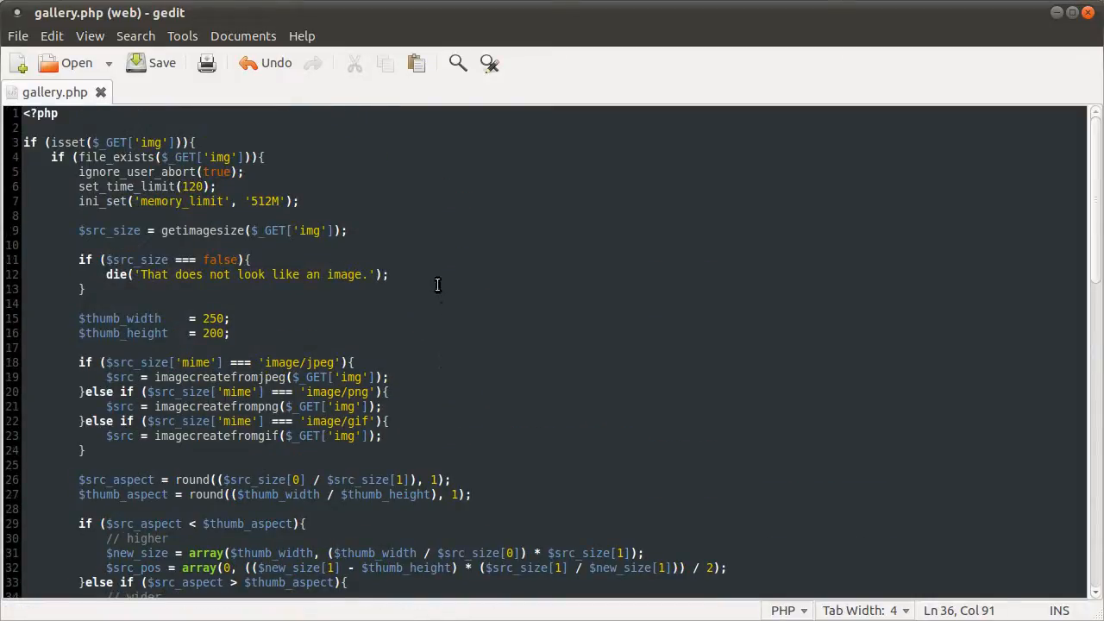
{"action": "mouse_move", "coordinate": [279, 302]}
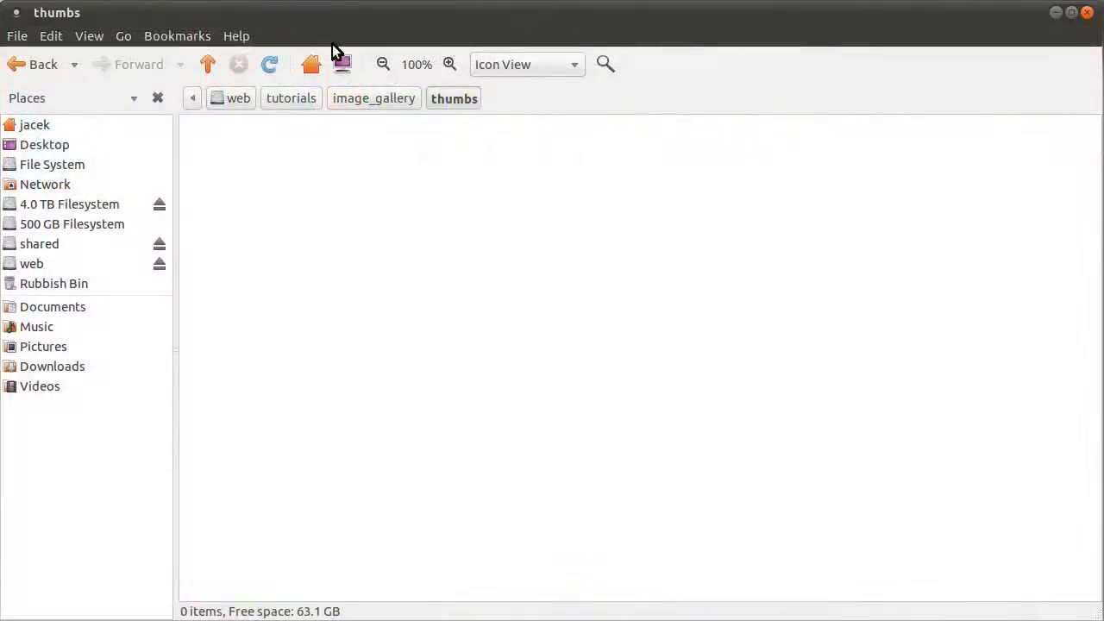
Back in image_gallery, view the thumbs folder's Properties (104 items, 5.1 MB) and close them
{"action": "left_click", "coordinate": [373, 96]}
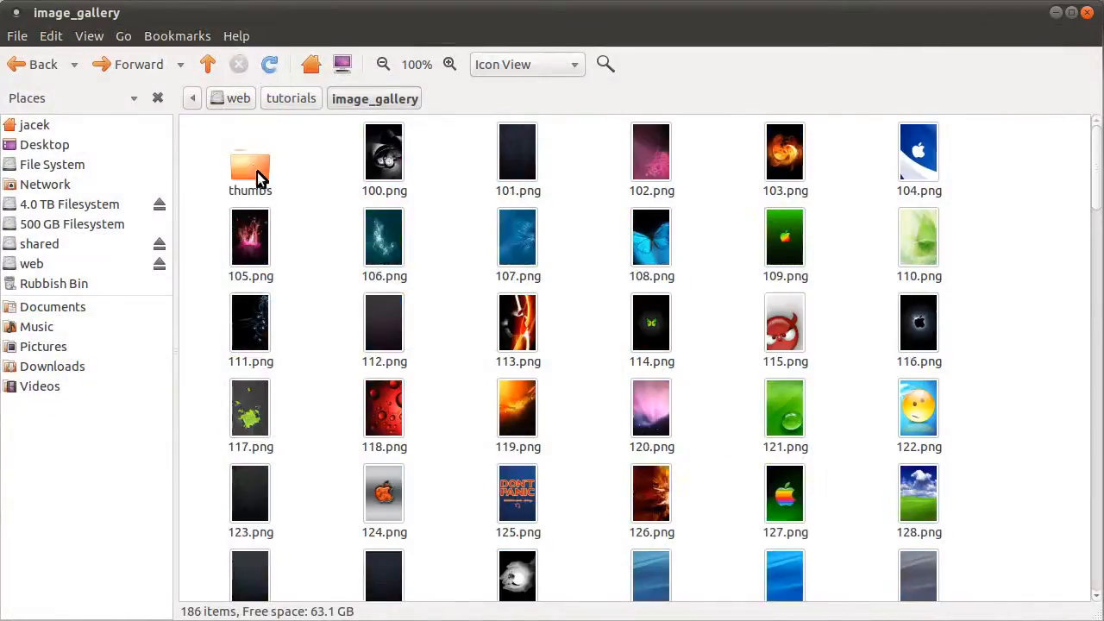
{"action": "left_click", "coordinate": [250, 169]}
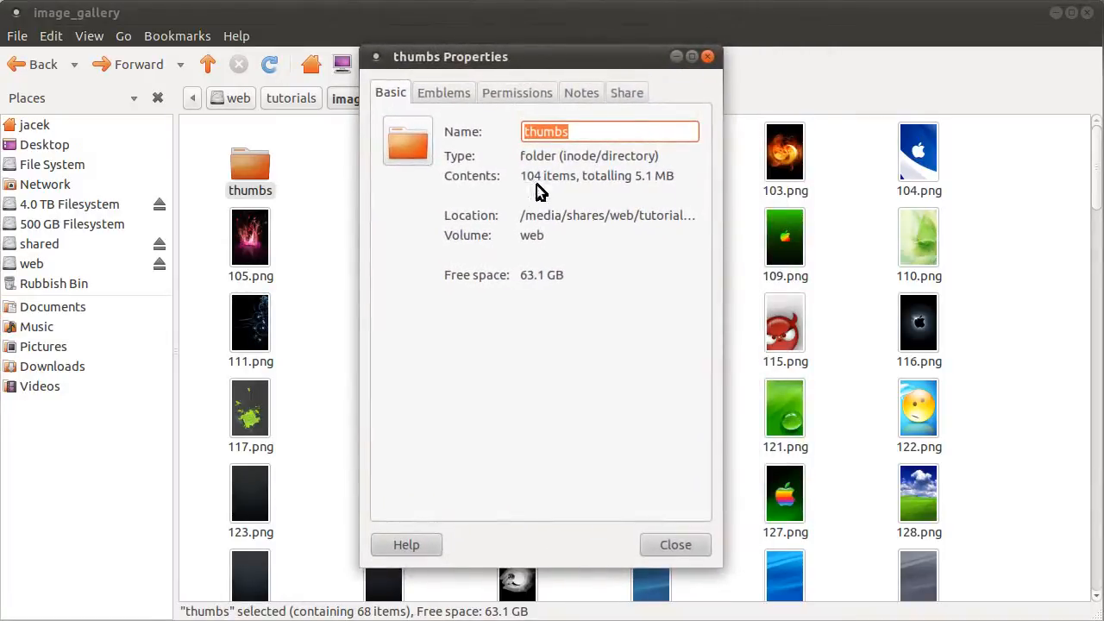
{"action": "mouse_move", "coordinate": [637, 400]}
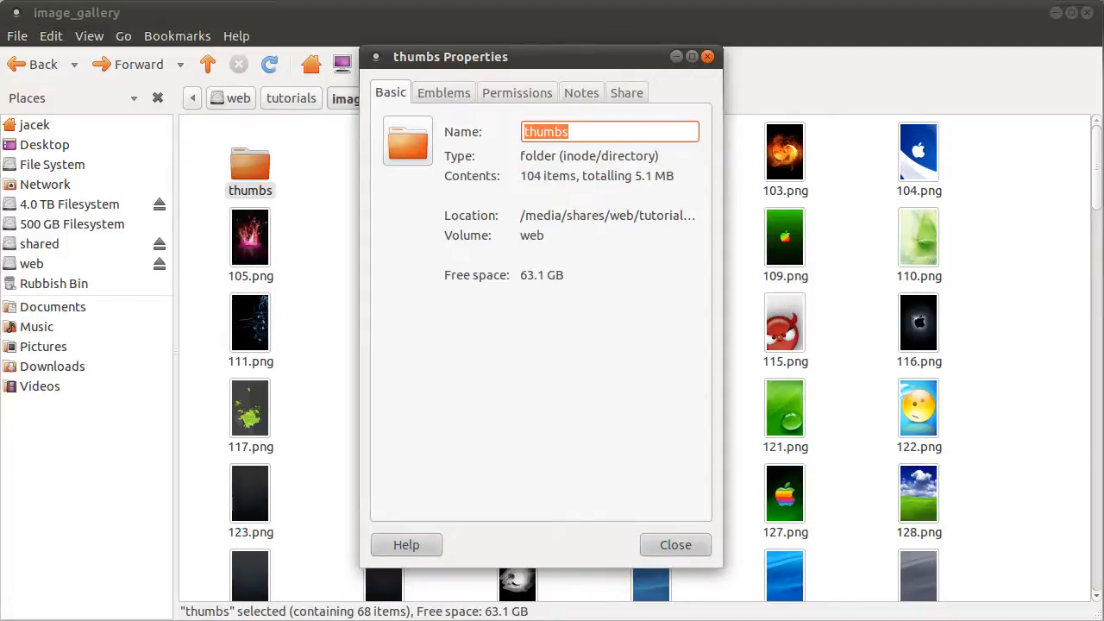
{"action": "mouse_move", "coordinate": [630, 405]}
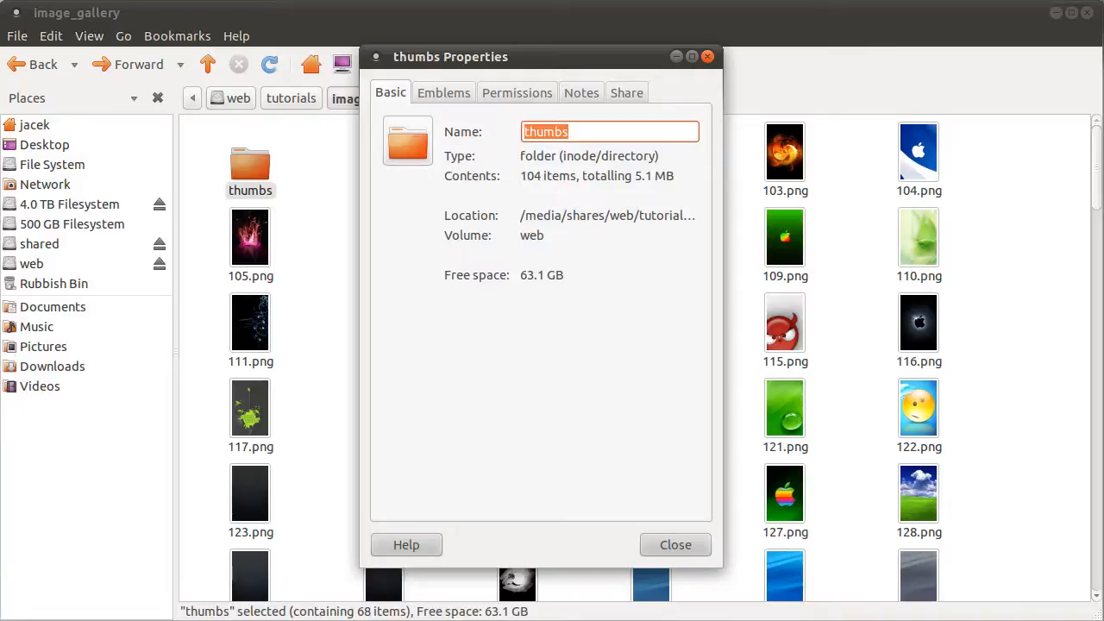
{"action": "mouse_move", "coordinate": [682, 516]}
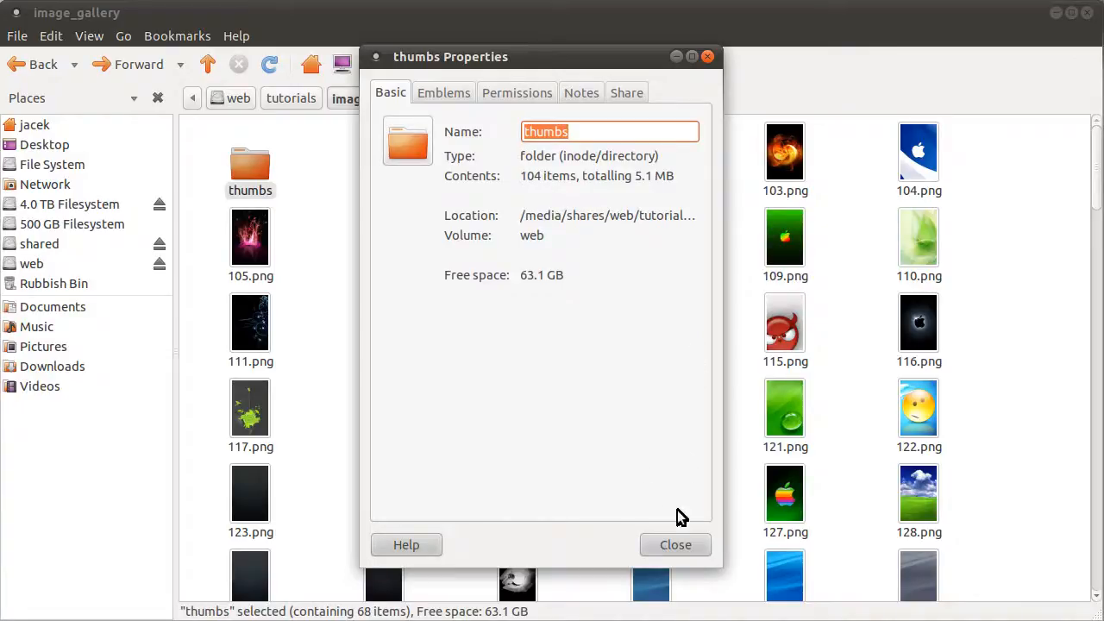
{"action": "left_click", "coordinate": [676, 545]}
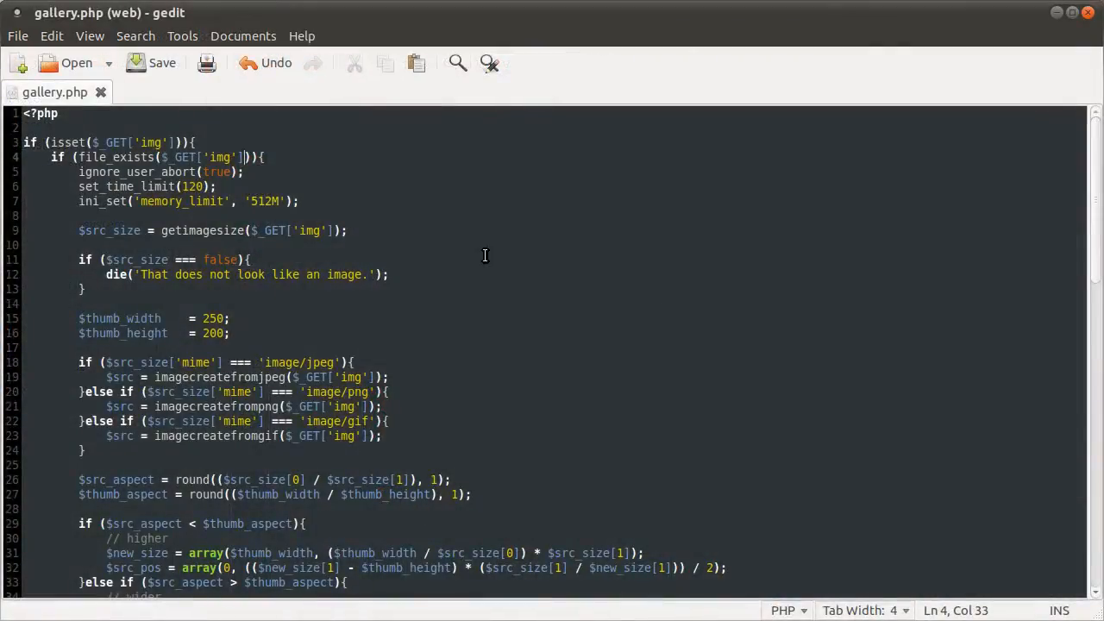
{"action": "scroll", "scroll_direction": "down", "scroll_amount": 3}
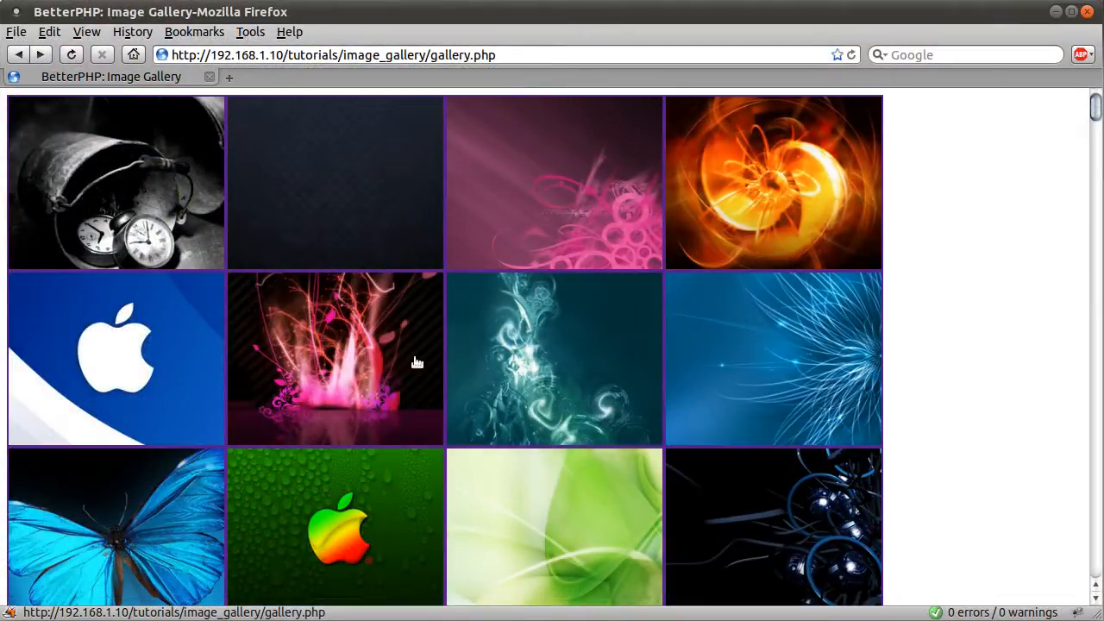
{"action": "mouse_move", "coordinate": [545, 335]}
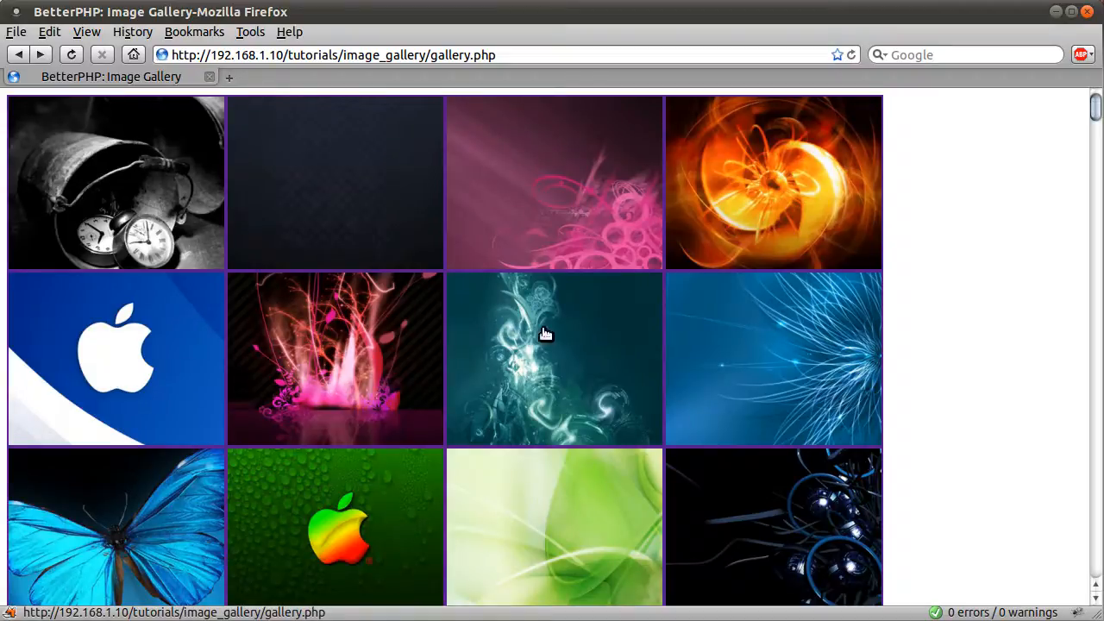
{"action": "mouse_move", "coordinate": [499, 352]}
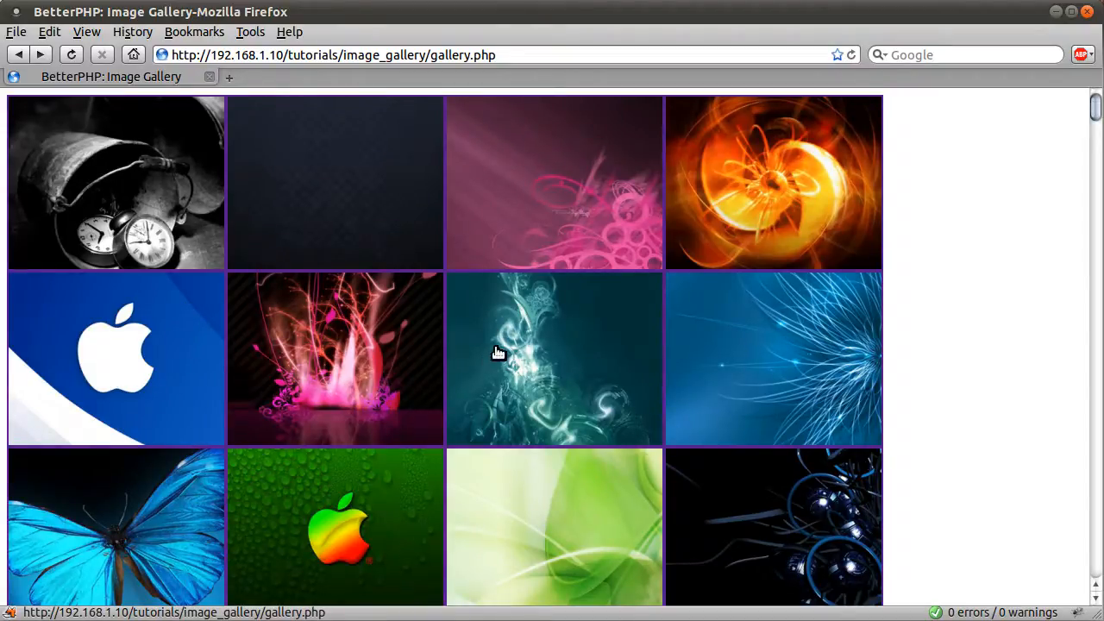
{"action": "mouse_move", "coordinate": [352, 217]}
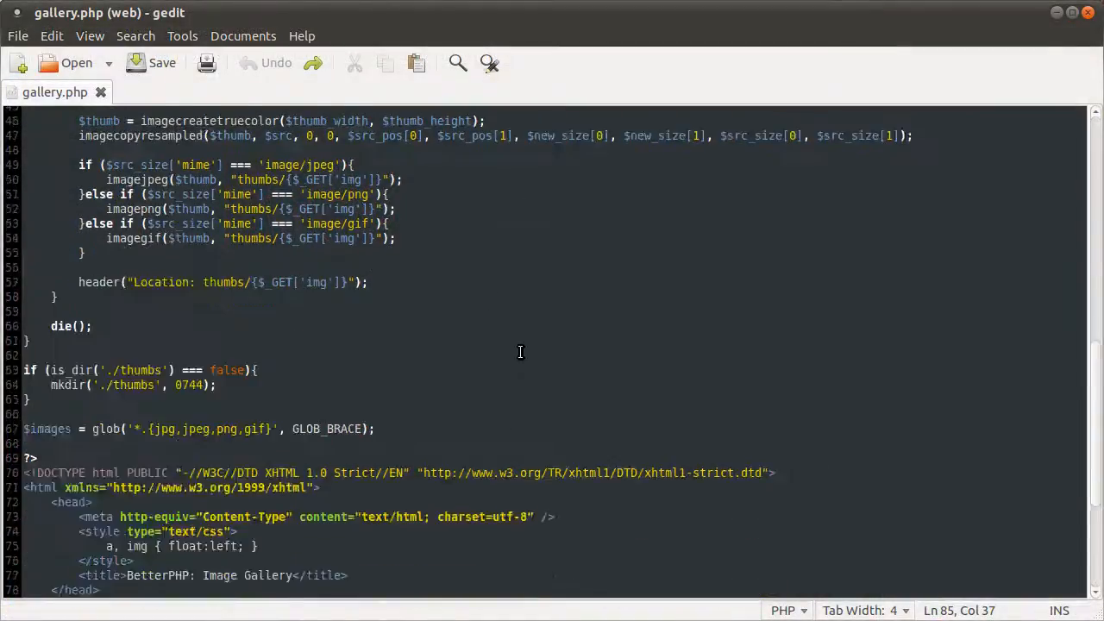
Set the anchor href in the foreach loop on line 84 to {$image}
{"action": "scroll", "scroll_direction": "down", "scroll_amount": 3}
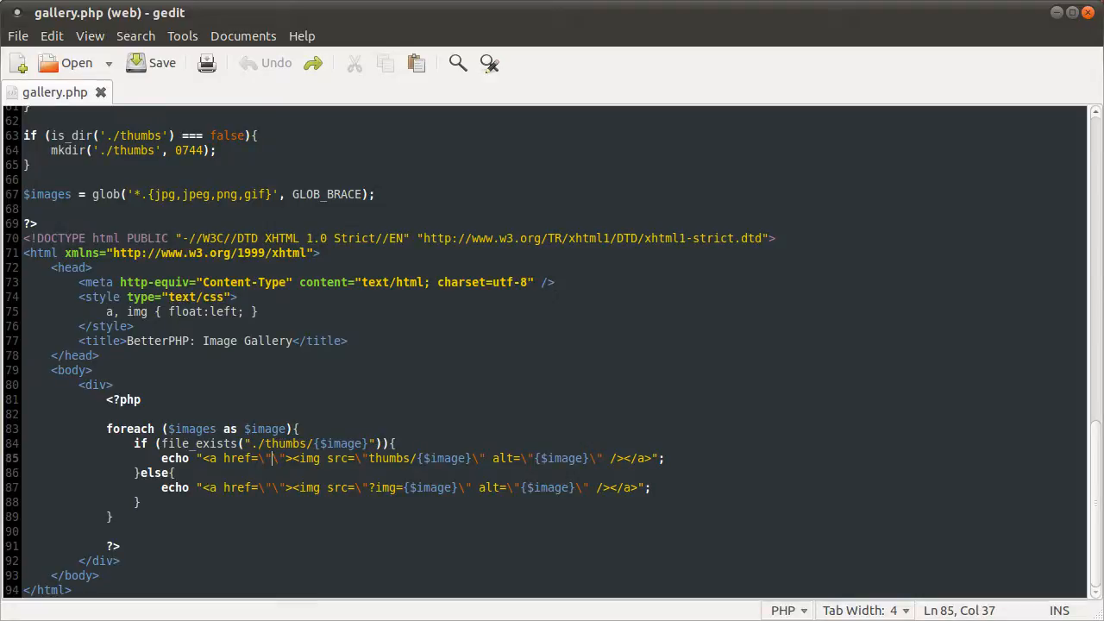
{"action": "type", "text": "}"}
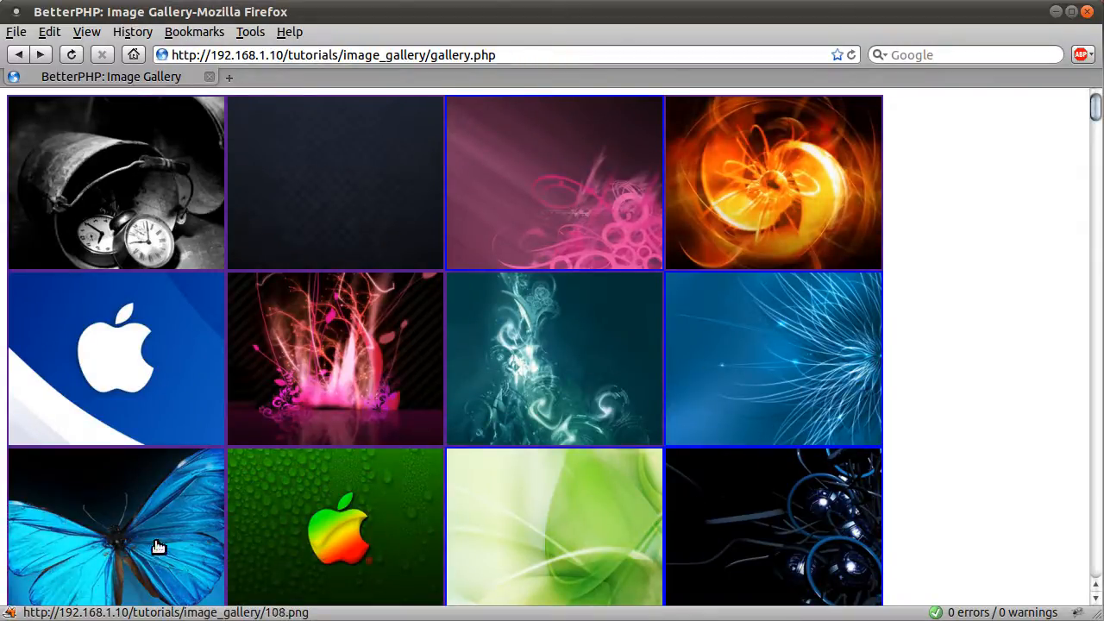
{"action": "mouse_move", "coordinate": [472, 373]}
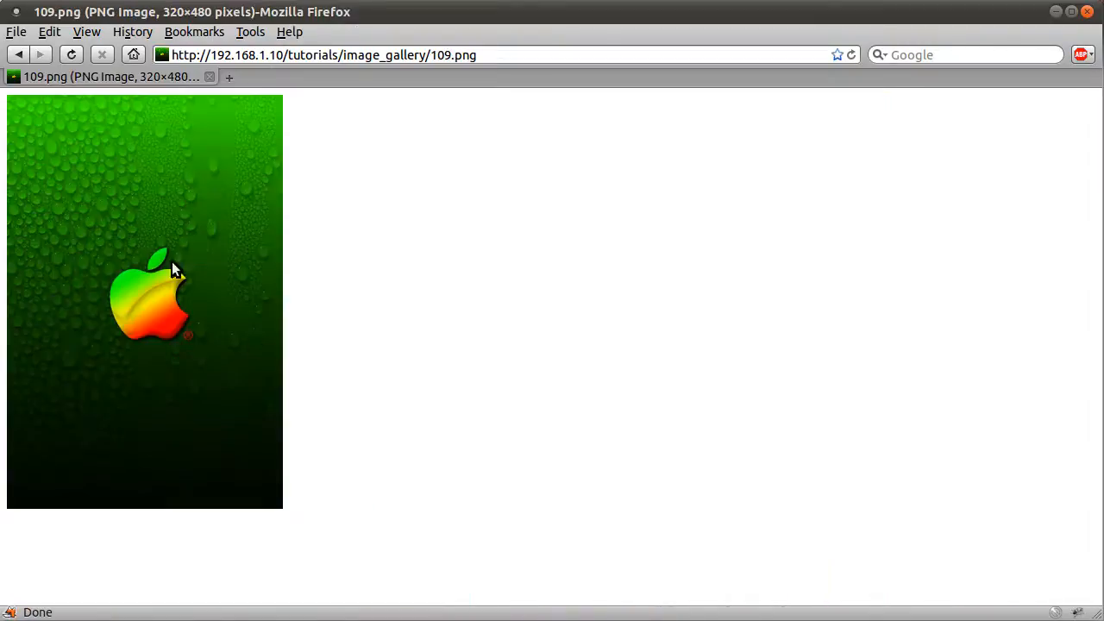
Go back to the gallery and follow a thumbnail link to its full-size image 109.png
{"action": "left_click", "coordinate": [19, 53]}
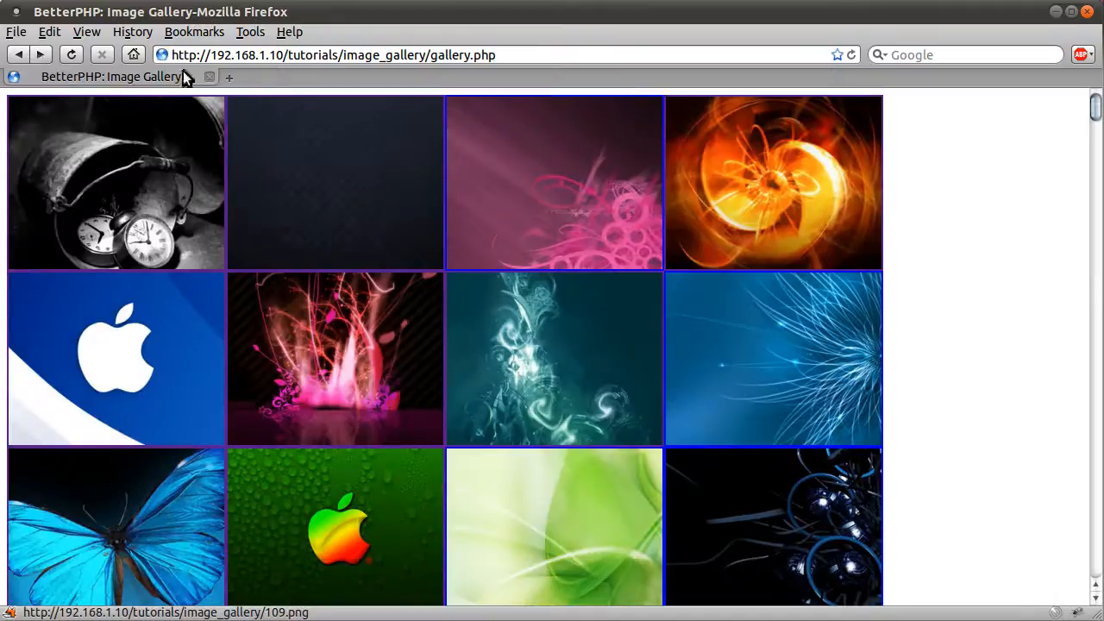
{"action": "mouse_move", "coordinate": [296, 406]}
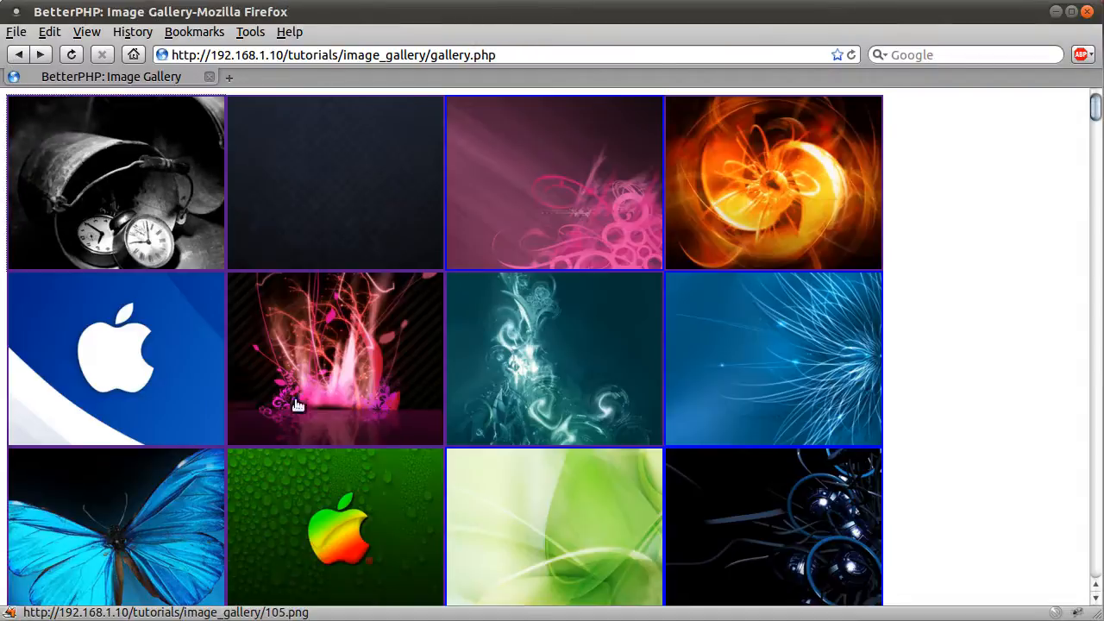
{"action": "left_click", "coordinate": [335, 526]}
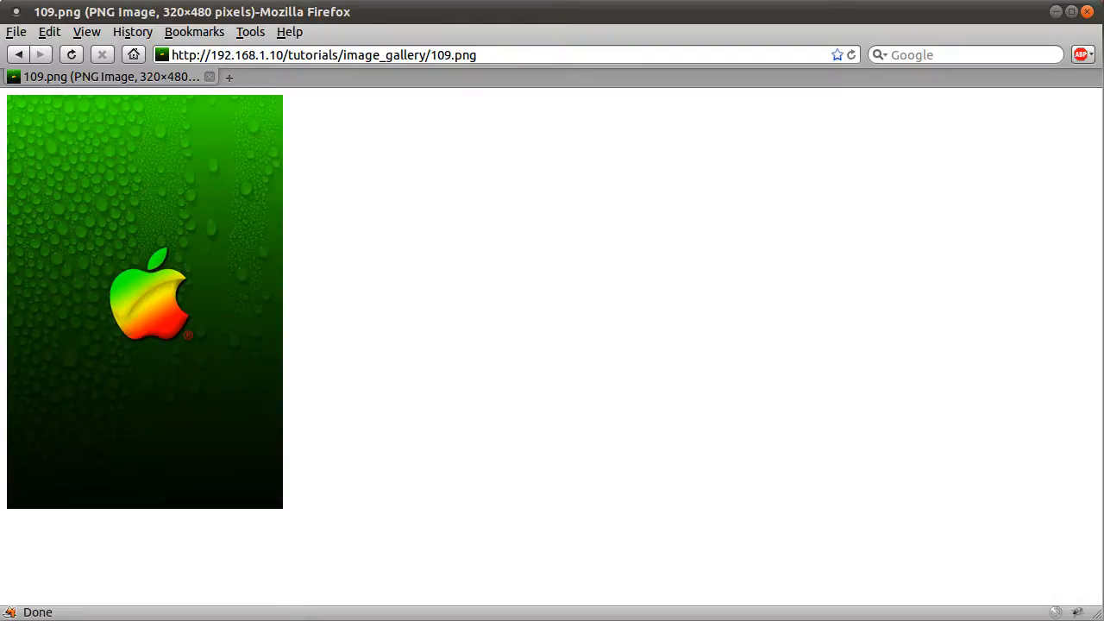
{"action": "mouse_move", "coordinate": [972, 105]}
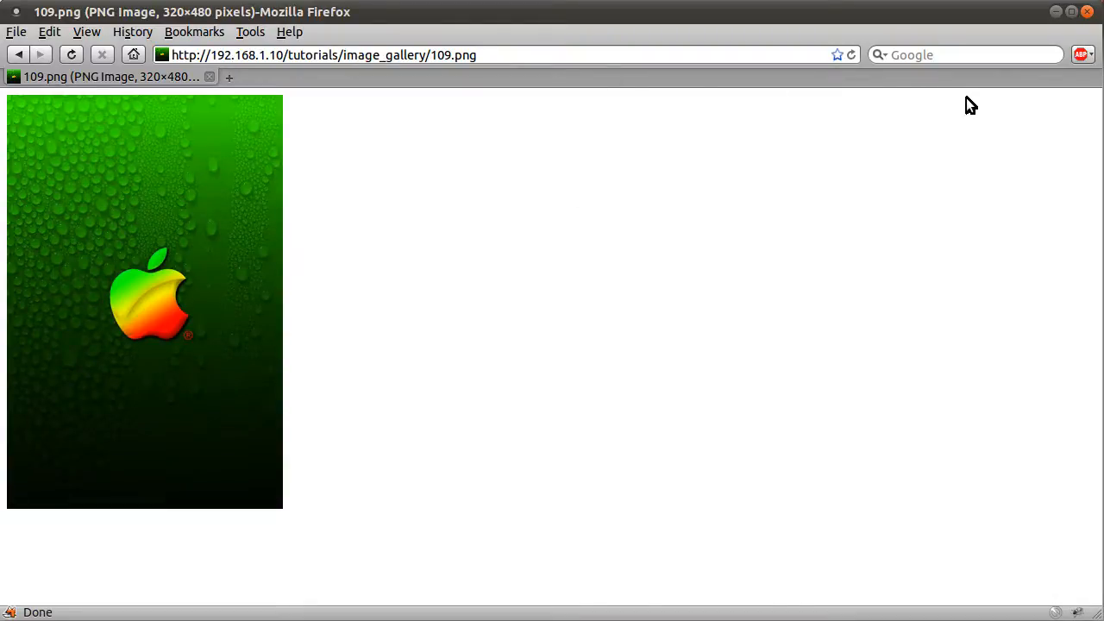